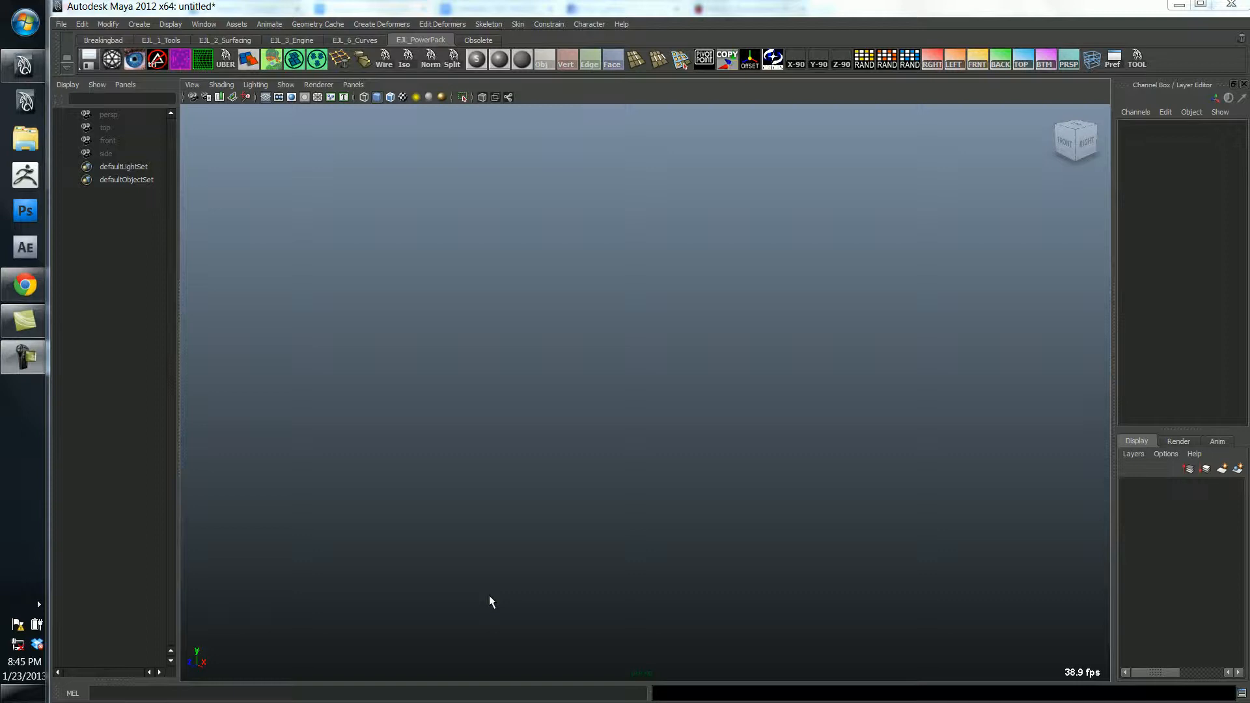
pyautogui.moveTo(504, 564)
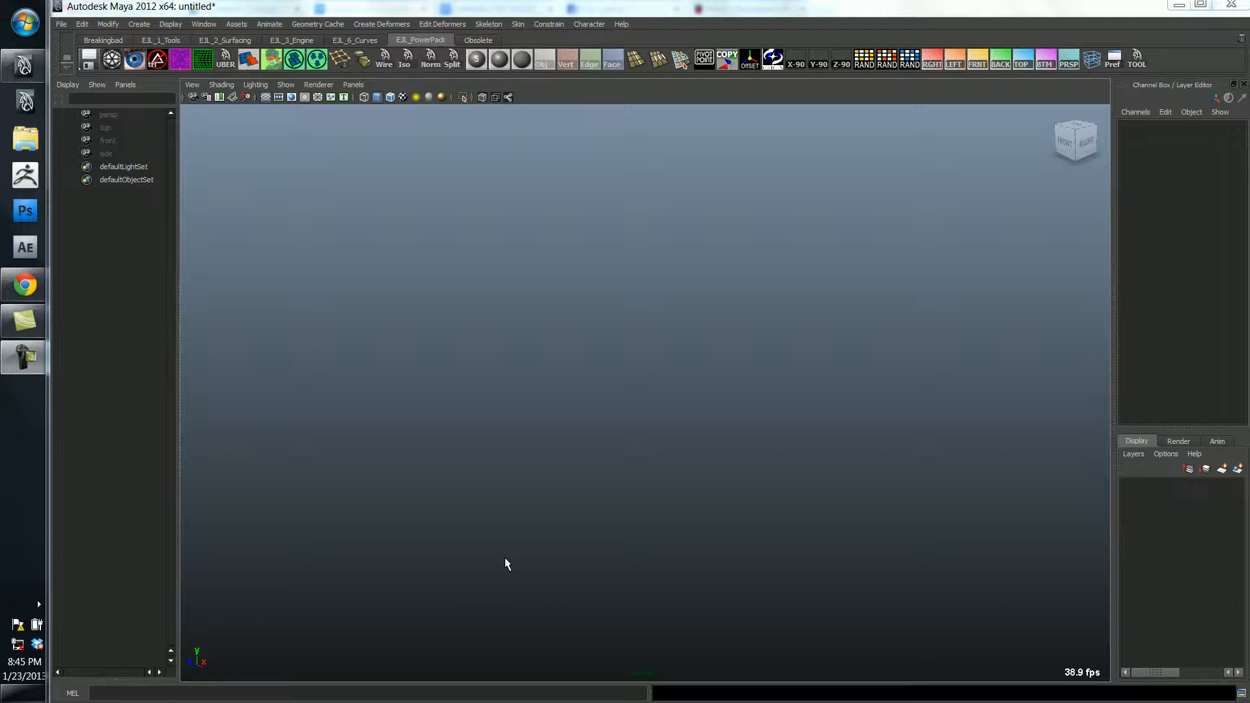
pyautogui.moveTo(509, 545)
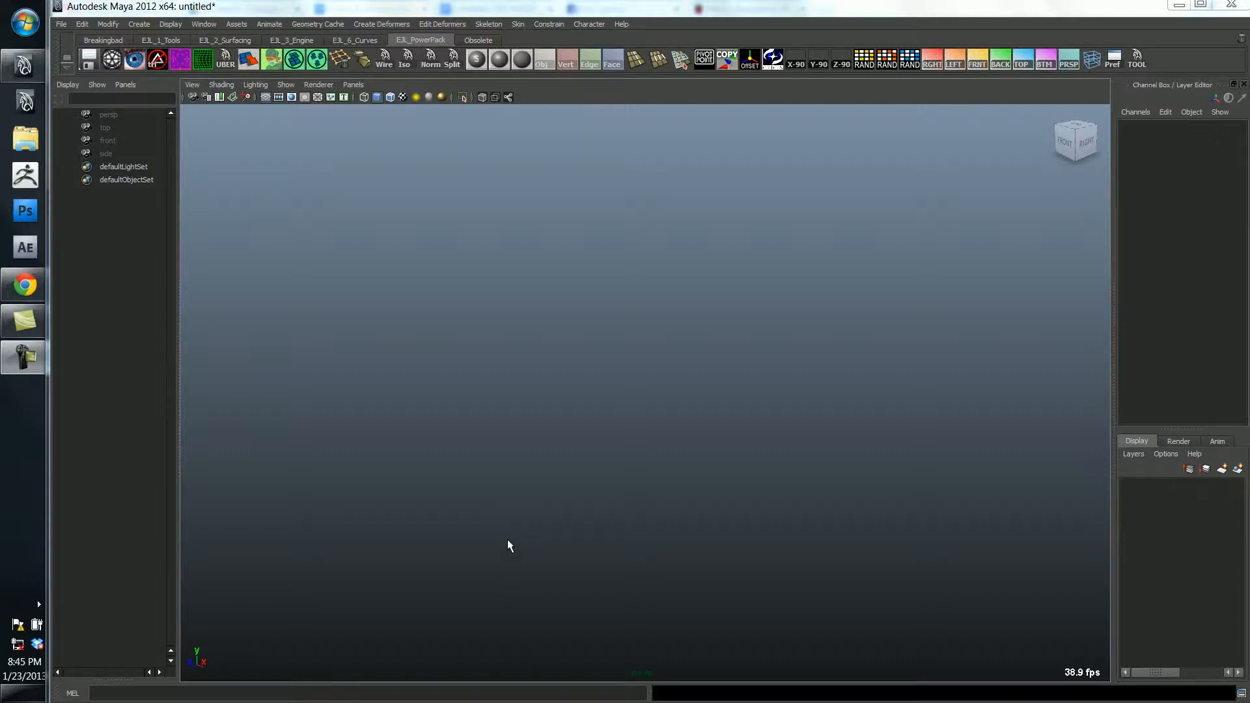
pyautogui.moveTo(572, 454)
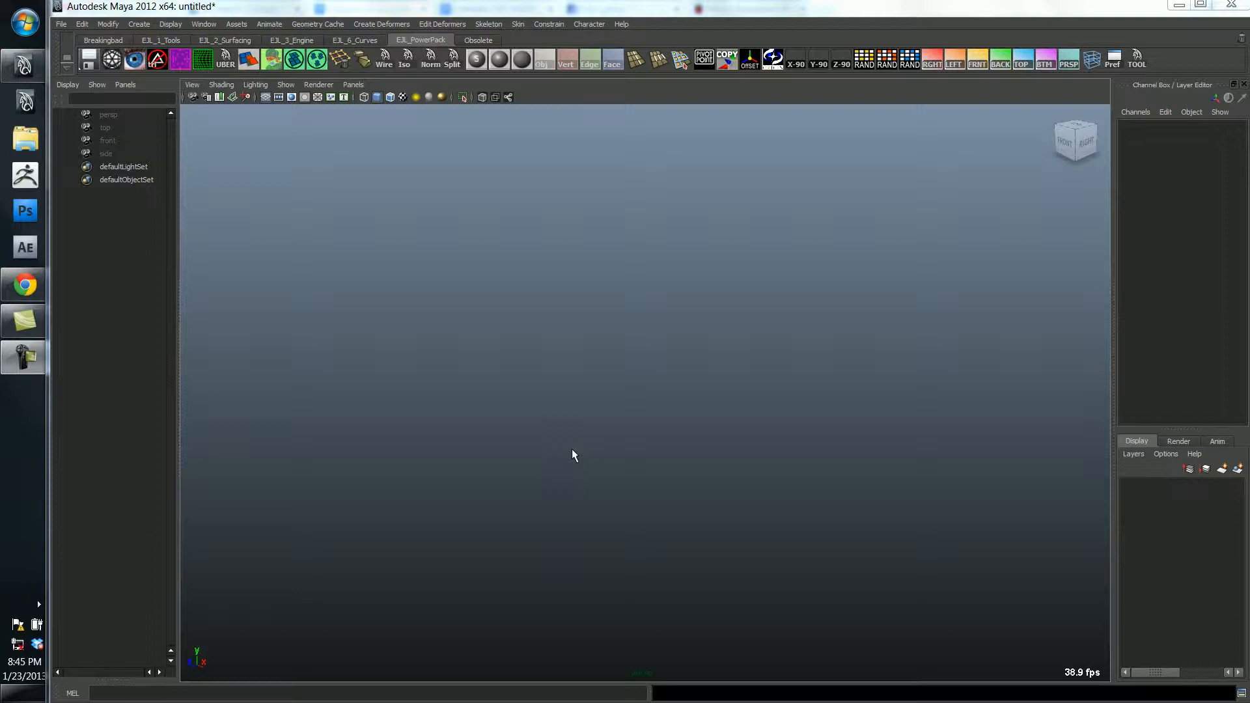
pyautogui.moveTo(560, 414)
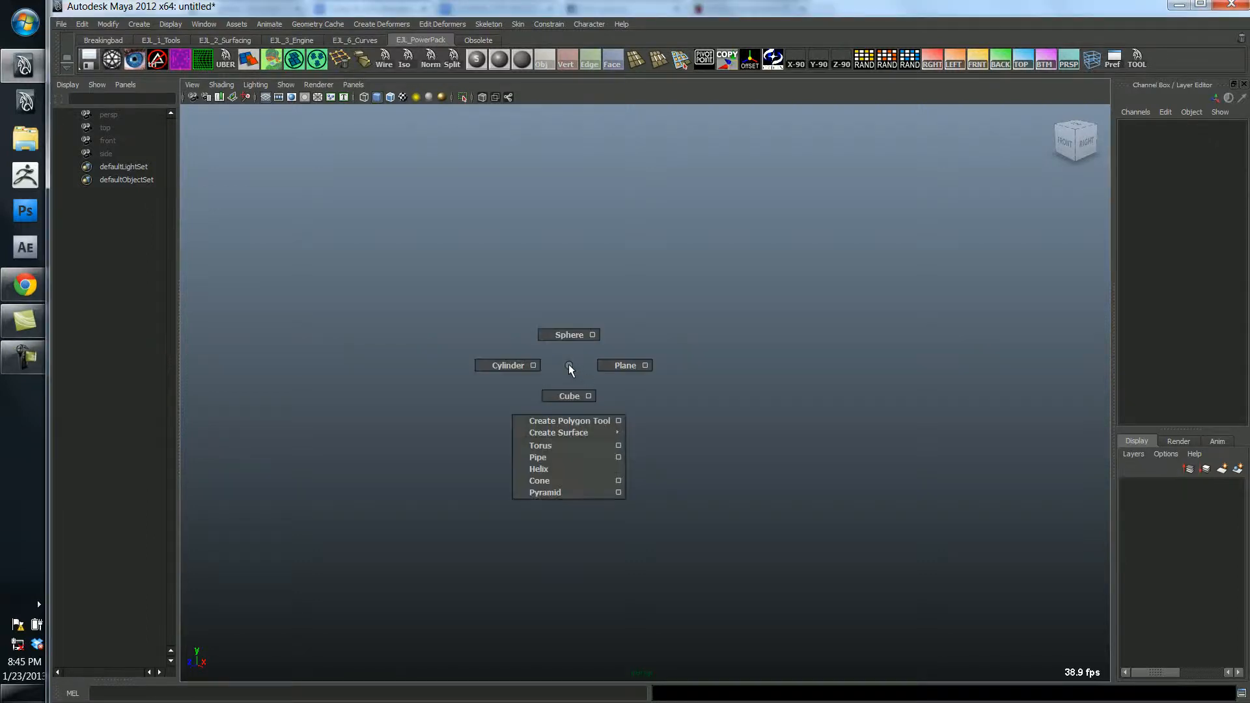
# Create a polygon cylinder, scale it flat (X/Z 3.609, Y 0.14), and give it 16 axis subdivisions.
pyautogui.click(503, 366)
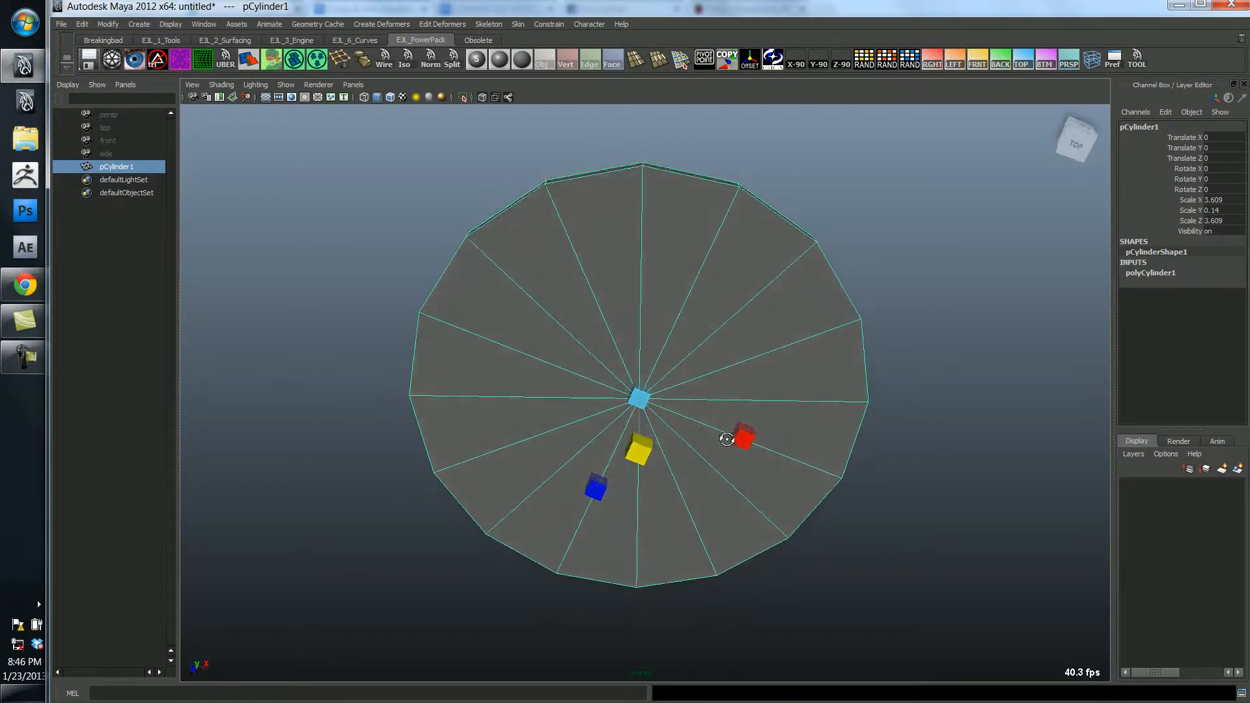
pyautogui.click(1151, 273)
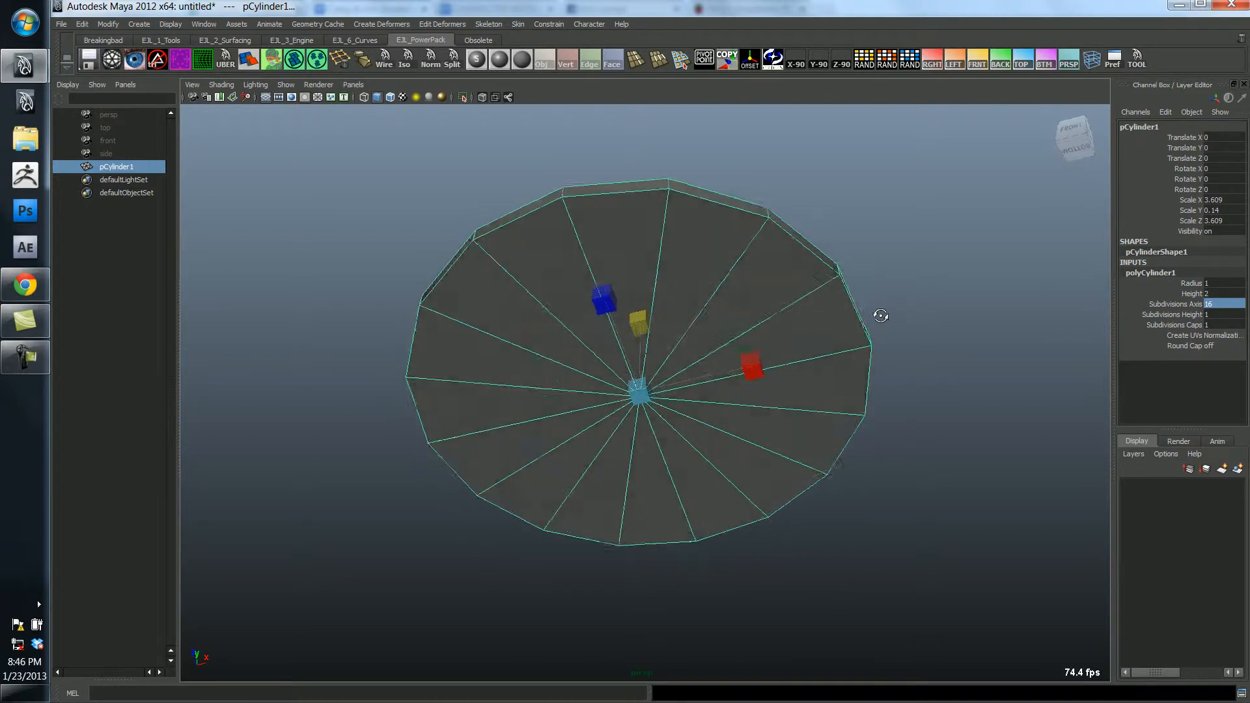
pyautogui.click(789, 319)
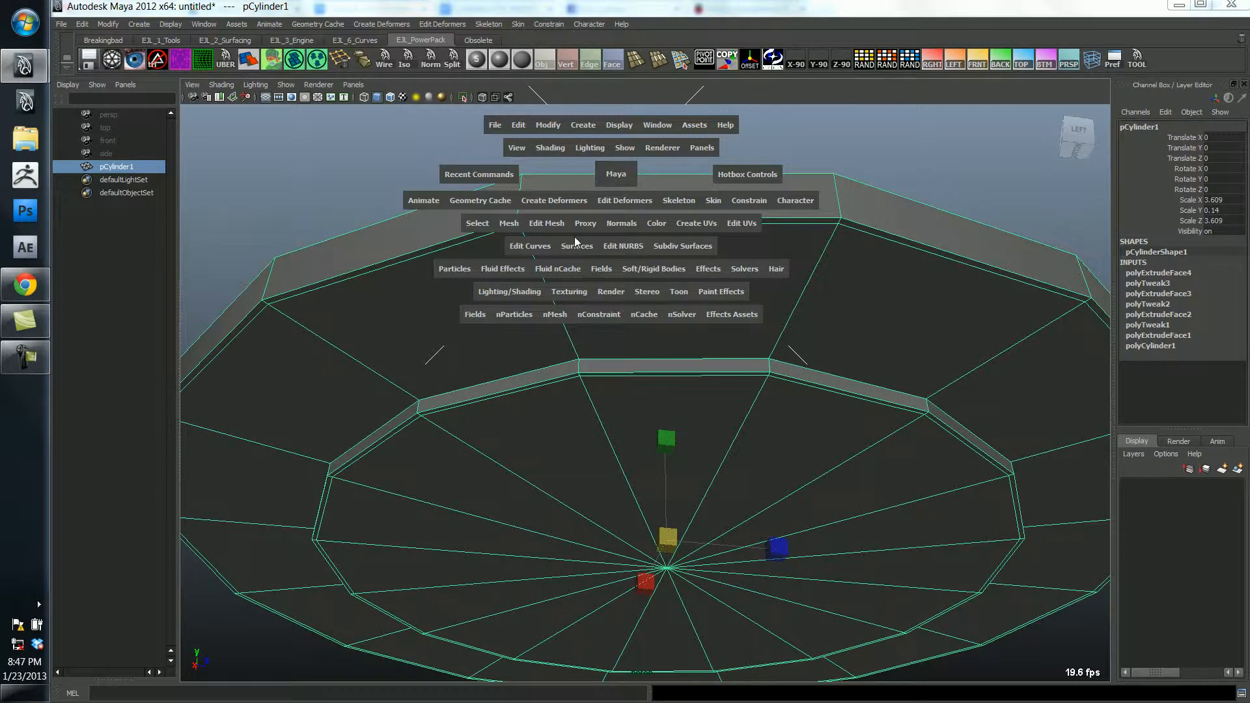
# Undo the cylinder's face extrusions with Ctrl+Z and deselect the disc.
pyautogui.click(547, 224)
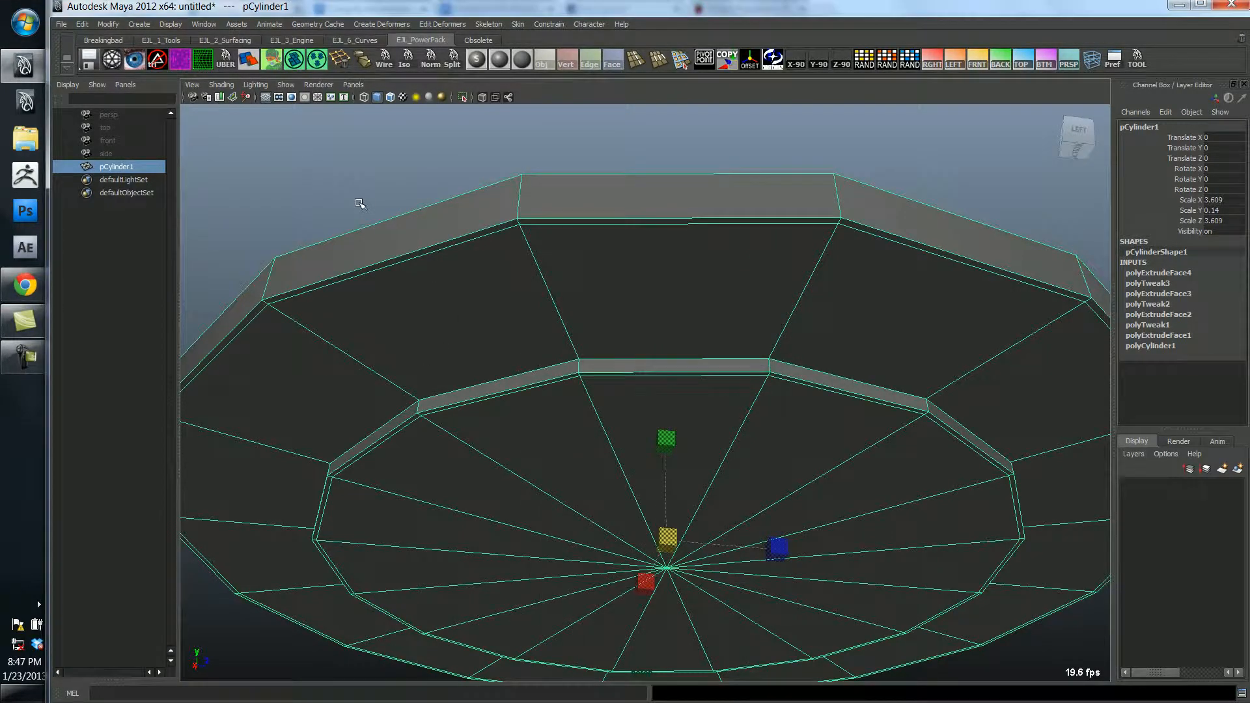
pyautogui.click(578, 356)
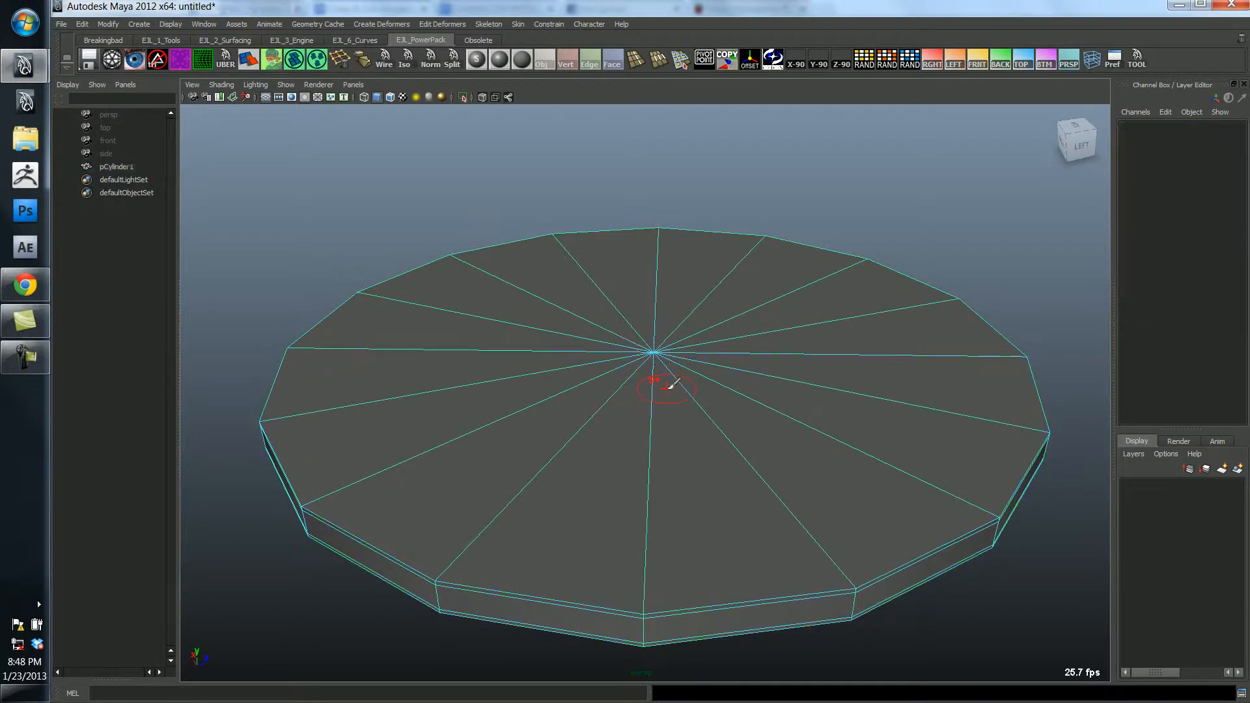
# Extrude the disc's outer top faces upward into a rim wall.
pyautogui.click(653, 351)
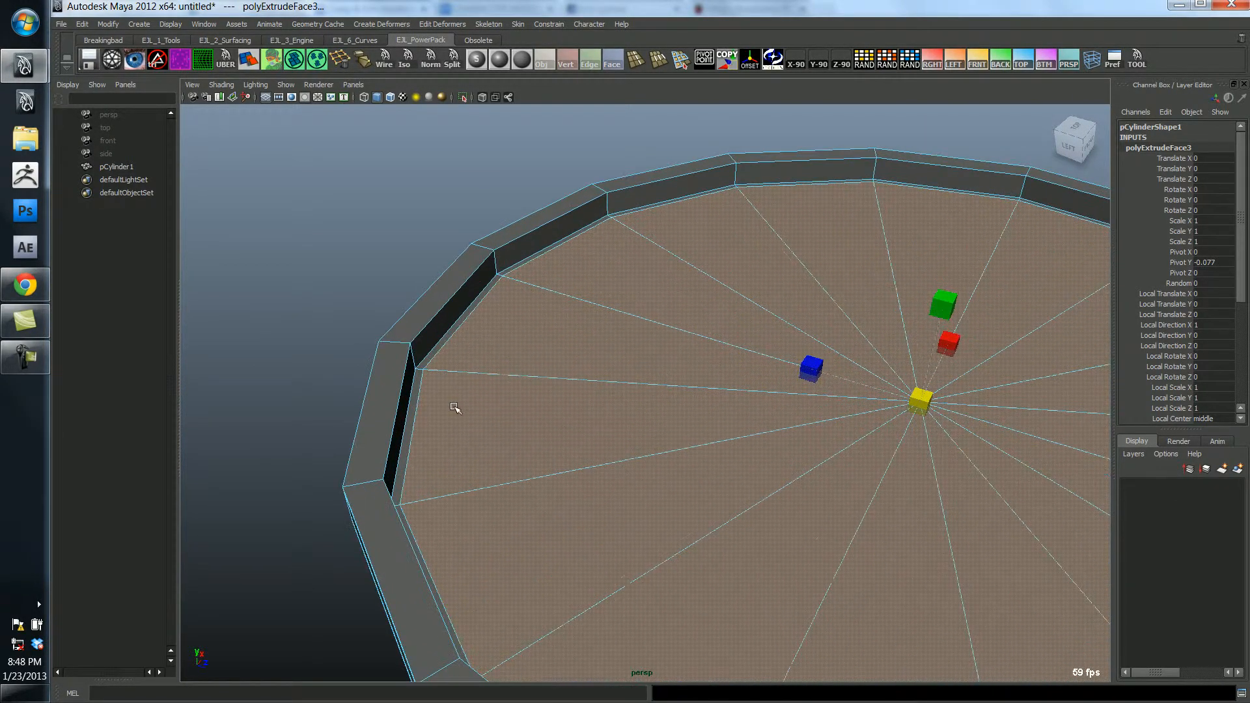
pyautogui.click(116, 167)
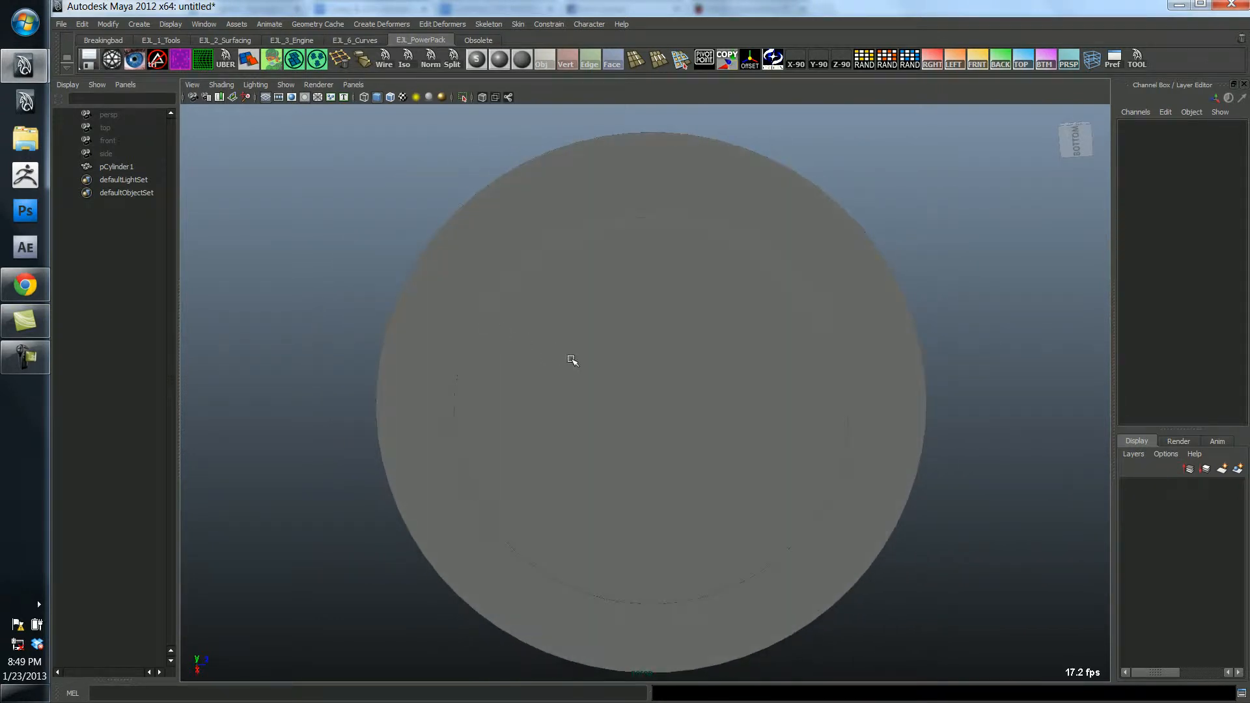
# Insert four edge loops around the cylinder tray's rim and floor.
pyautogui.click(572, 359)
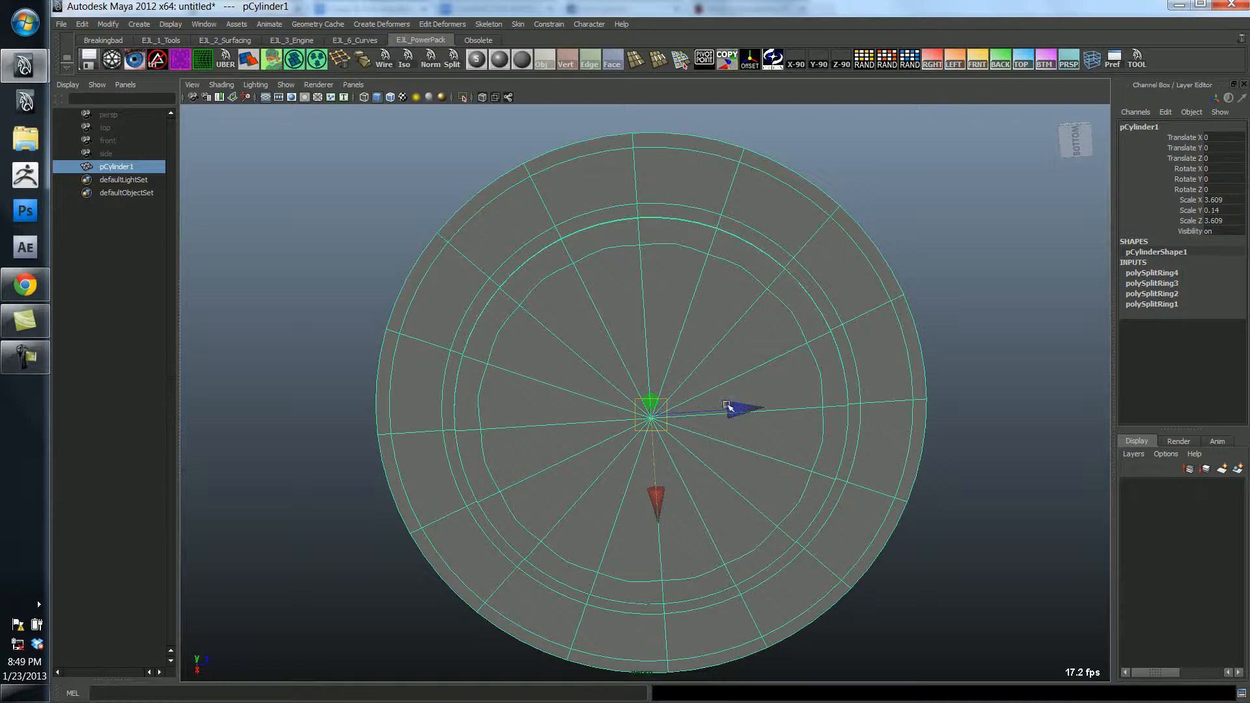
pyautogui.moveTo(359, 219)
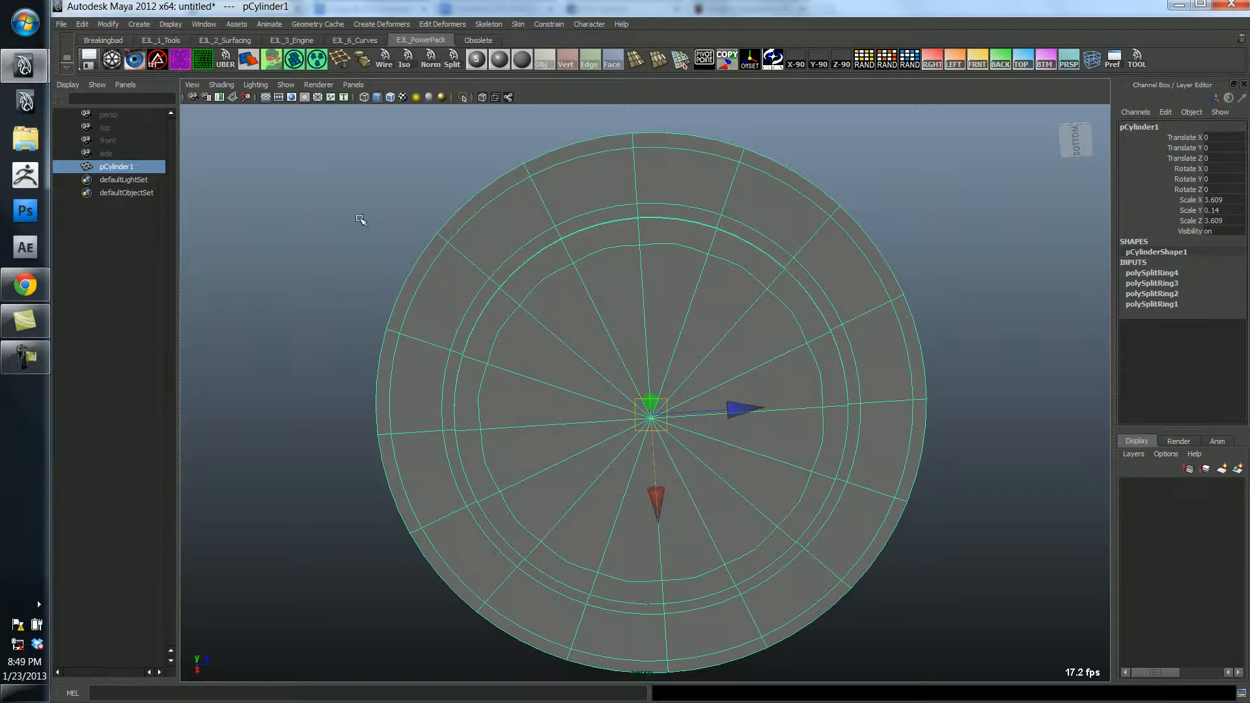
pyautogui.moveTo(364, 222)
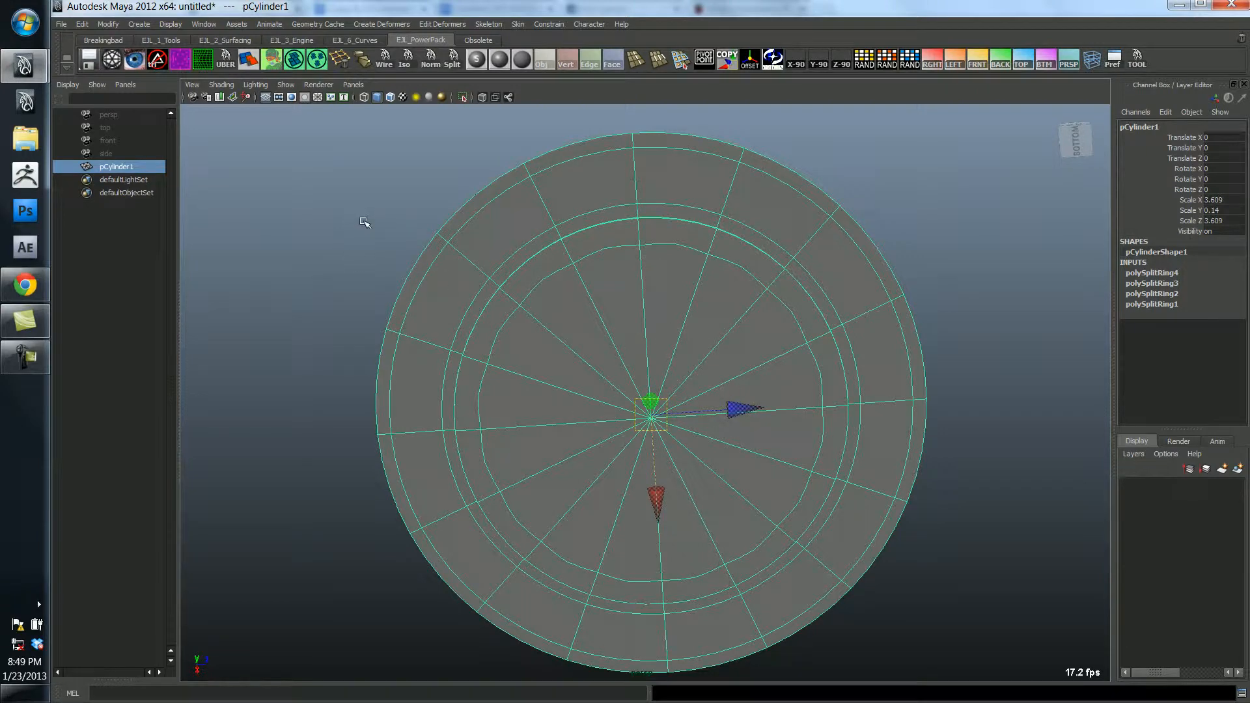
pyautogui.moveTo(557, 164)
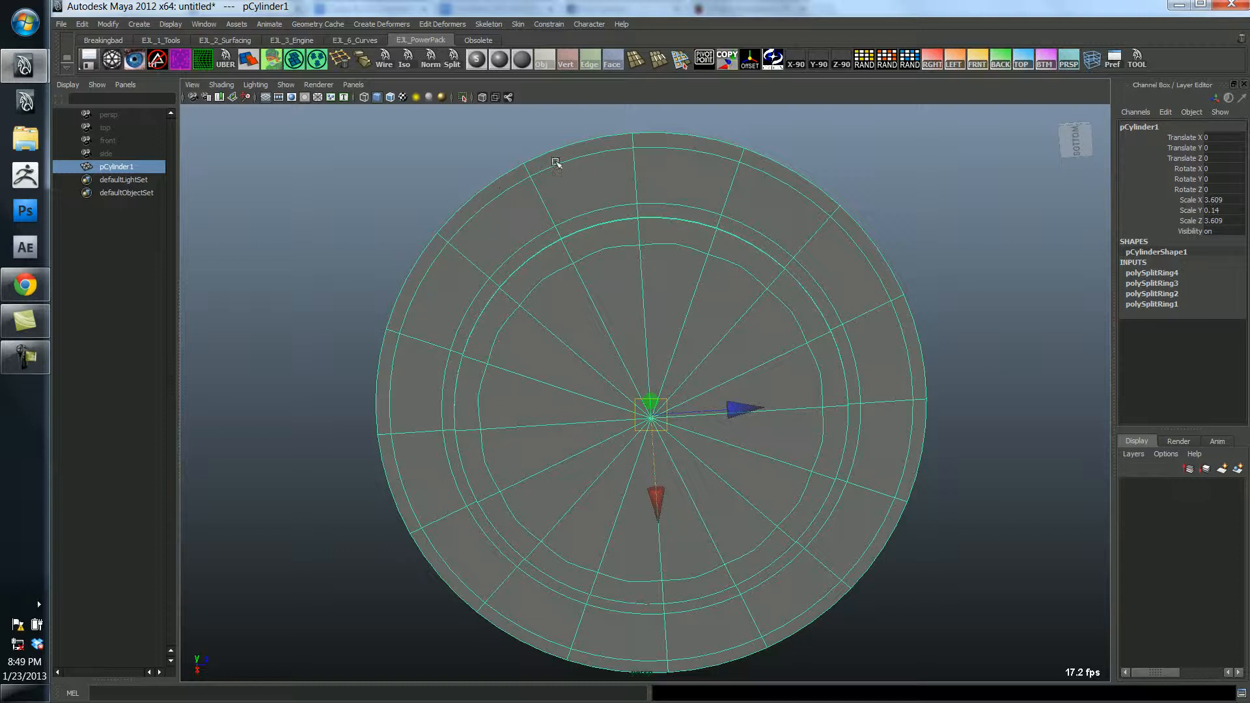
pyautogui.click(423, 242)
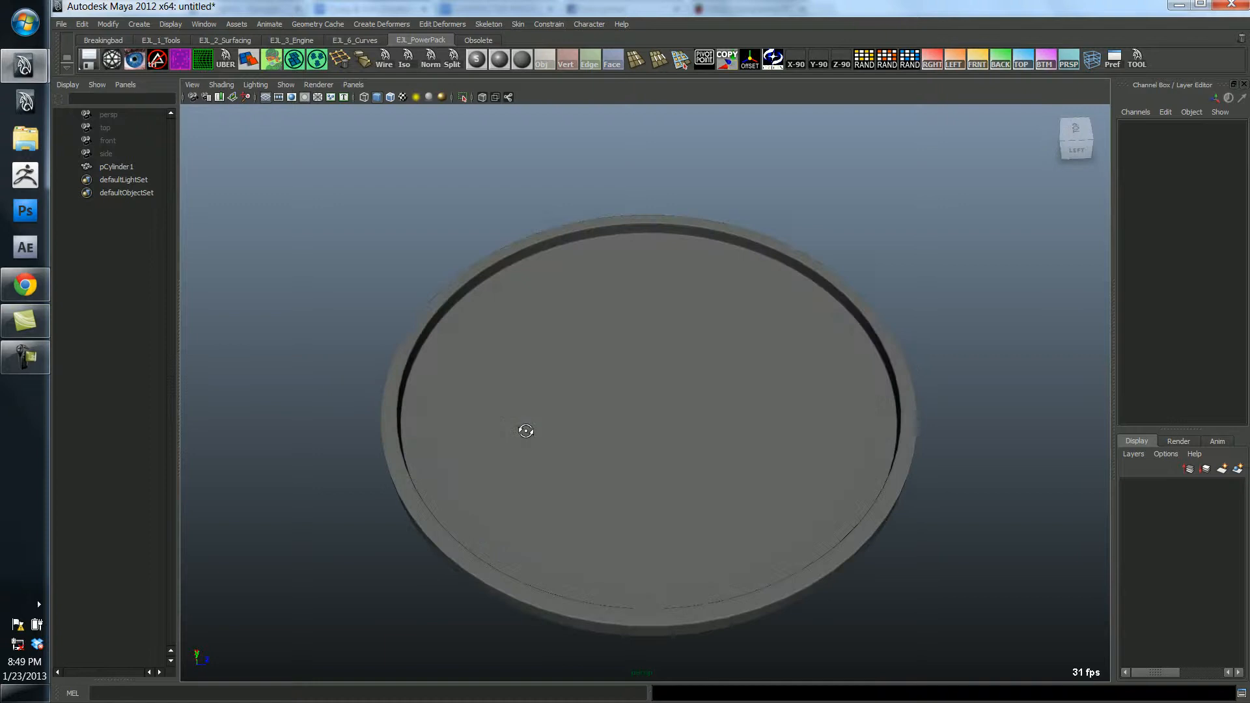
pyautogui.click(526, 431)
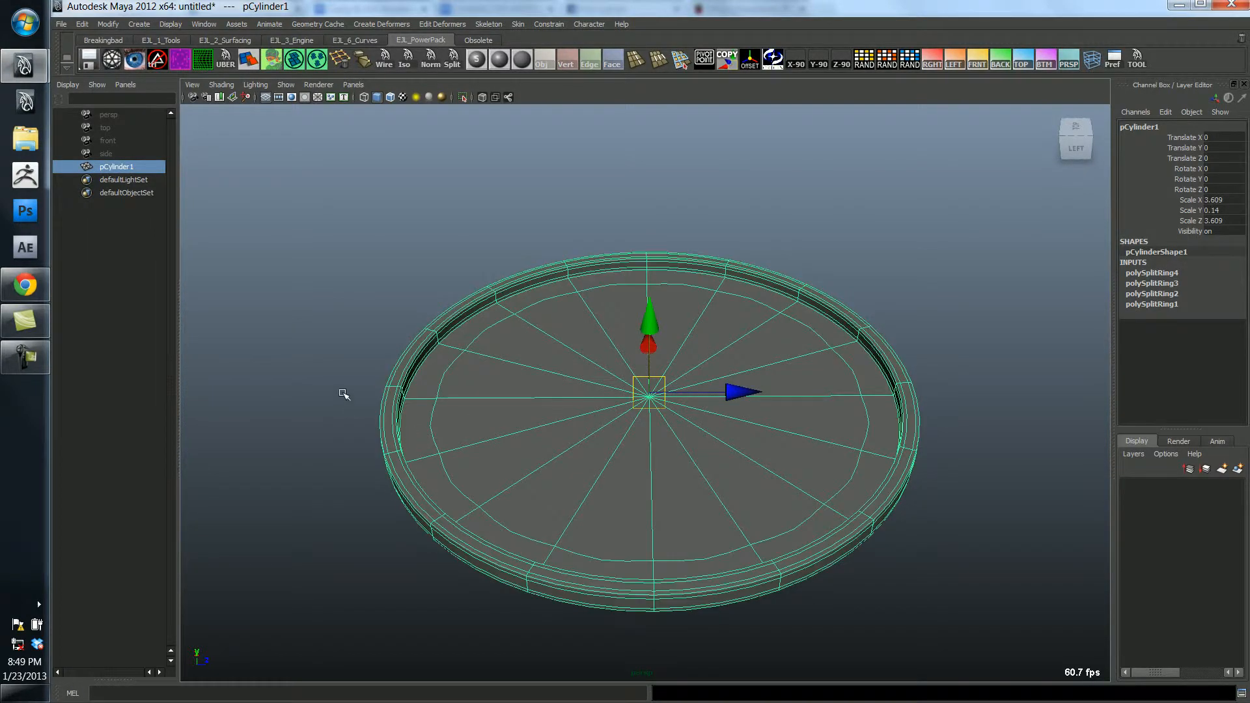
pyautogui.moveTo(331, 392)
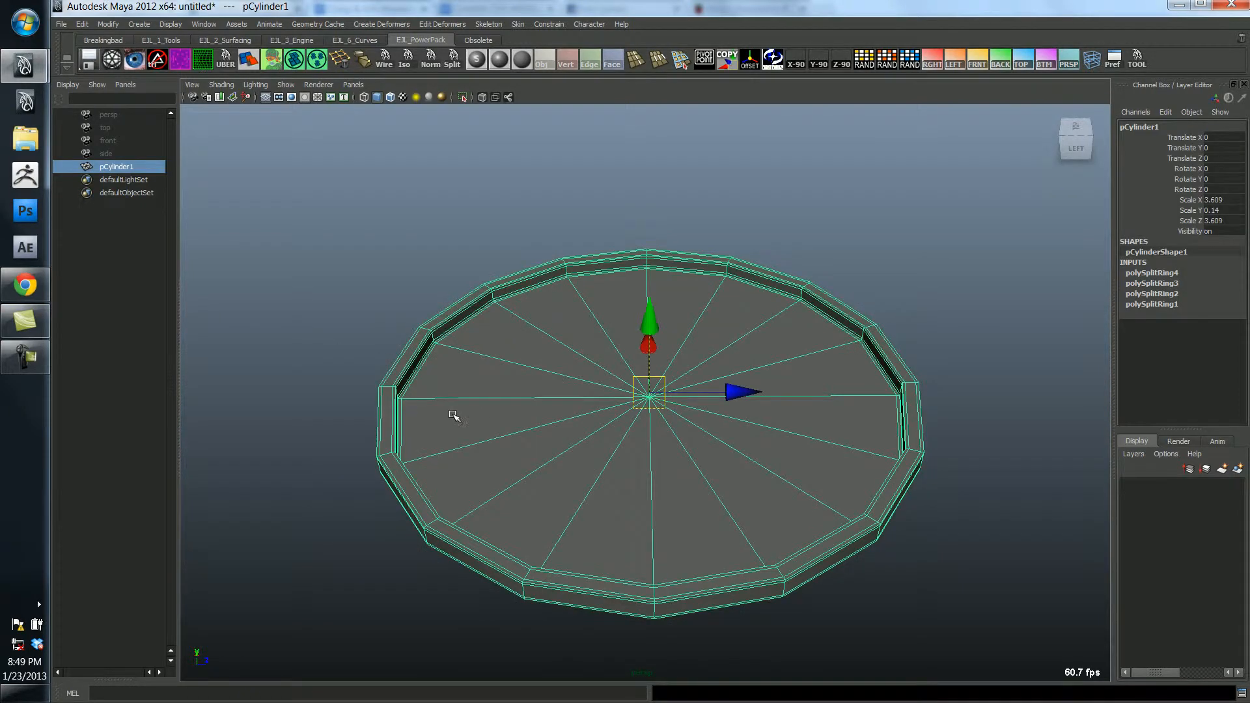
pyautogui.moveTo(319, 368)
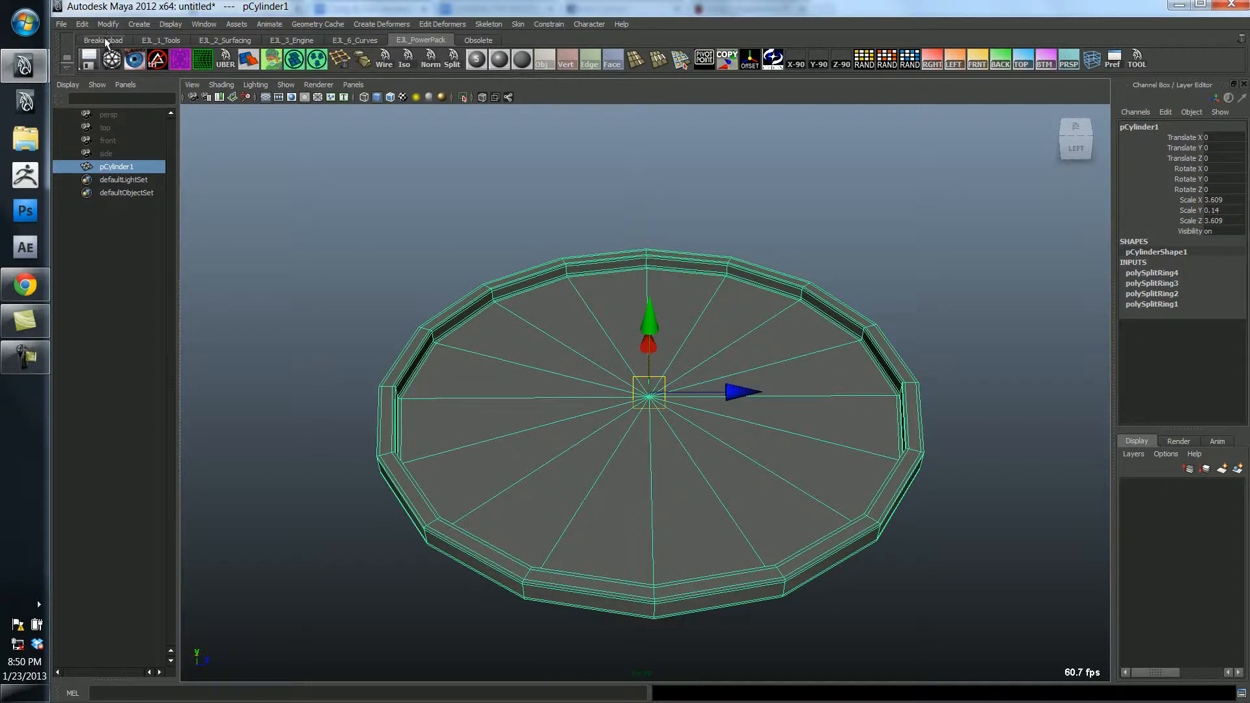
pyautogui.moveTo(189, 181)
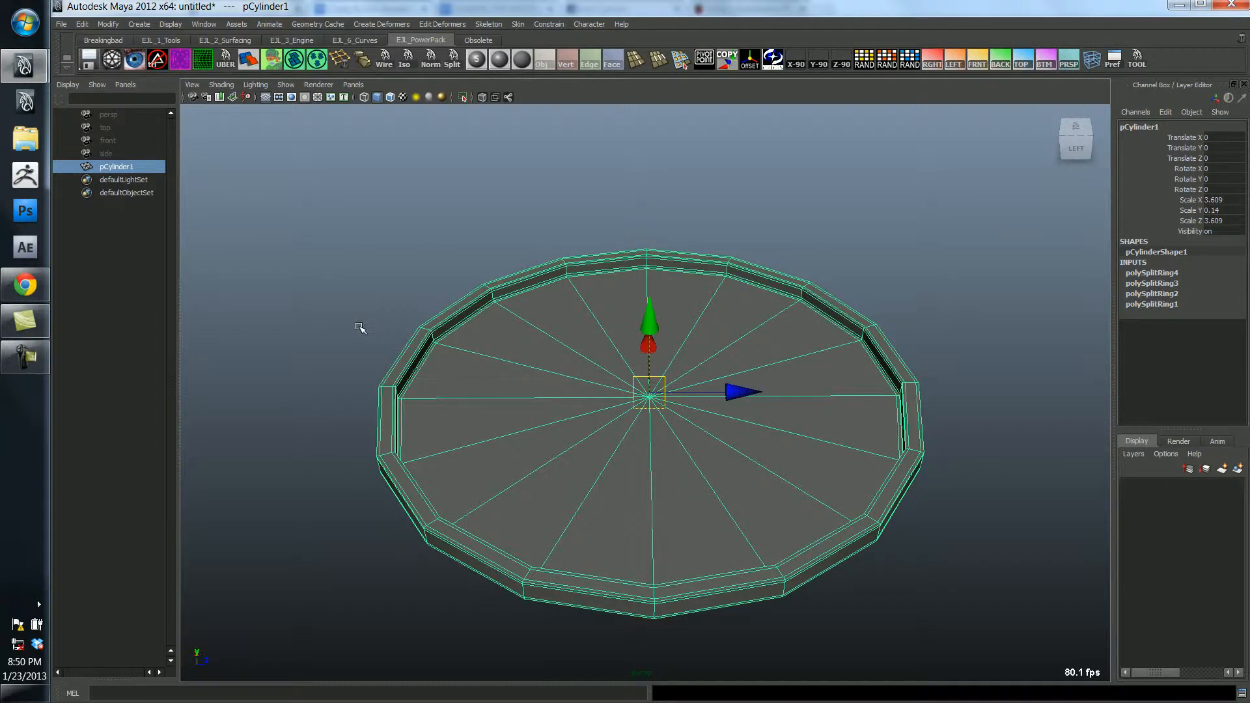
pyautogui.moveTo(935, 239)
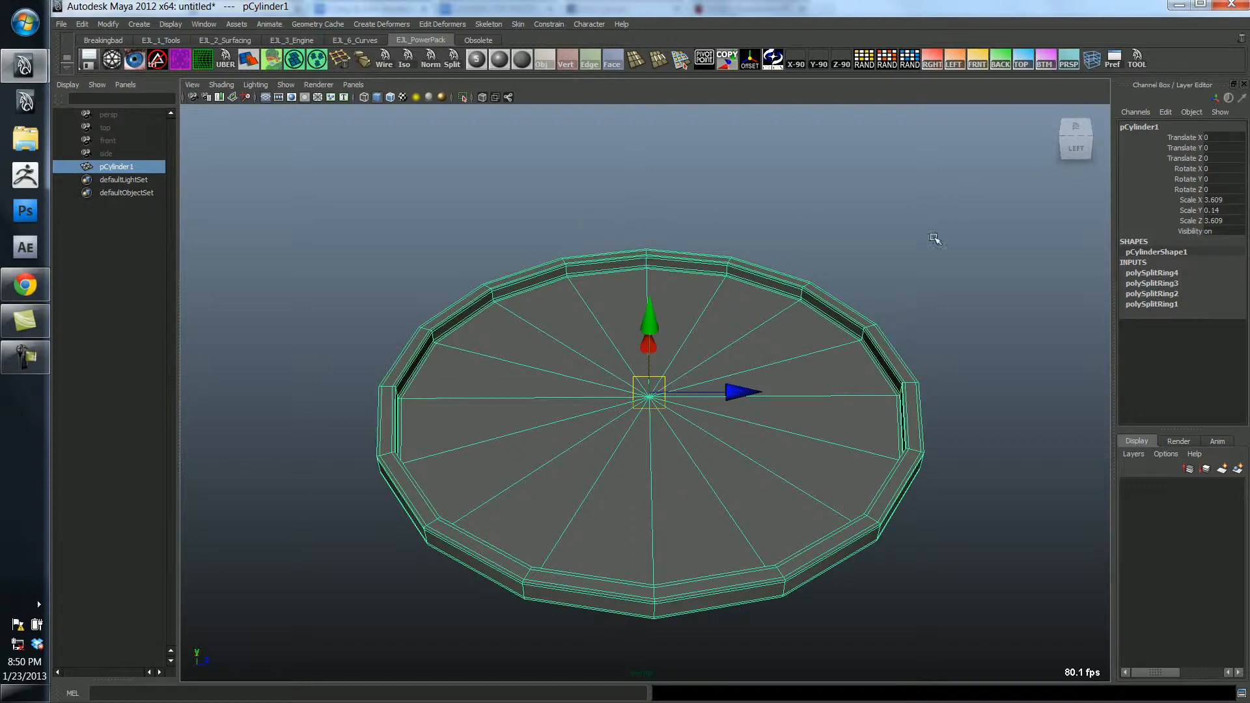
pyautogui.moveTo(970, 361)
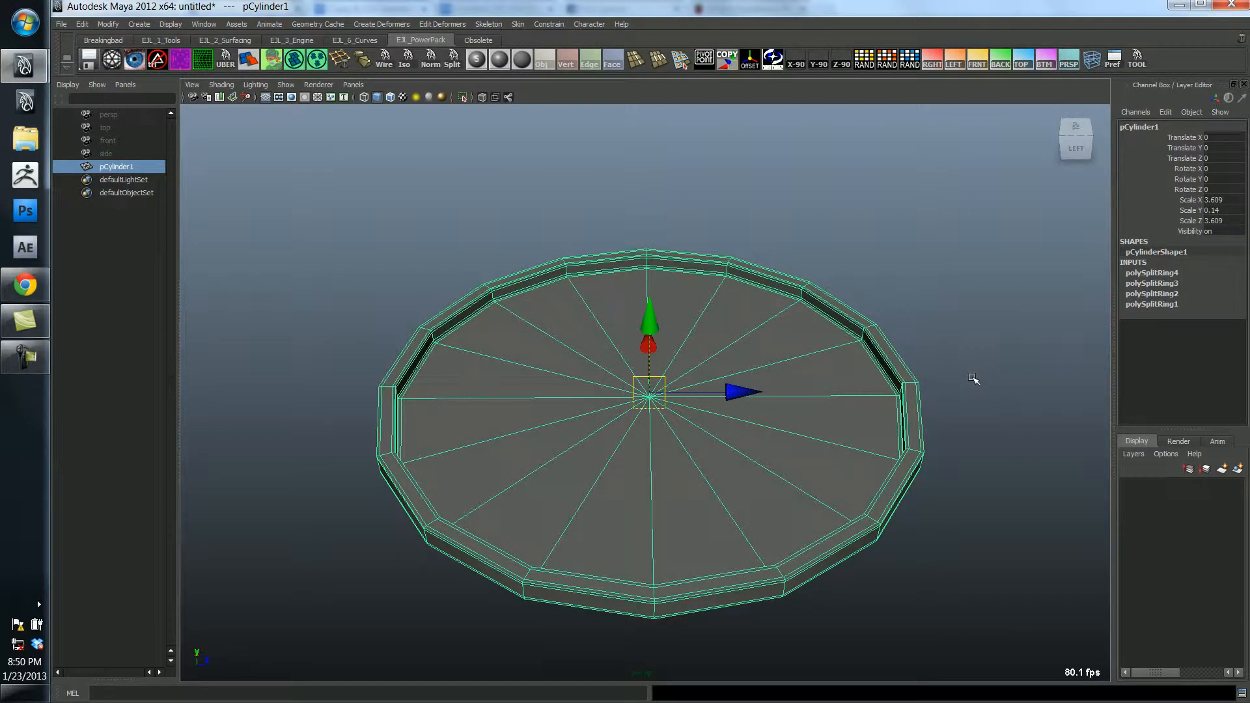
pyautogui.moveTo(971, 401)
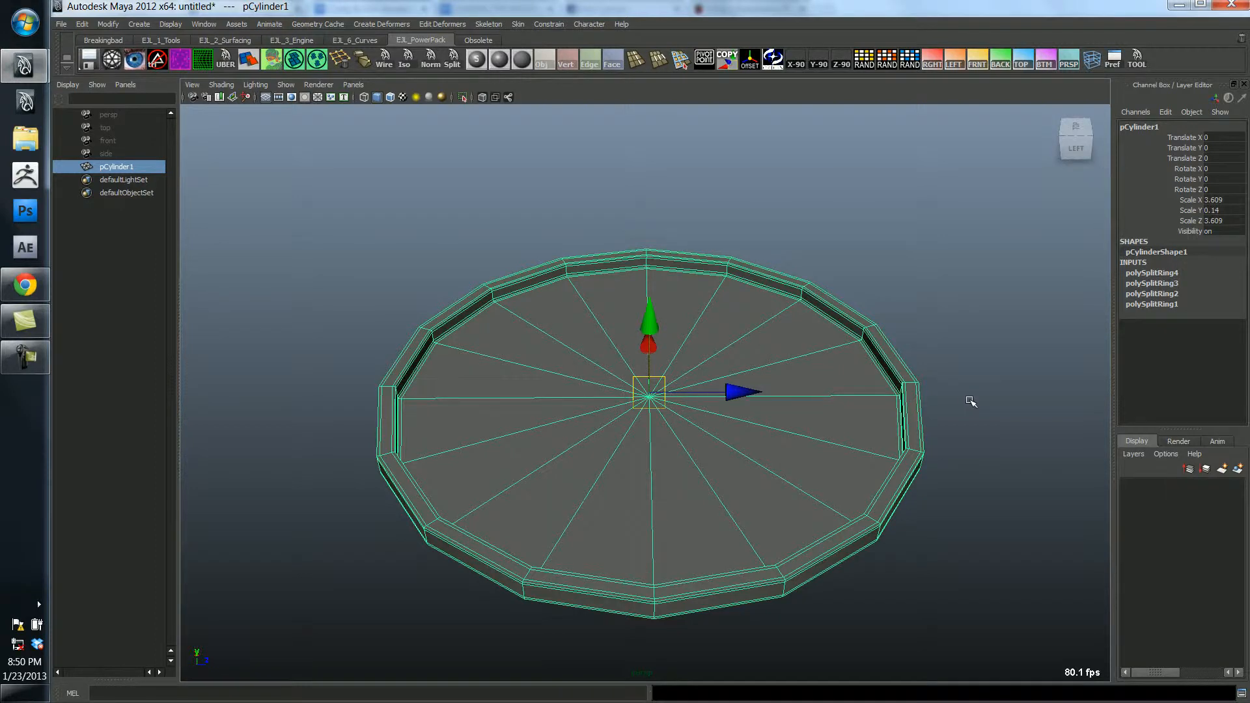
pyautogui.moveTo(1154, 297)
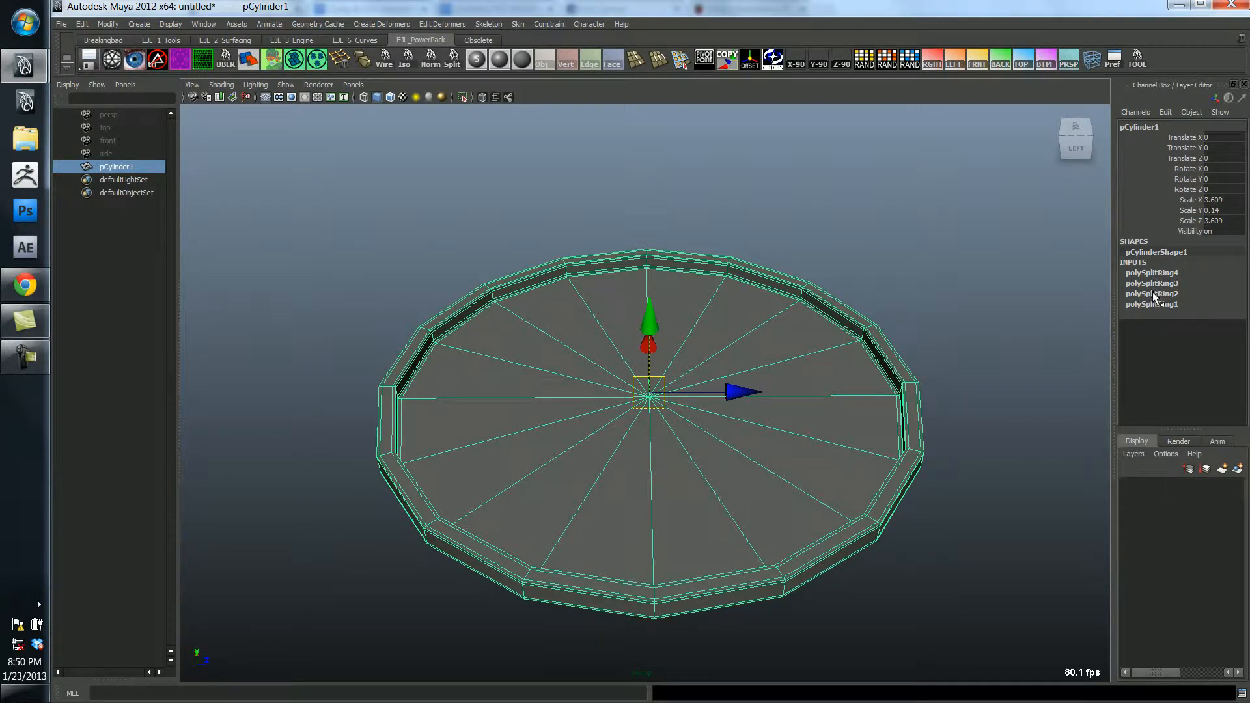
pyautogui.moveTo(562, 242)
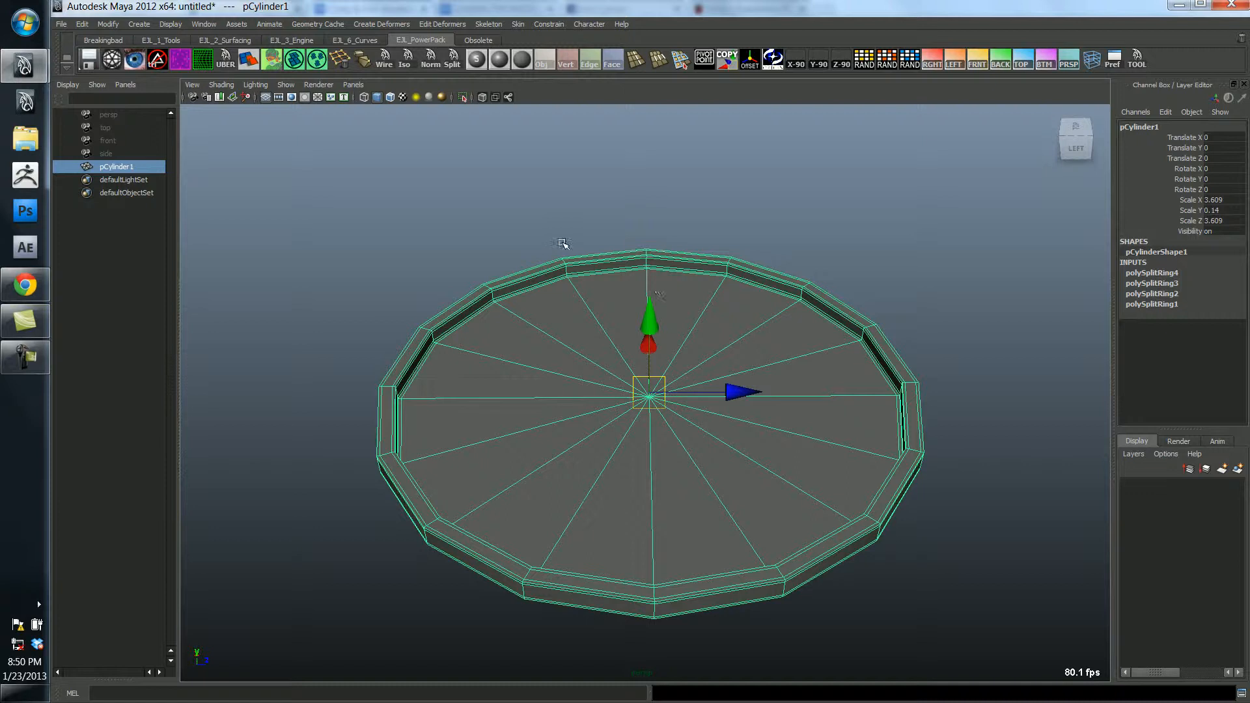
# Delete the construction history of pCylinder1 via Delete by Type.
pyautogui.click(81, 24)
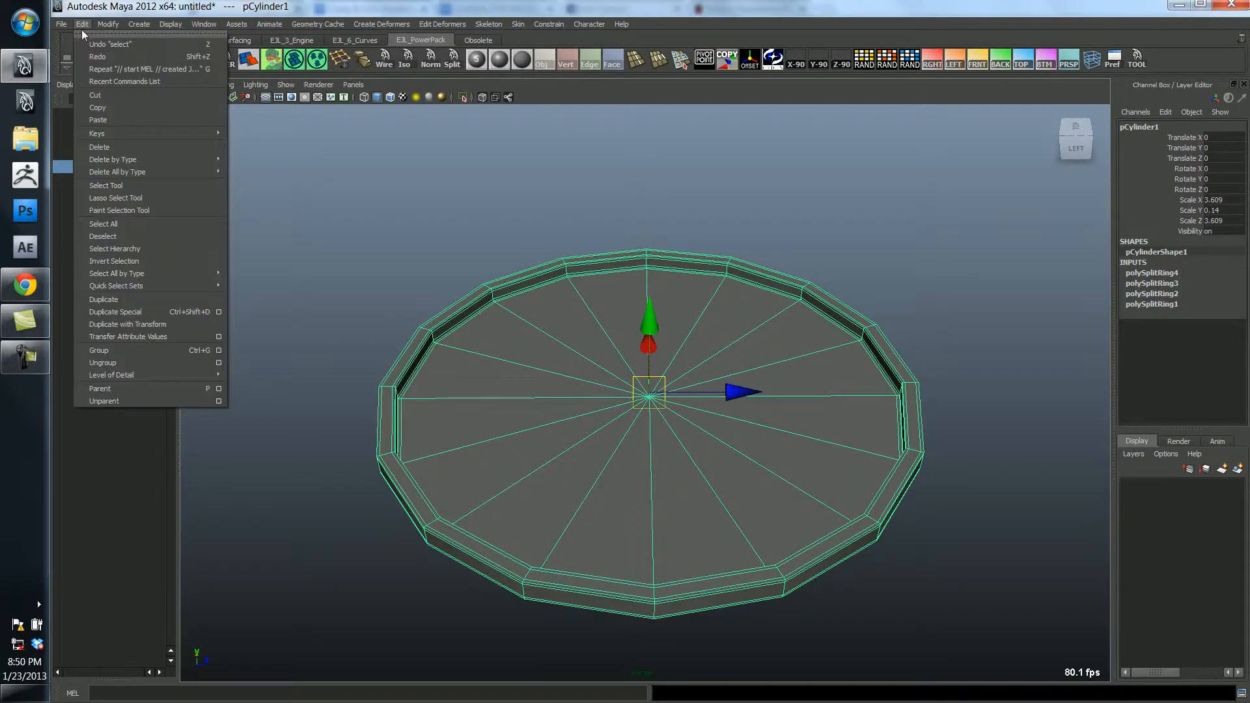
pyautogui.moveTo(152, 158)
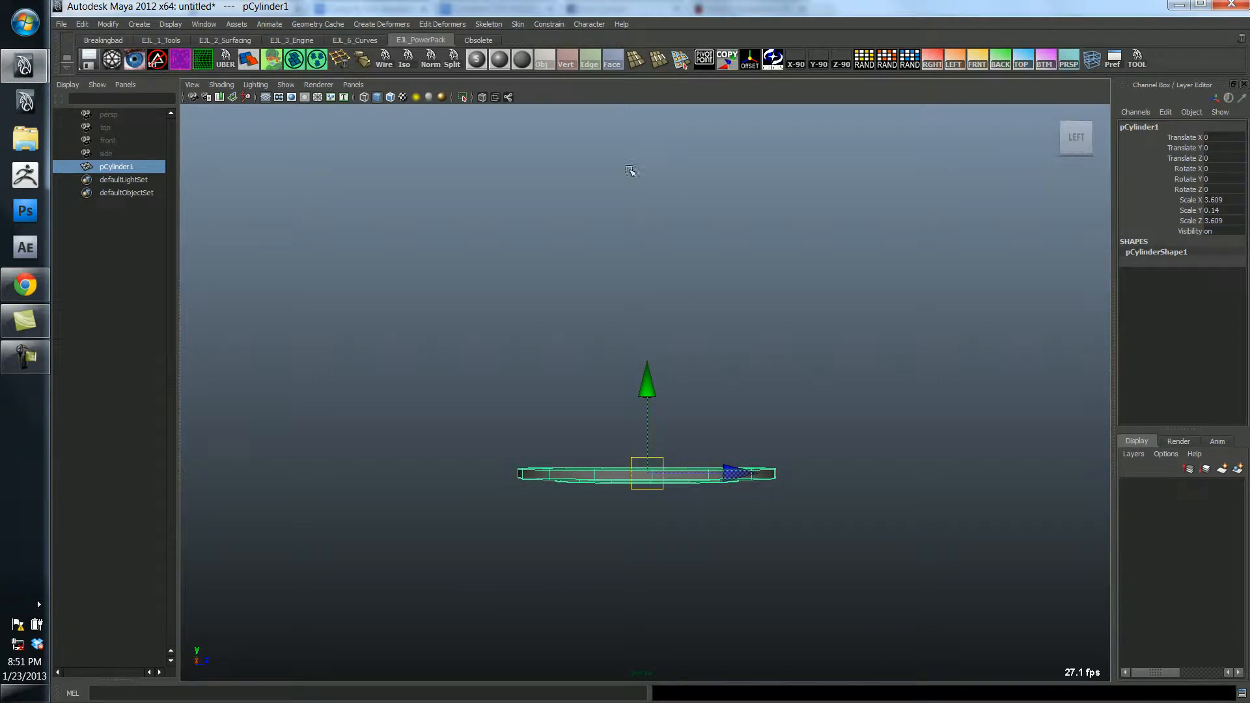
pyautogui.moveTo(770, 220)
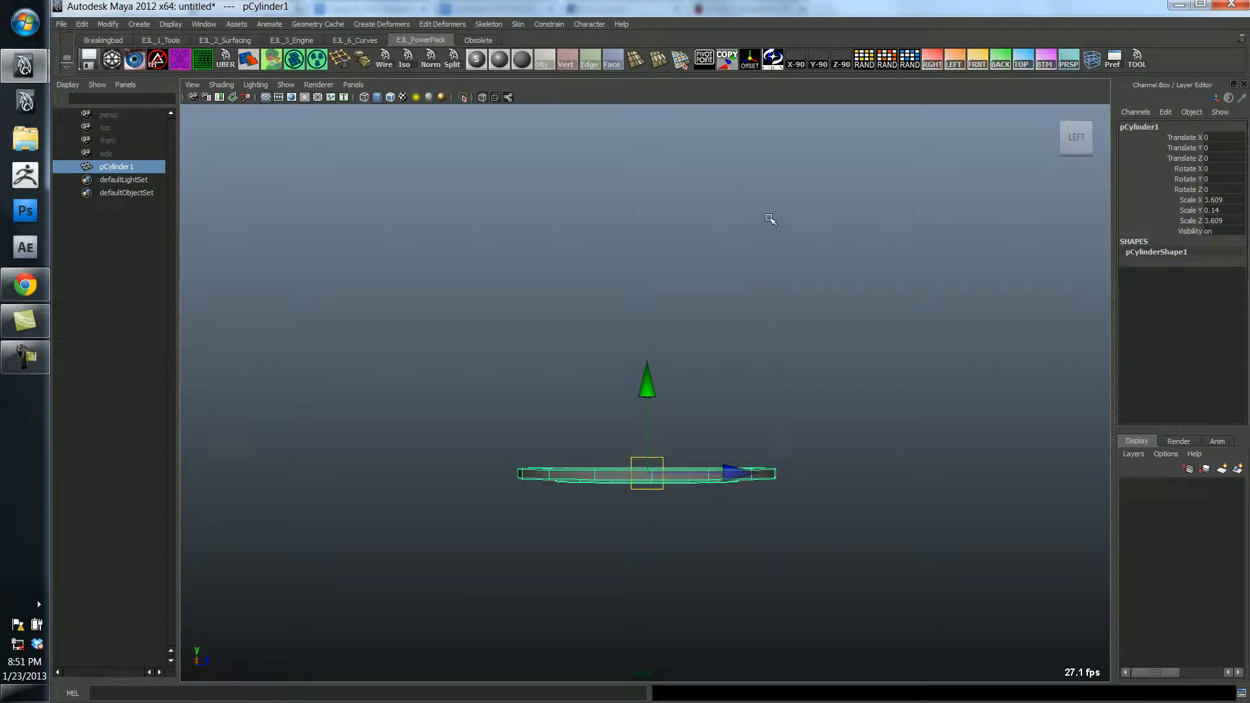
pyautogui.moveTo(791, 433)
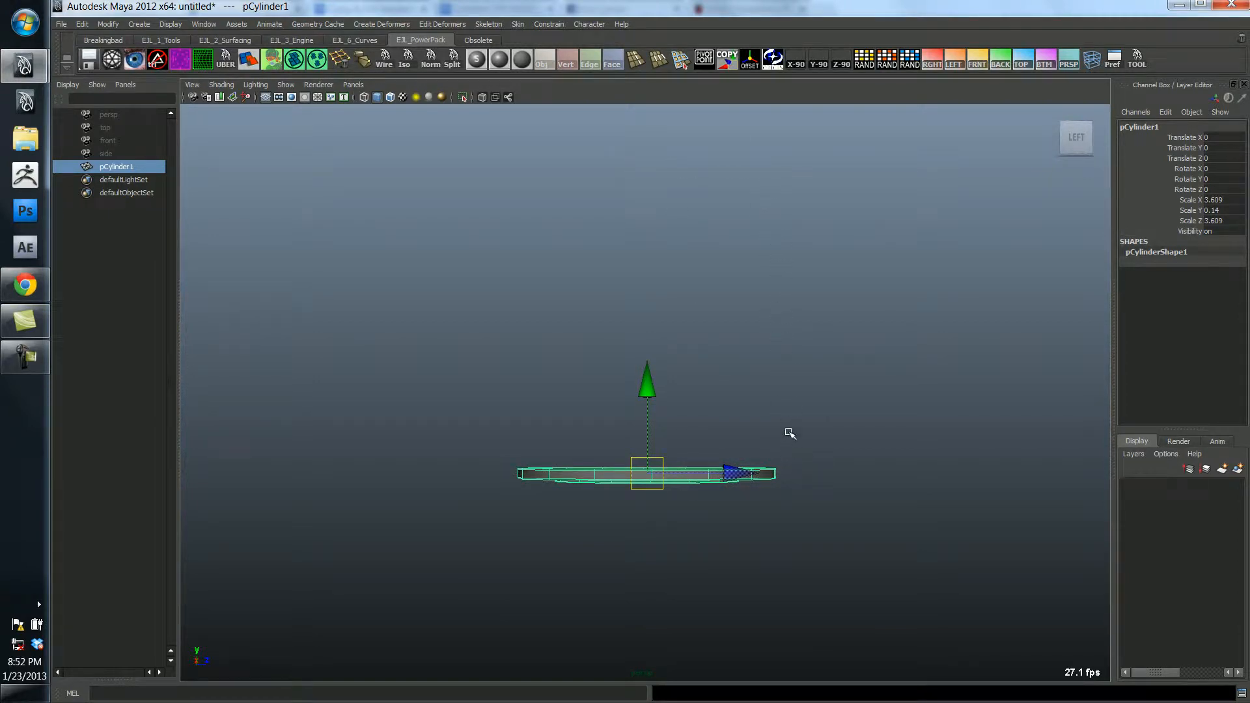
pyautogui.moveTo(686, 273)
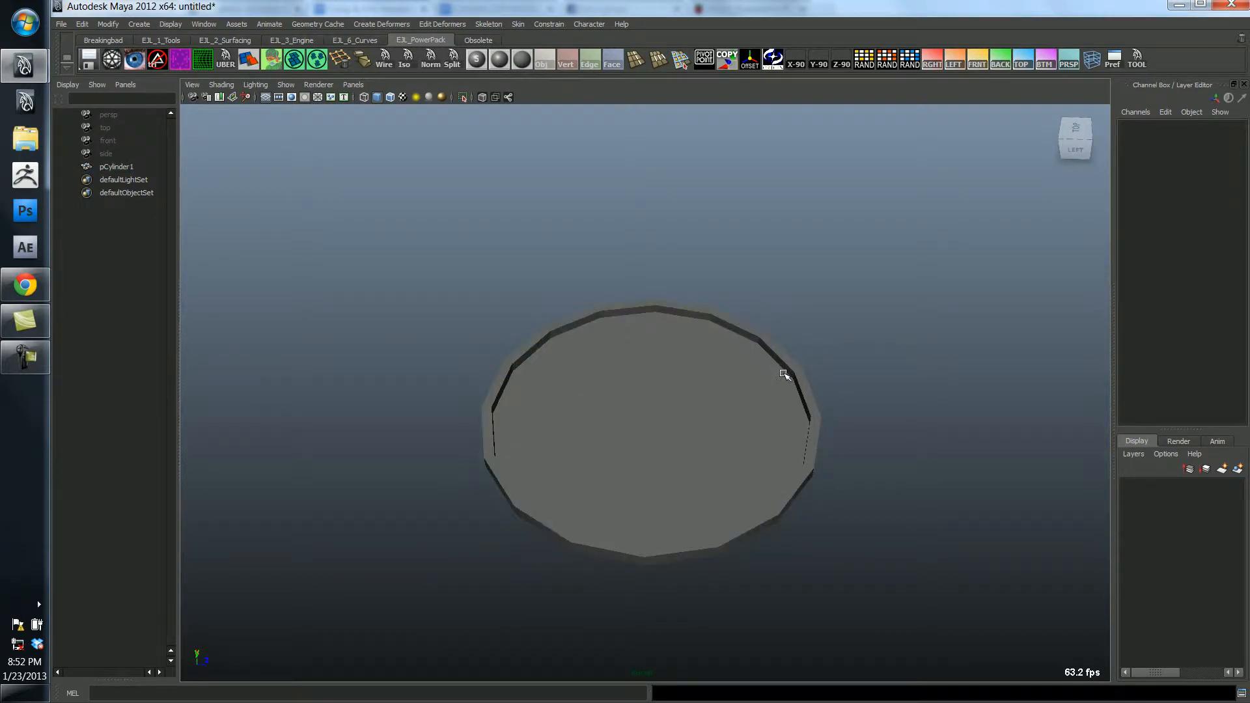
pyautogui.click(645, 414)
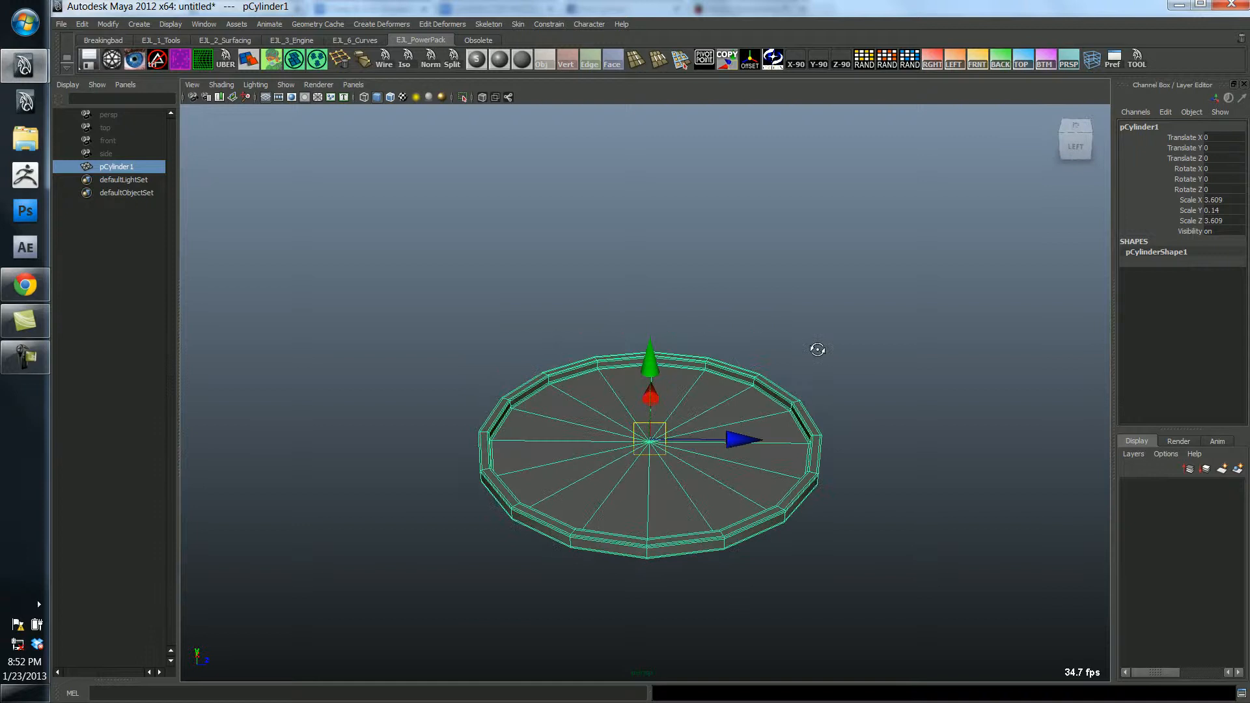
pyautogui.click(776, 369)
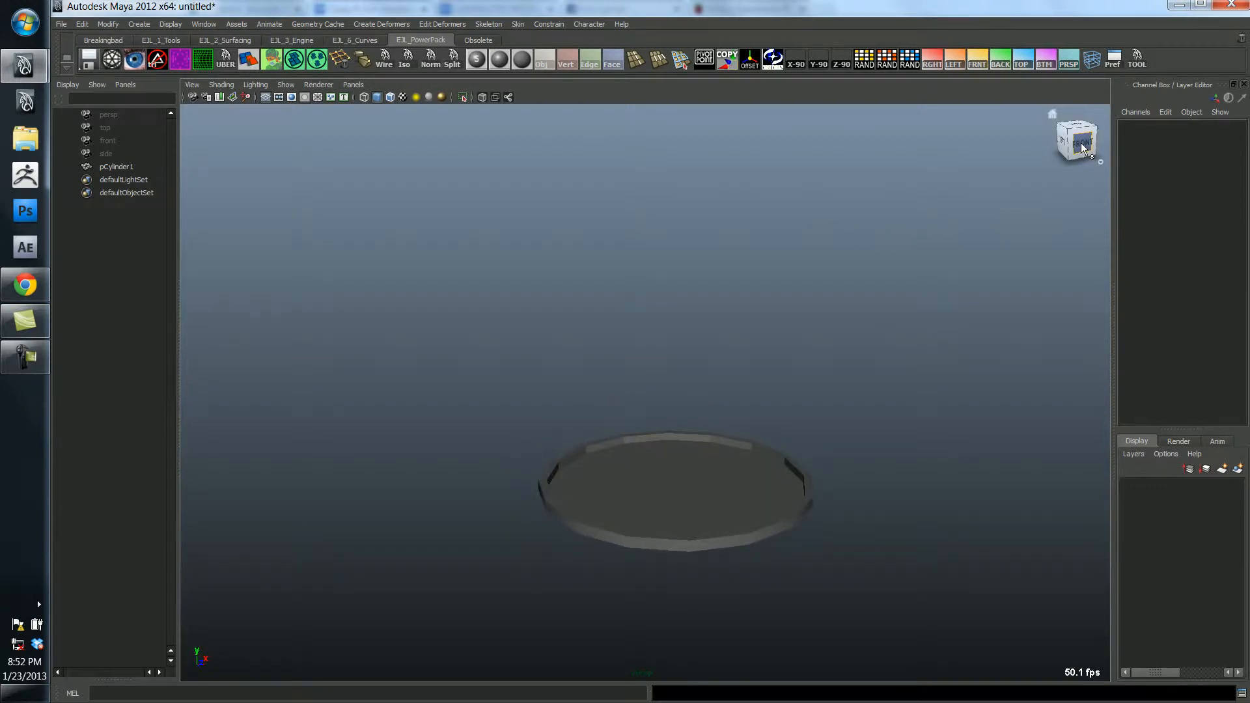
pyautogui.click(1075, 139)
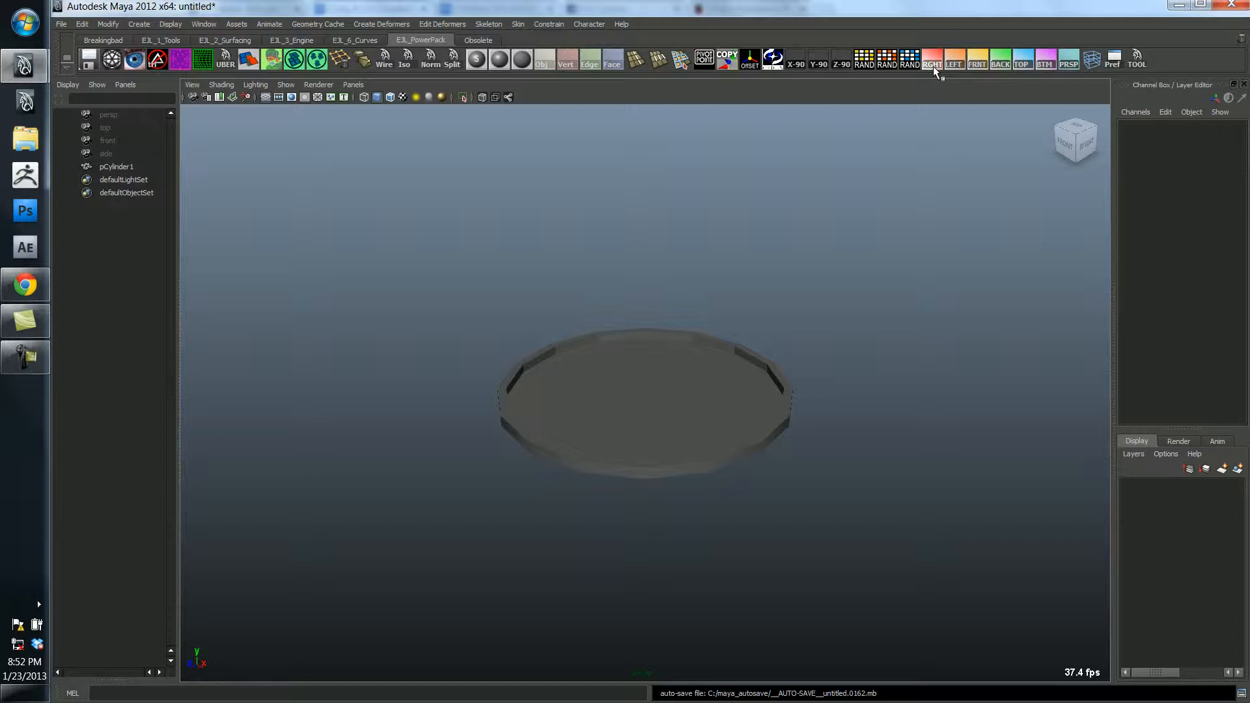
pyautogui.click(953, 58)
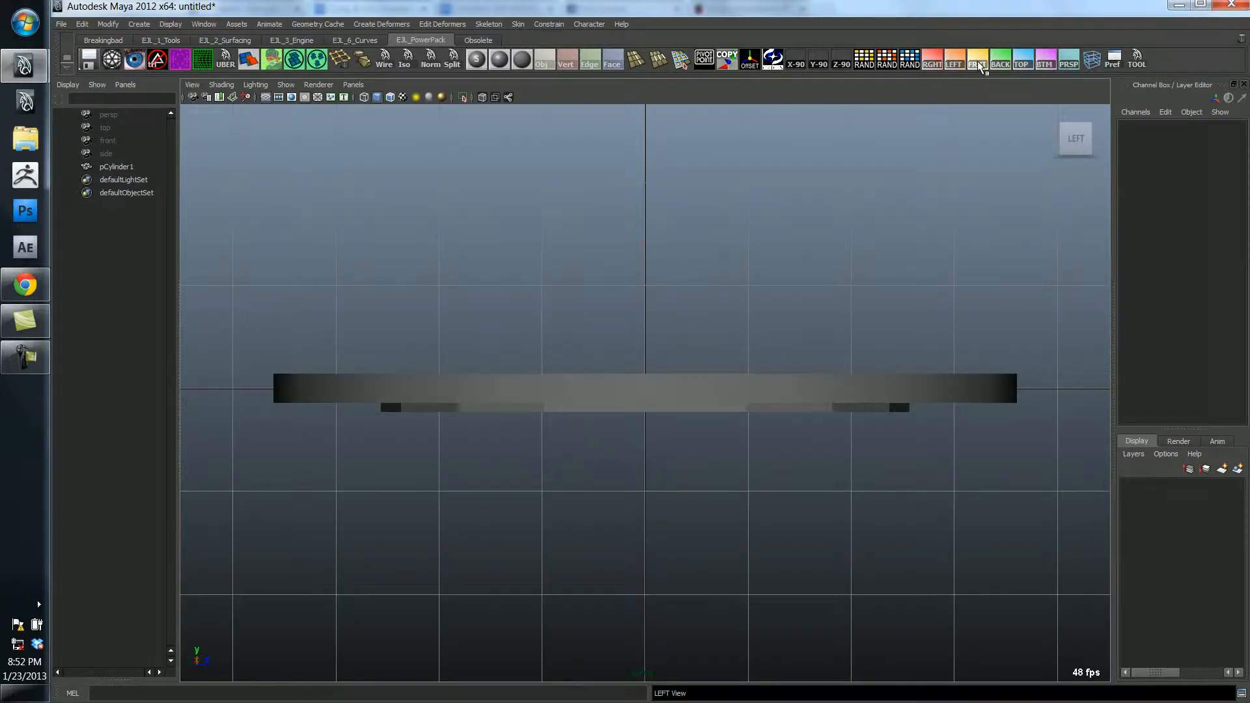
pyautogui.click(1000, 60)
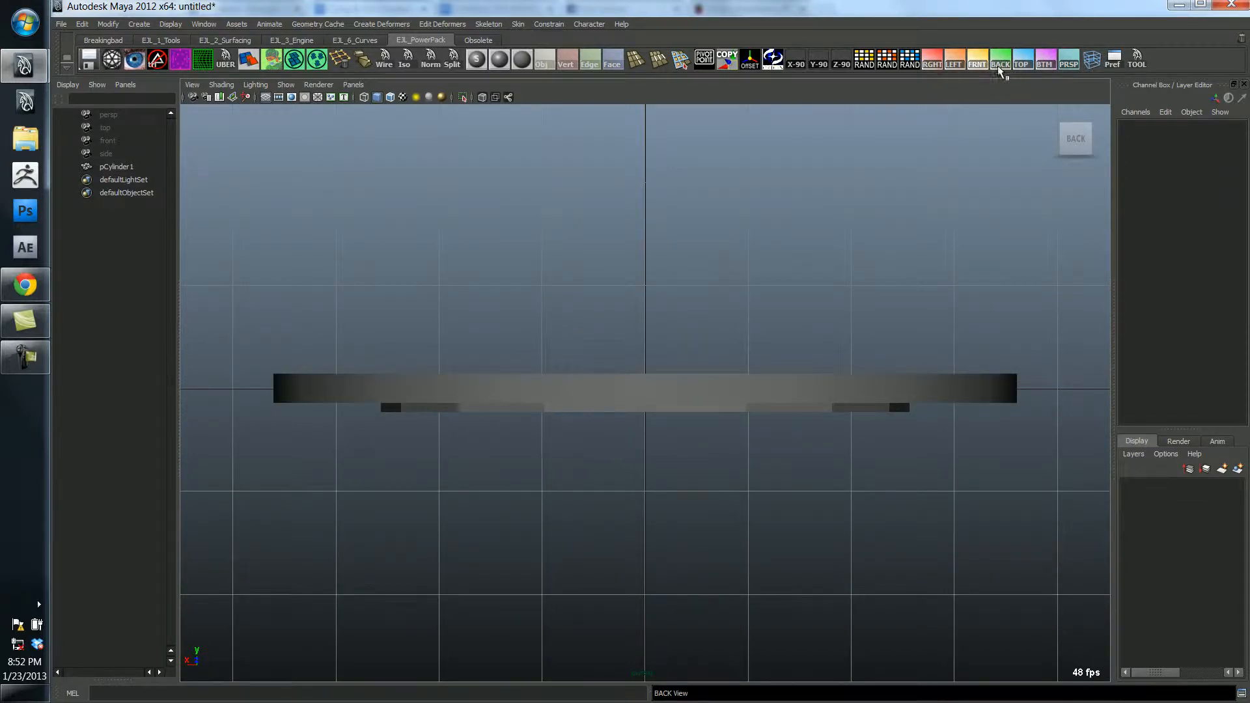
pyautogui.click(1044, 59)
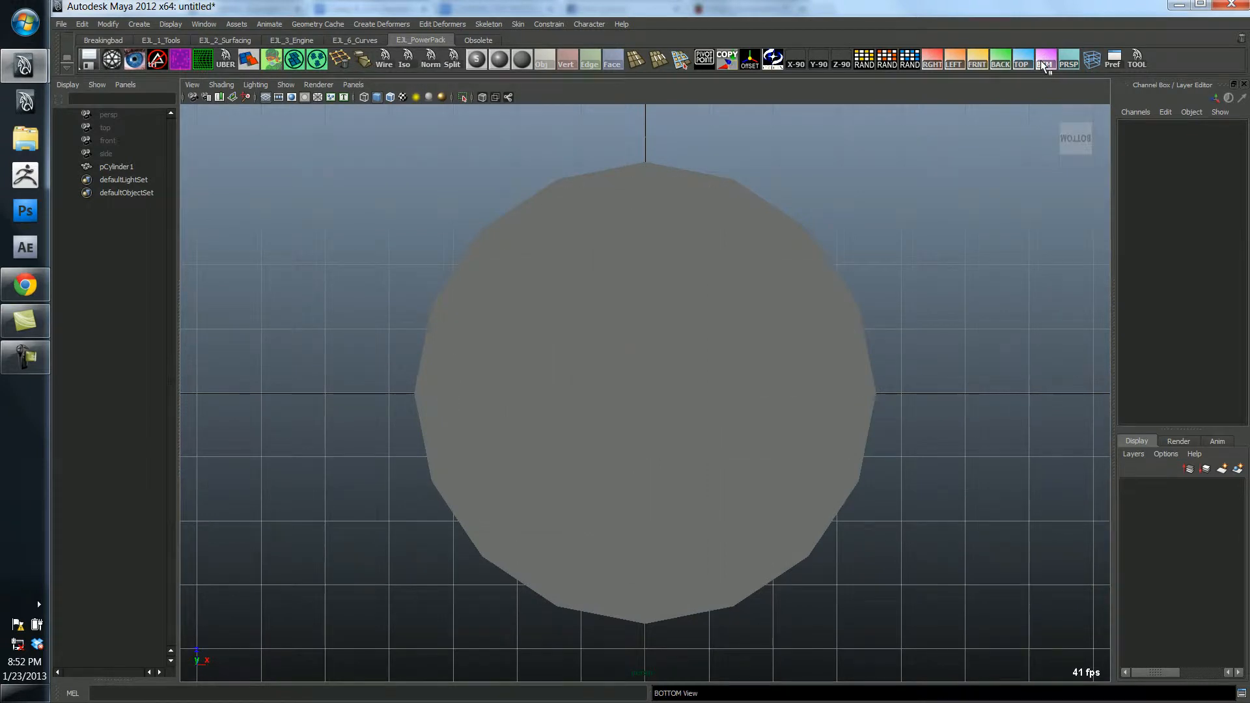
pyautogui.click(1068, 60)
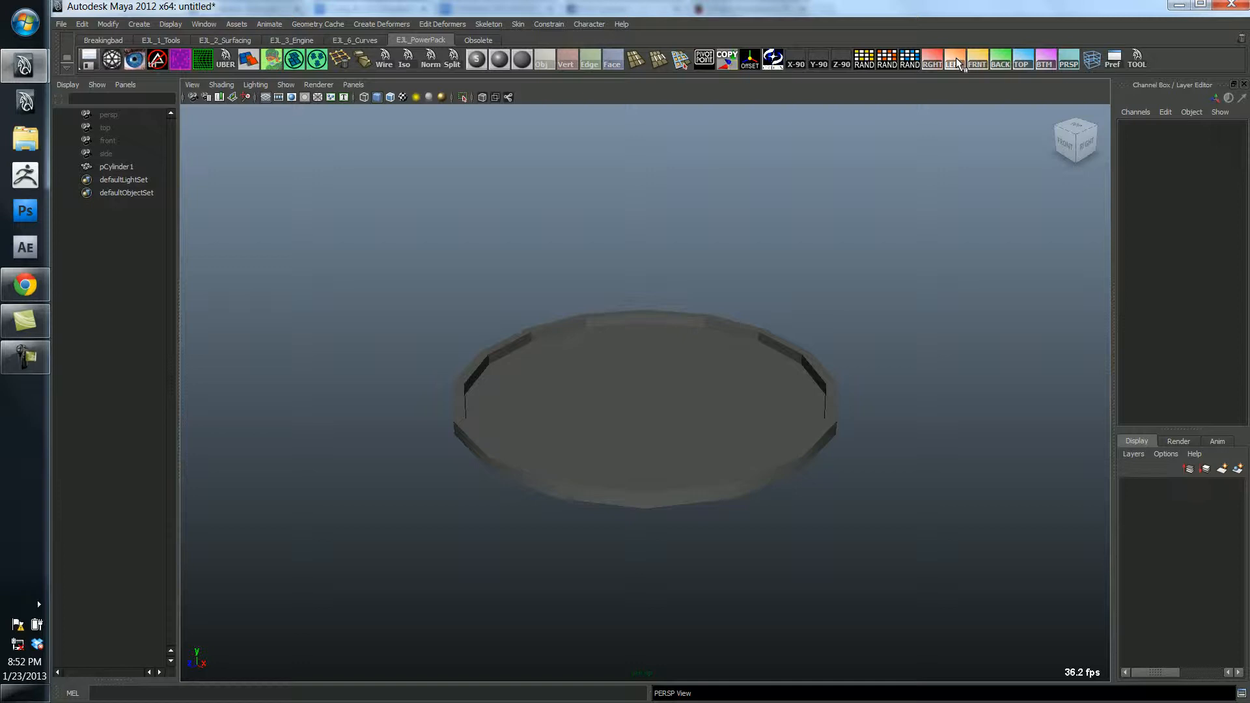
pyautogui.moveTo(859, 317)
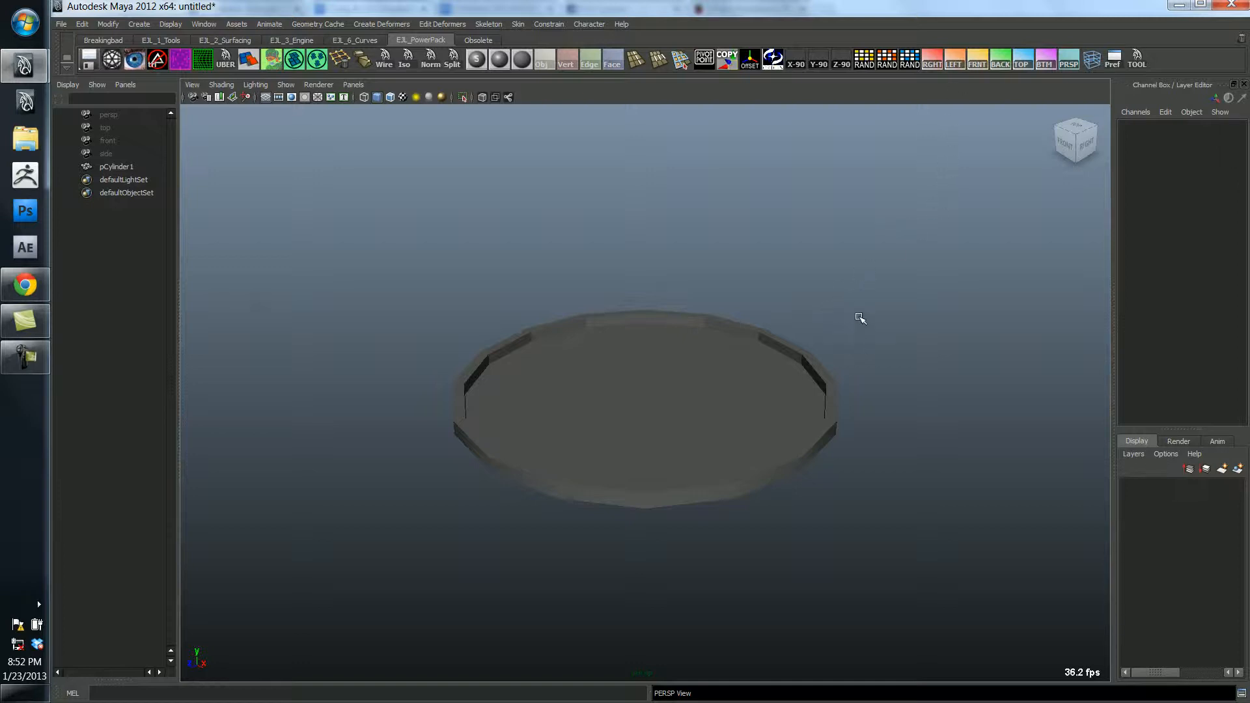
pyautogui.moveTo(857, 310)
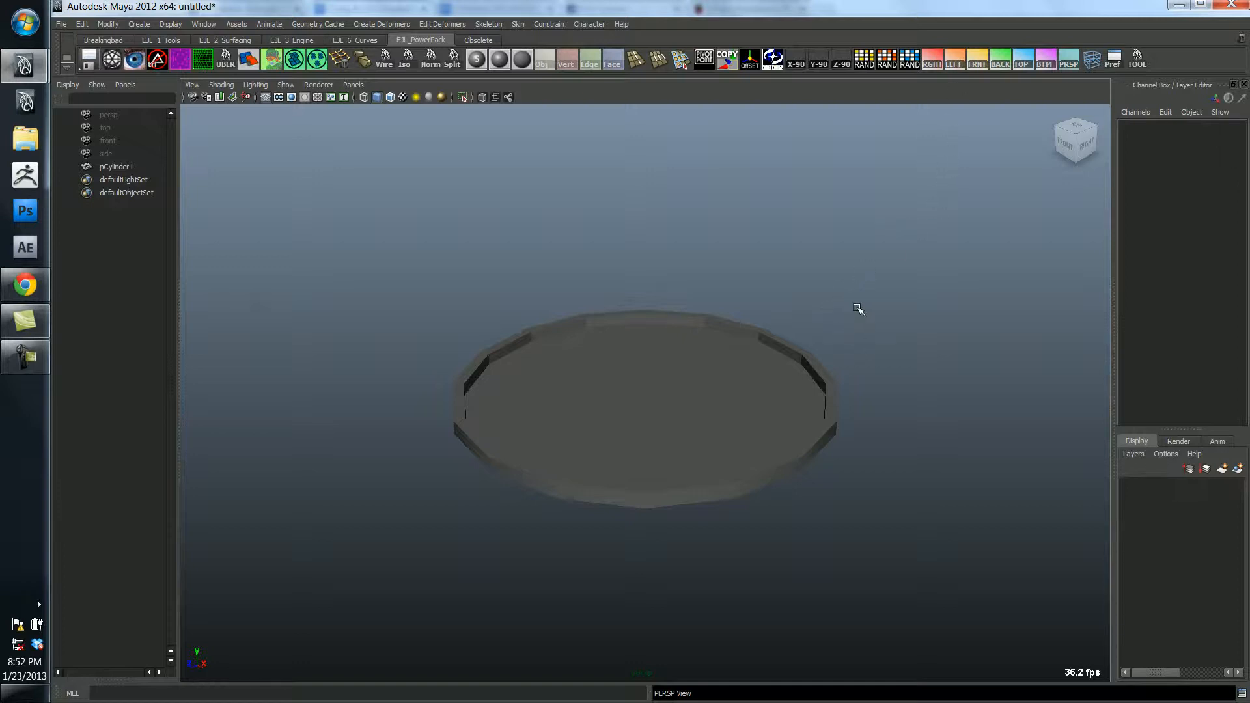
pyautogui.moveTo(815, 391)
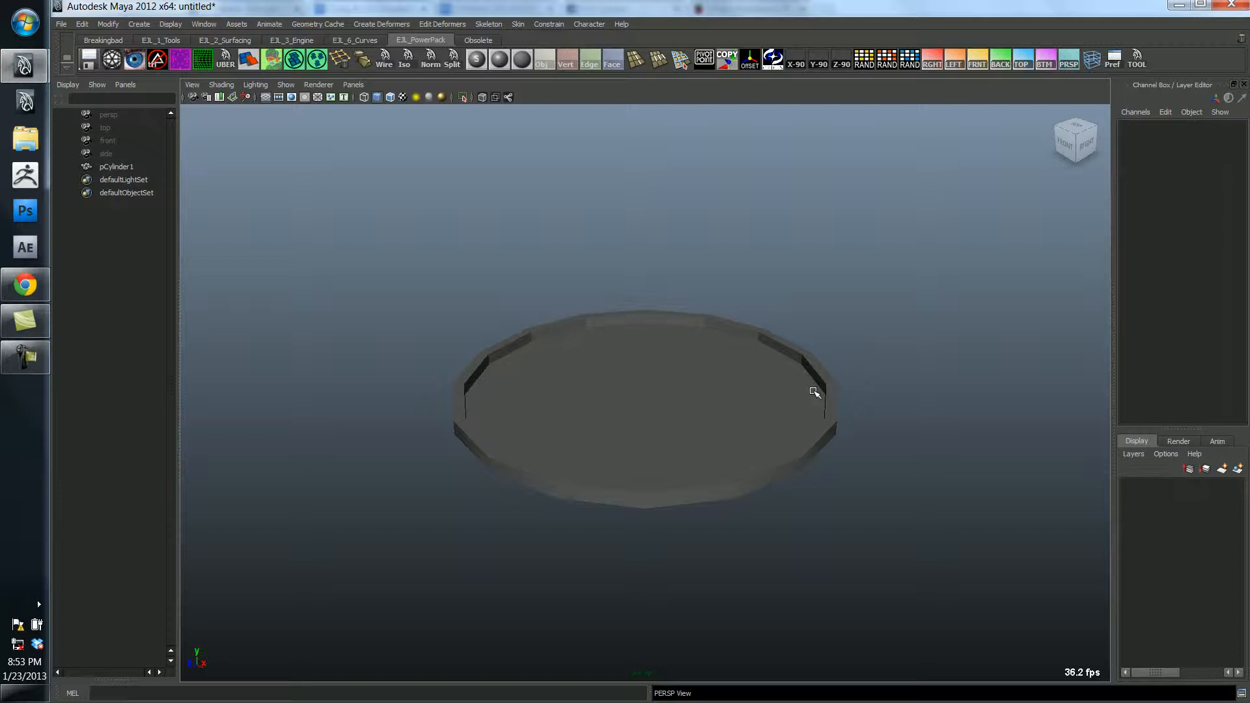
pyautogui.moveTo(773, 411)
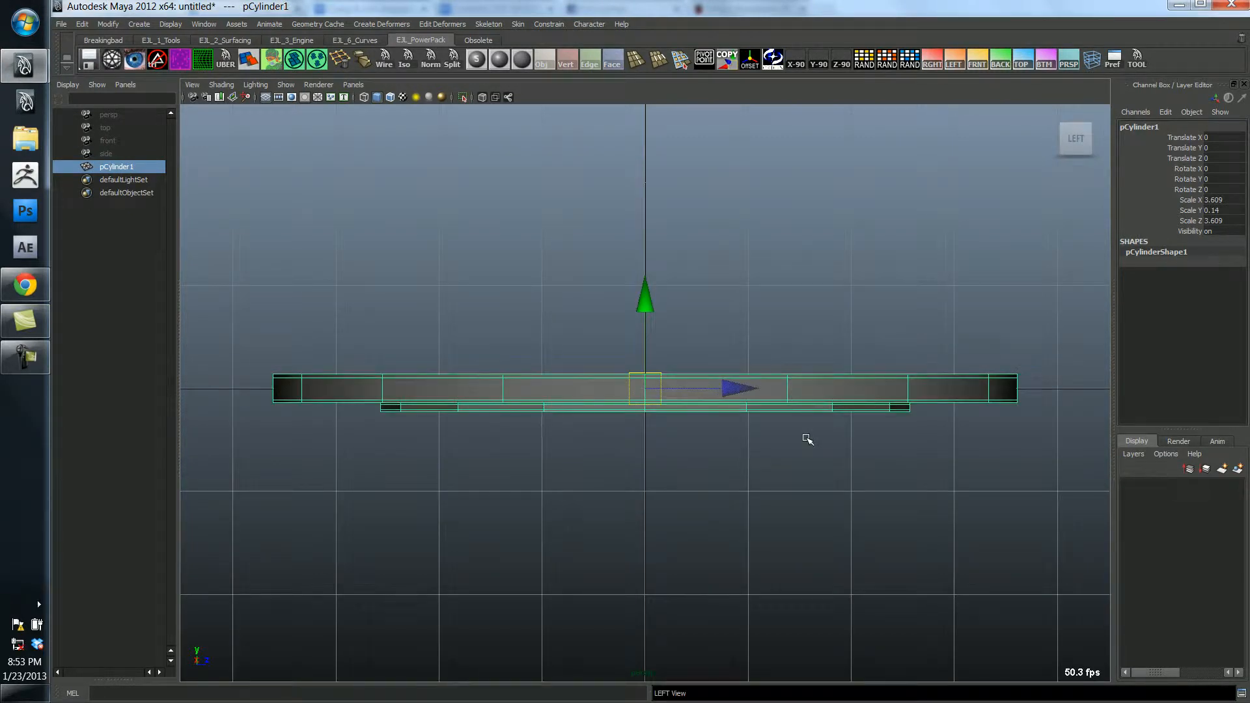
pyautogui.click(930, 59)
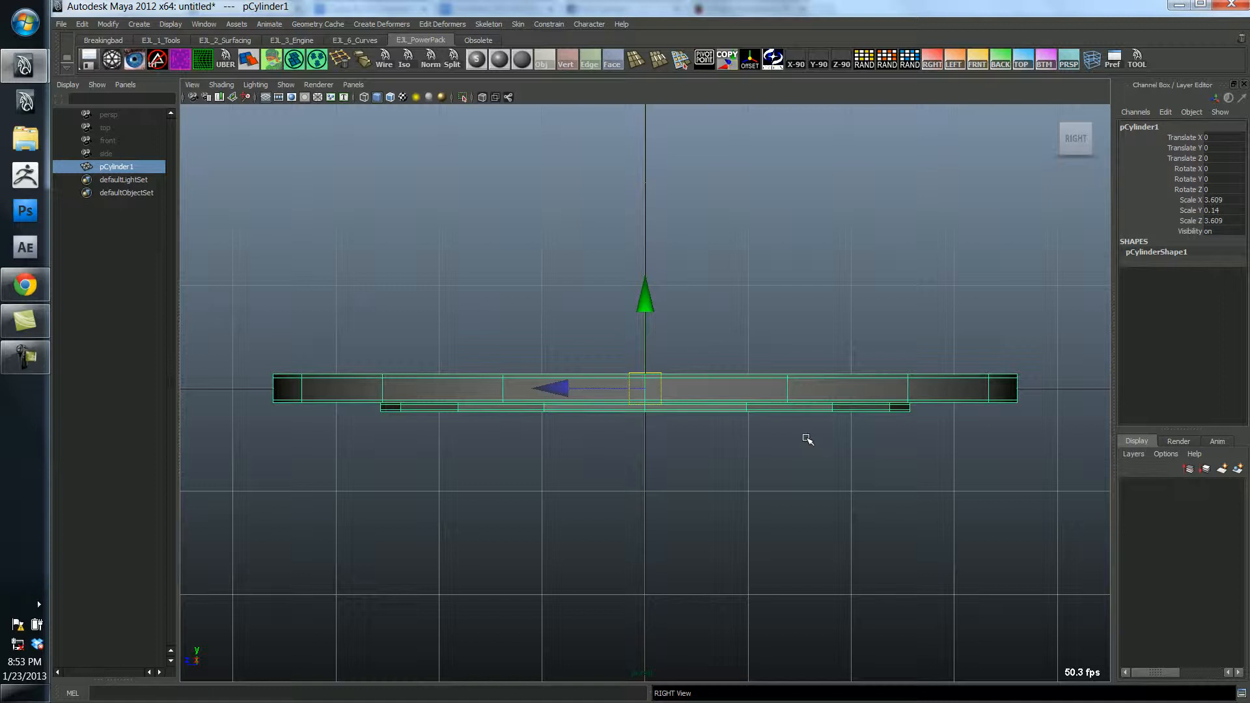
pyautogui.click(976, 60)
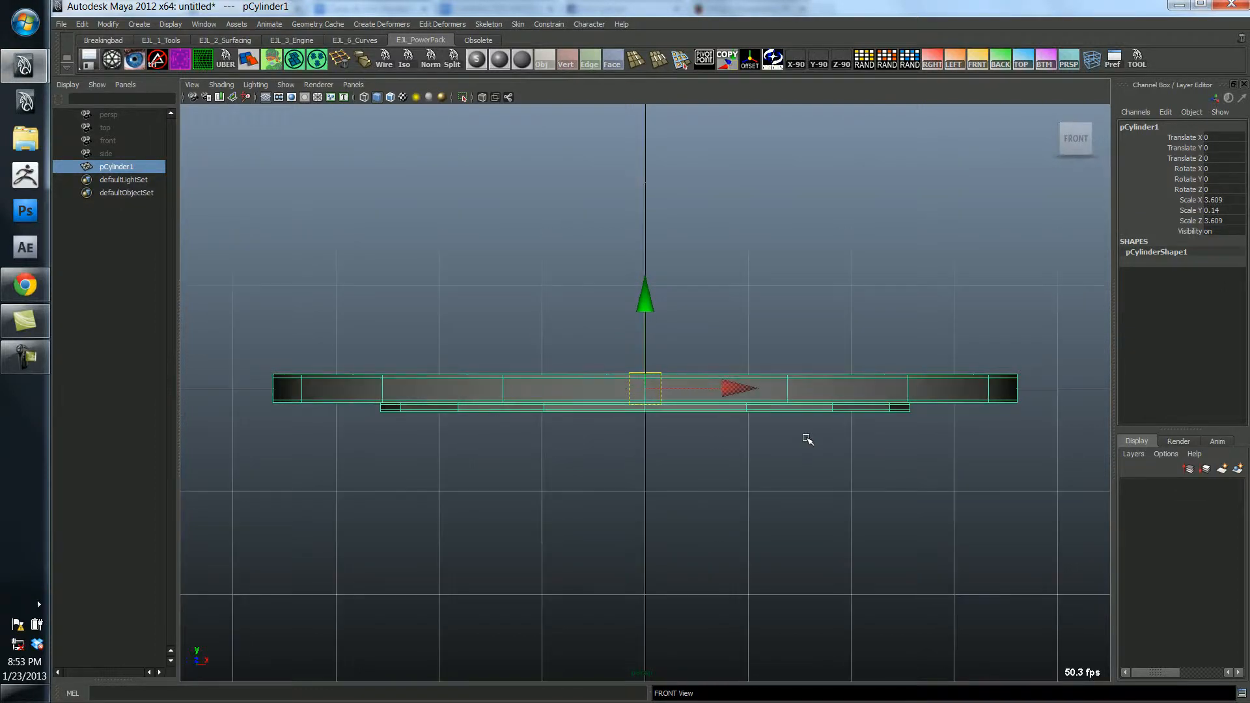
pyautogui.click(998, 59)
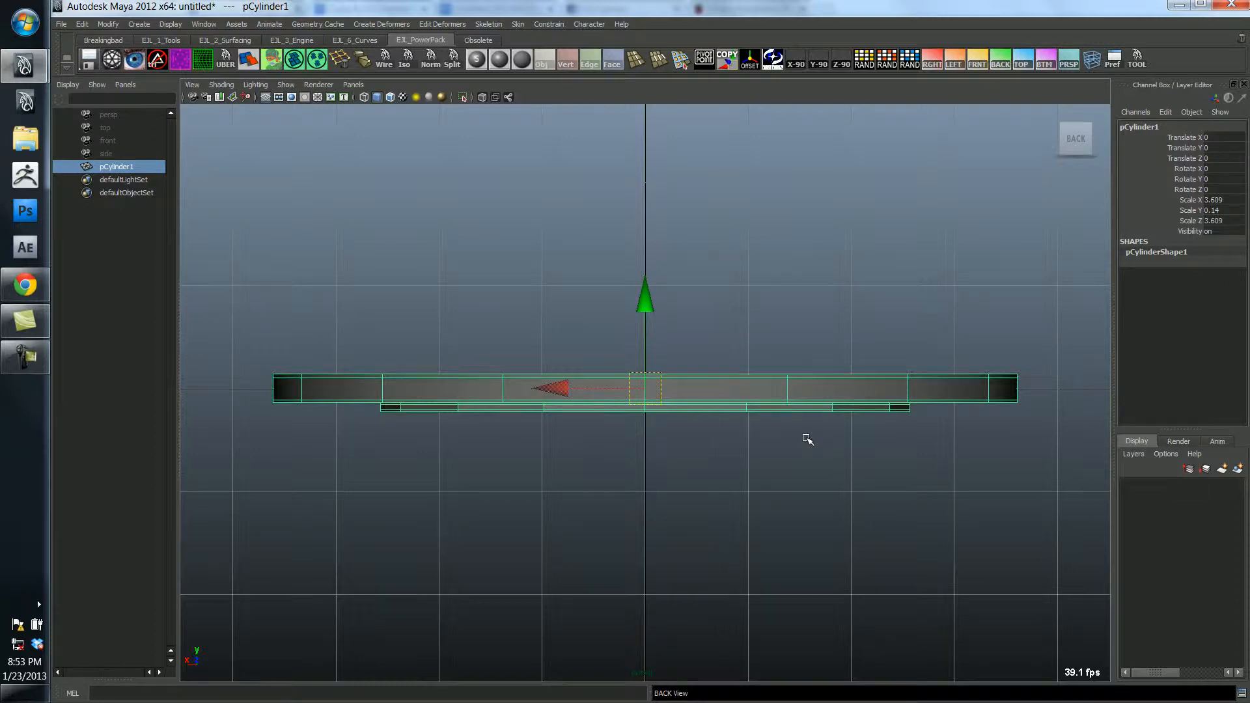
pyautogui.click(1021, 57)
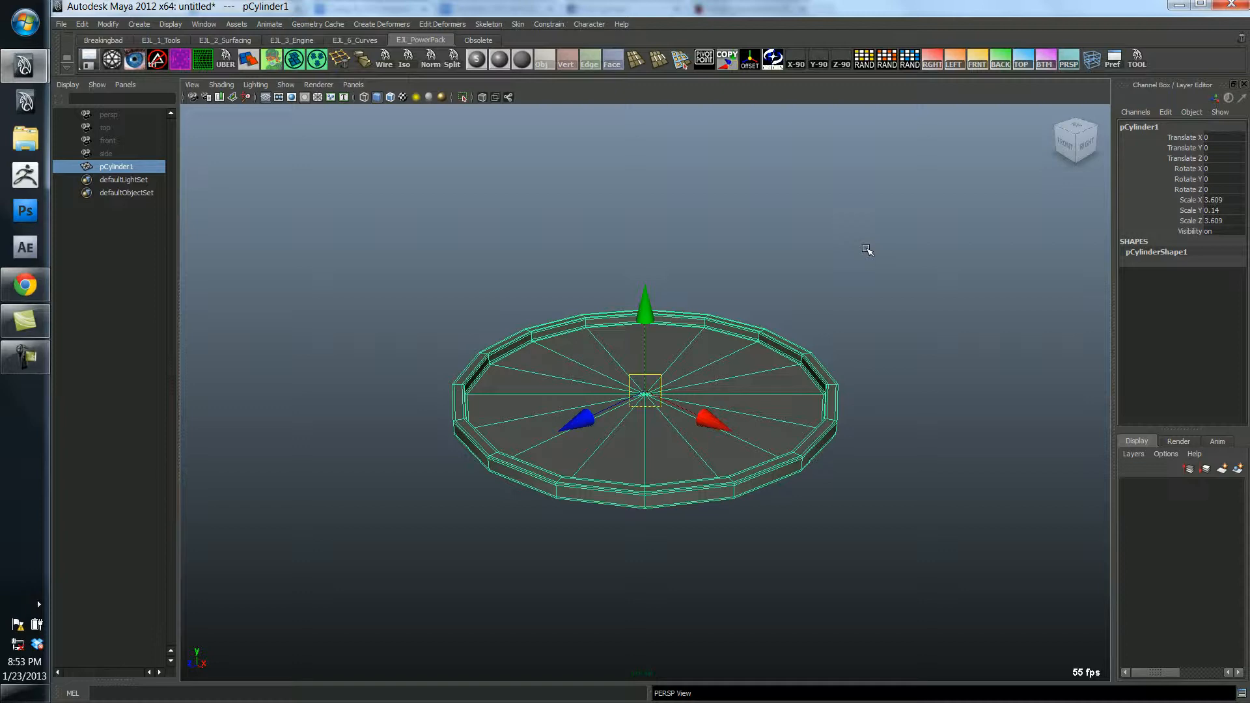
pyautogui.moveTo(811, 278)
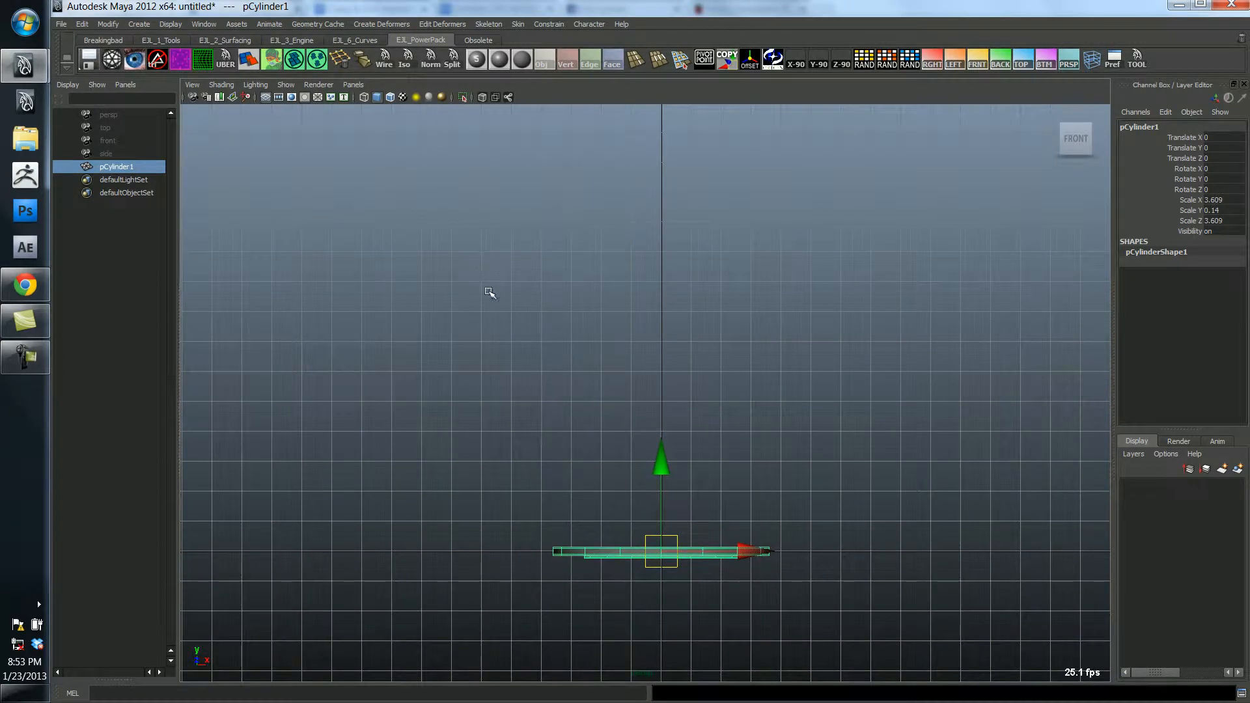
# Create a polygon torus, raise it above the tray, and set Rotate X to 90.
pyautogui.click(490, 291)
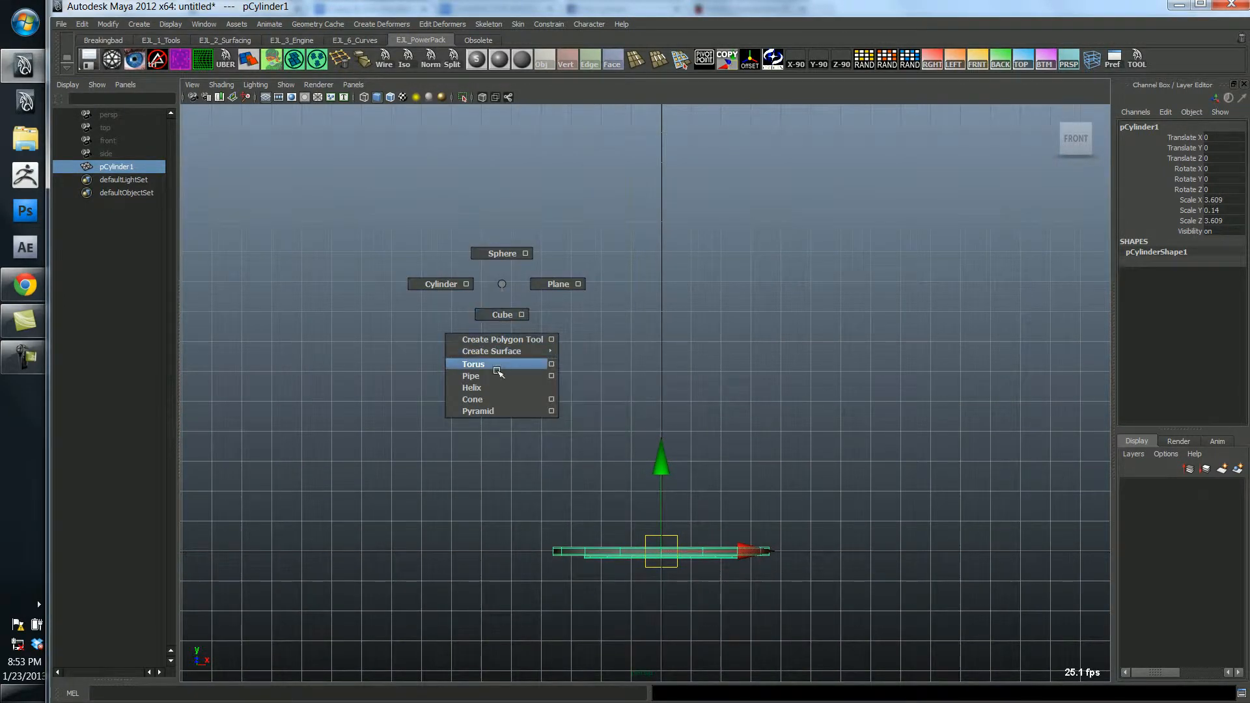
pyautogui.click(472, 364)
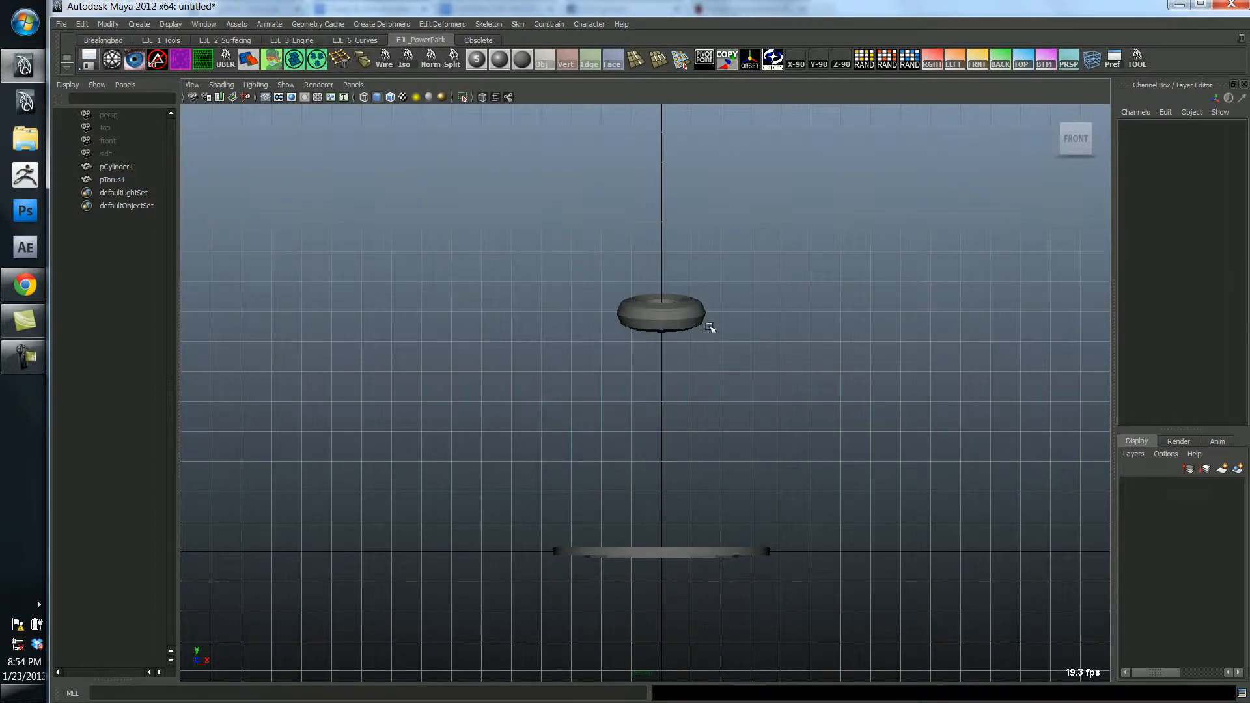
pyautogui.click(660, 312)
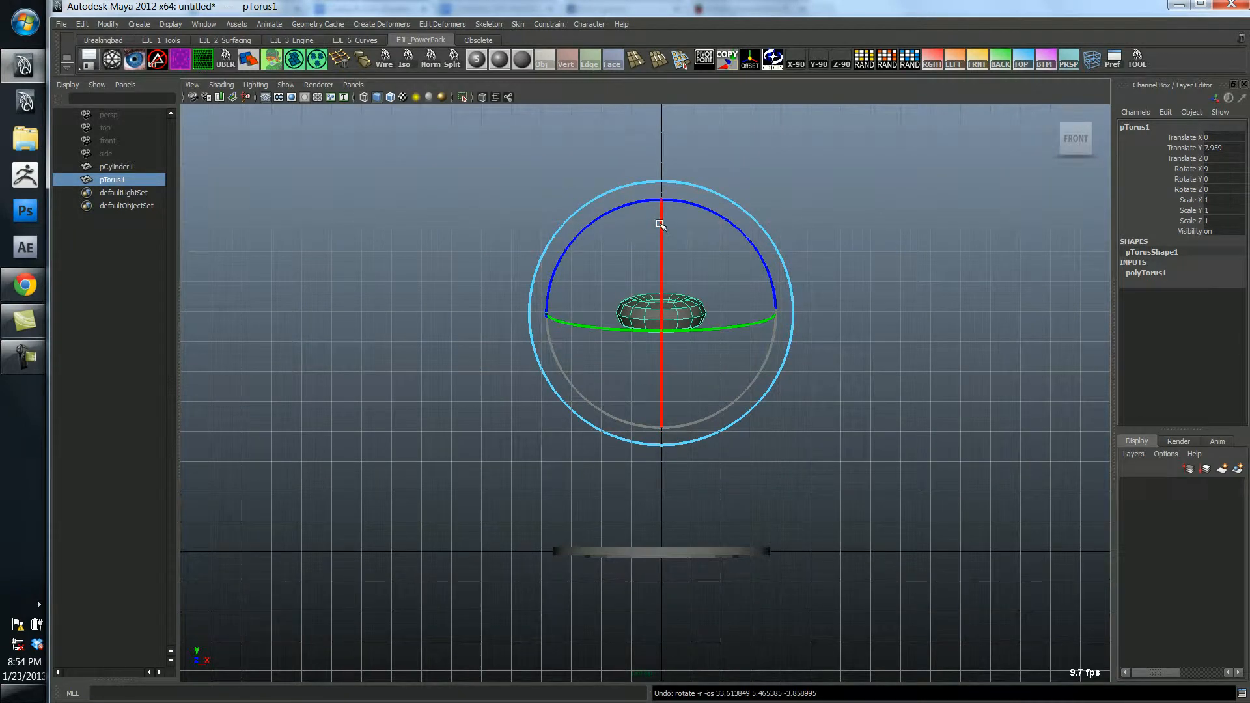
pyautogui.click(663, 207)
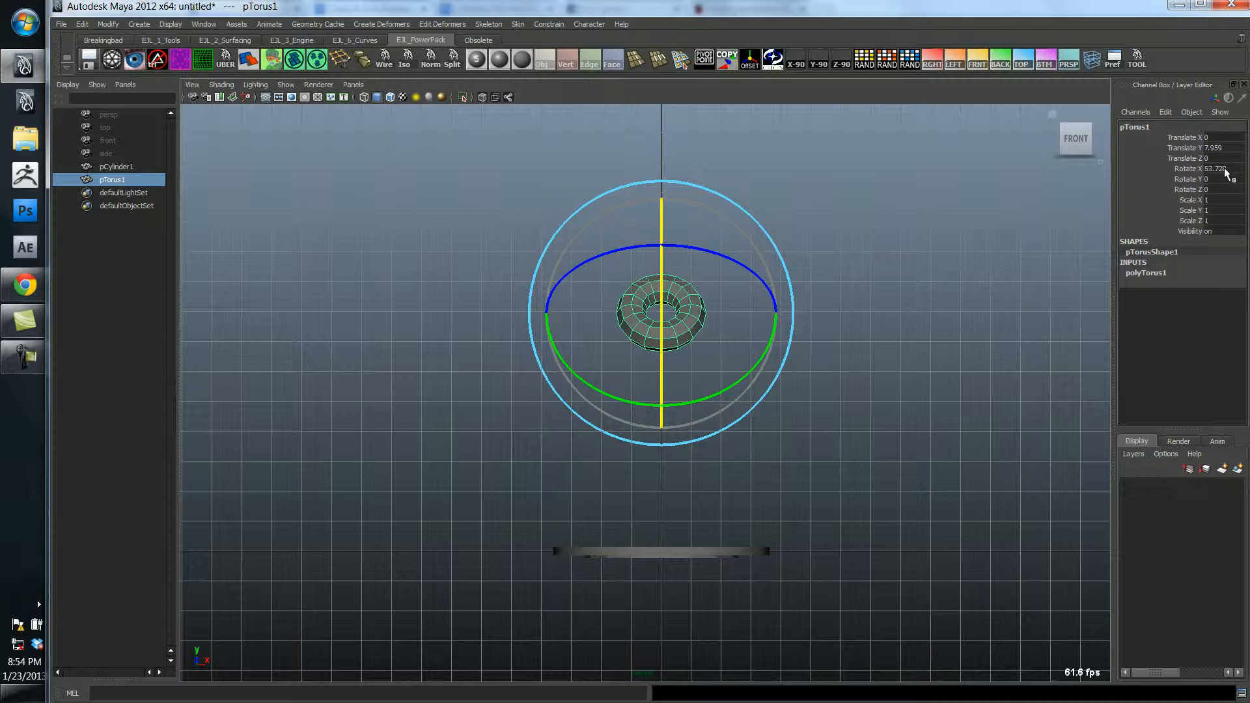
pyautogui.tripleClick(1211, 168)
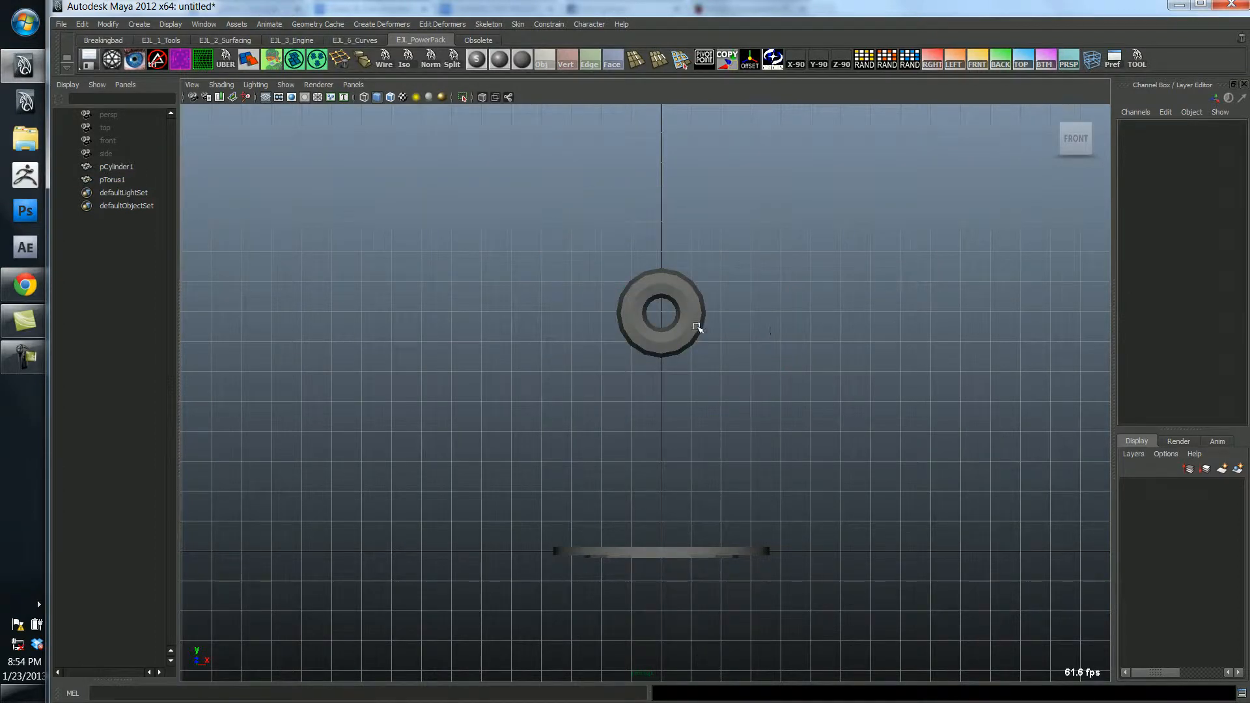
# Set polyTorus1 to radius 3.4, section radius 0.025, and 32 axis subdivisions.
pyautogui.click(659, 312)
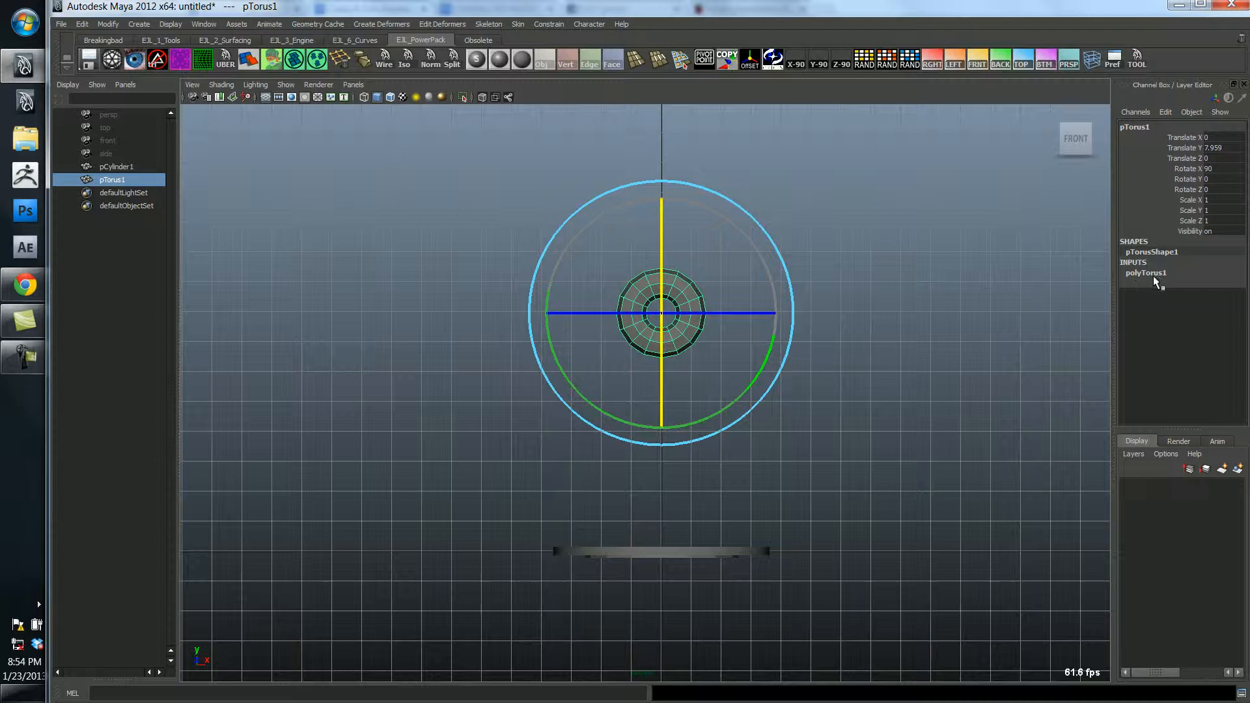
pyautogui.click(1144, 273)
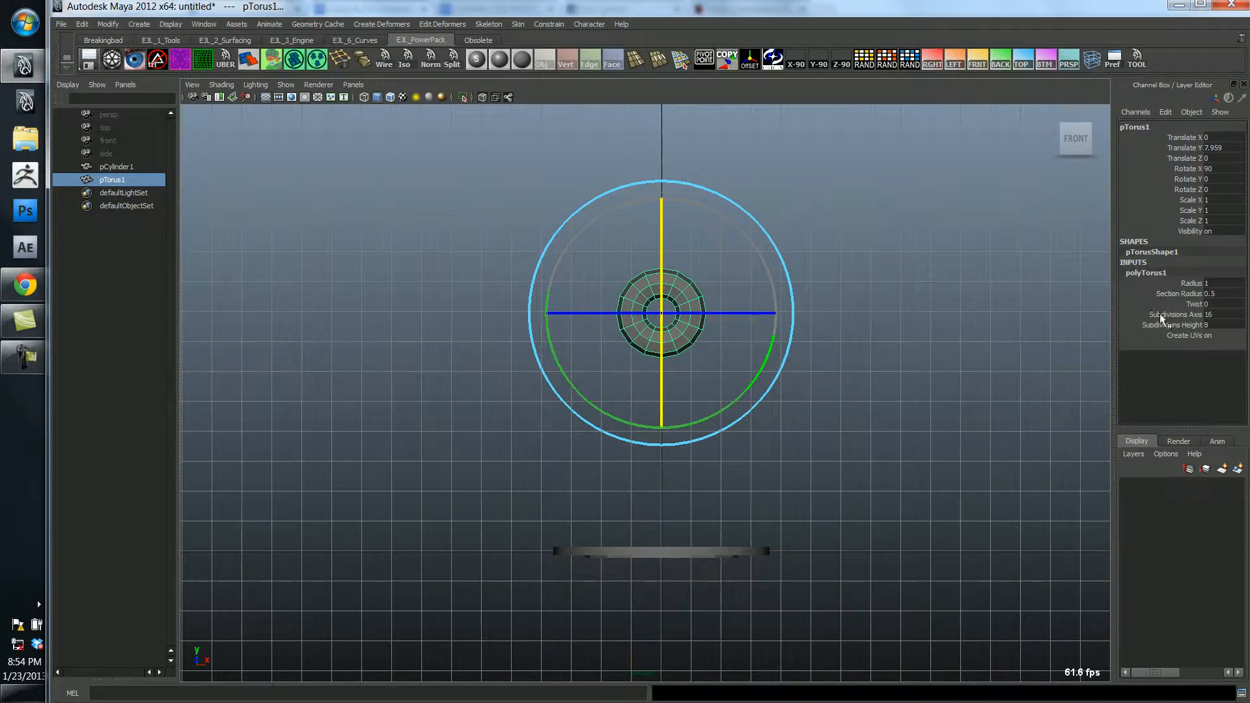
pyautogui.moveTo(1187, 313)
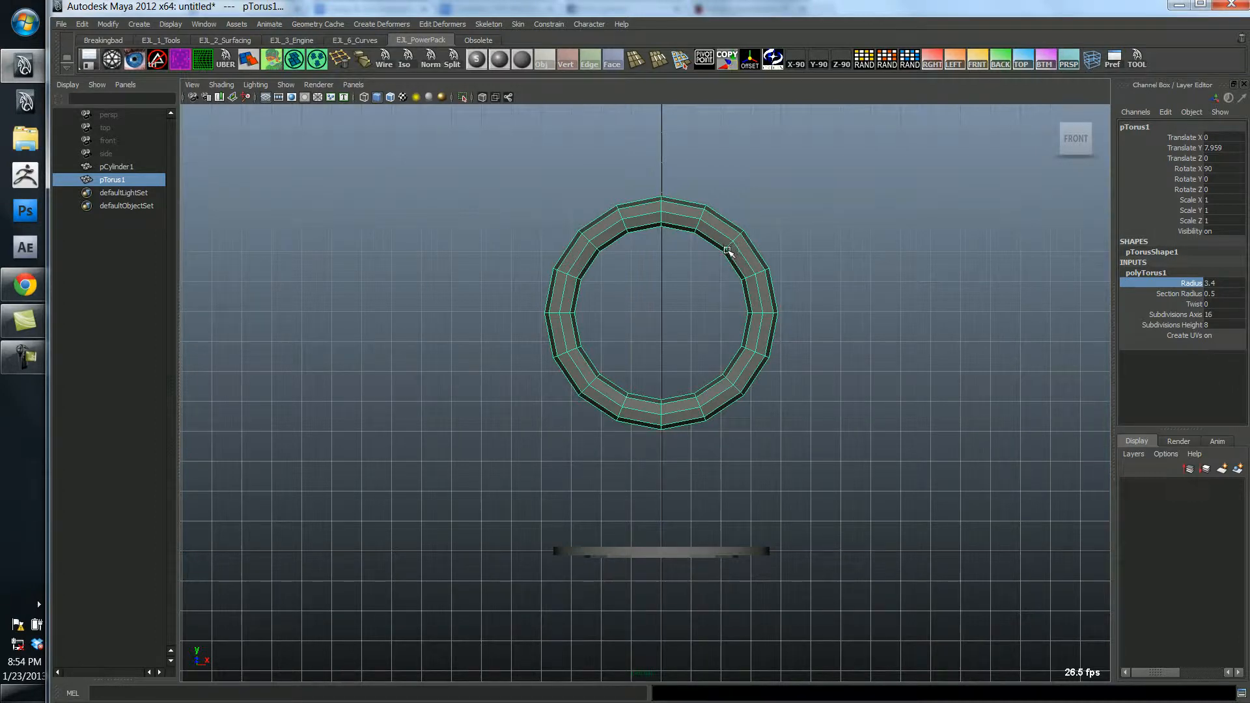
pyautogui.click(1180, 292)
pyautogui.write('0.05')
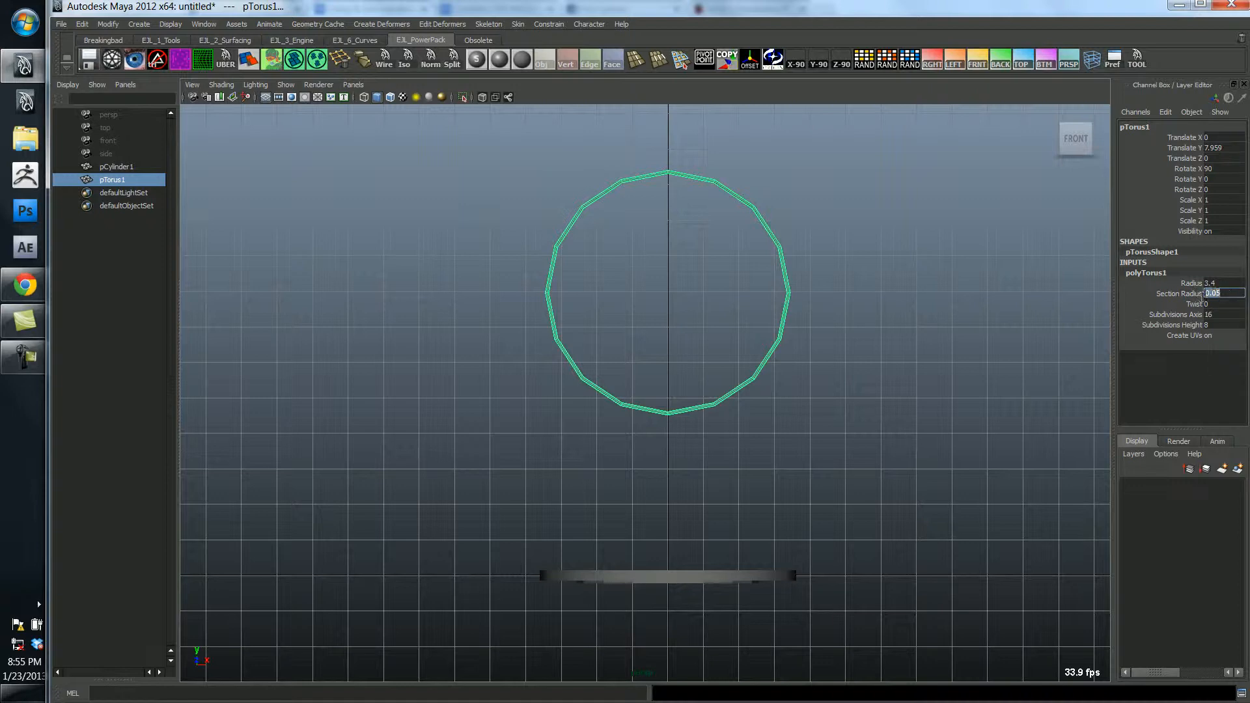
pyautogui.write('0')
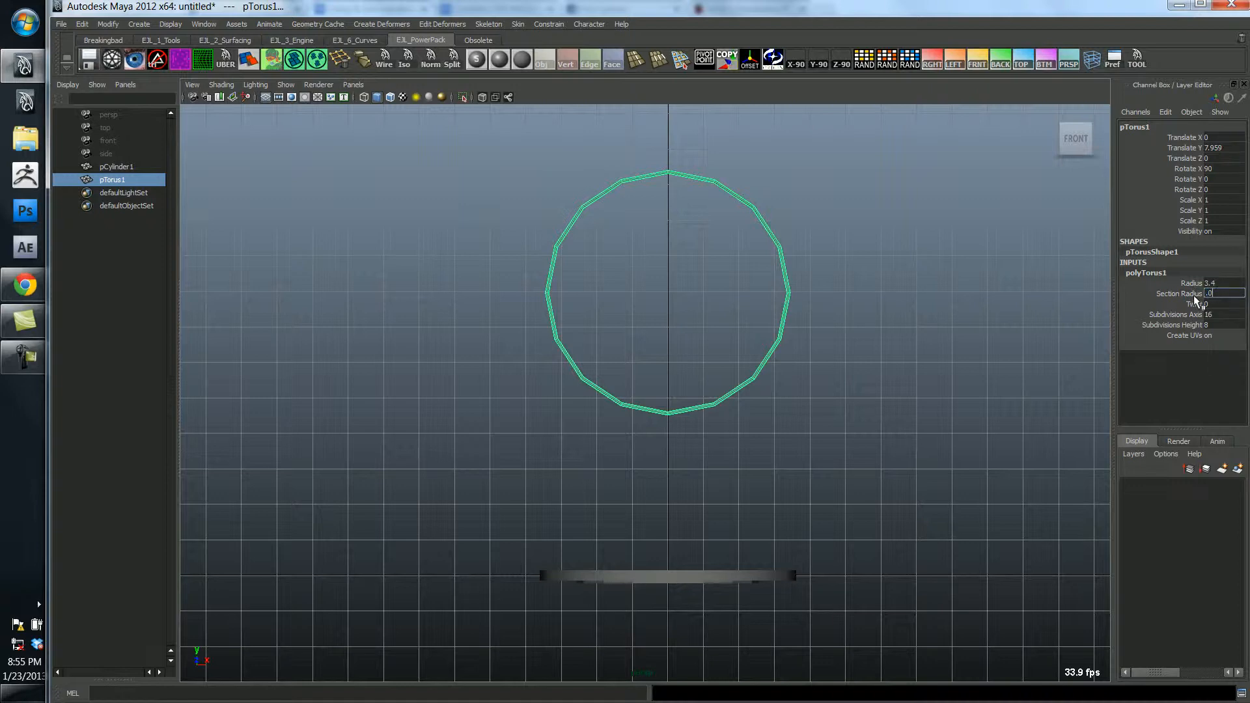
pyautogui.click(842, 304)
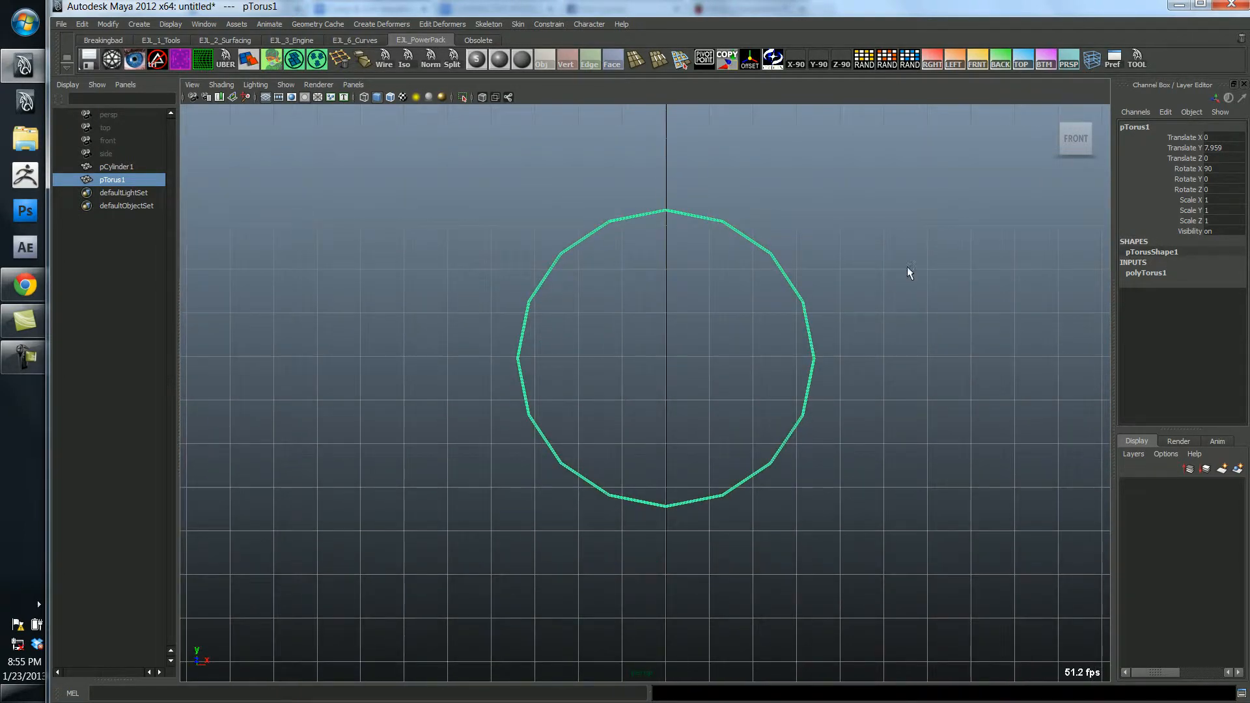
pyautogui.moveTo(724, 227)
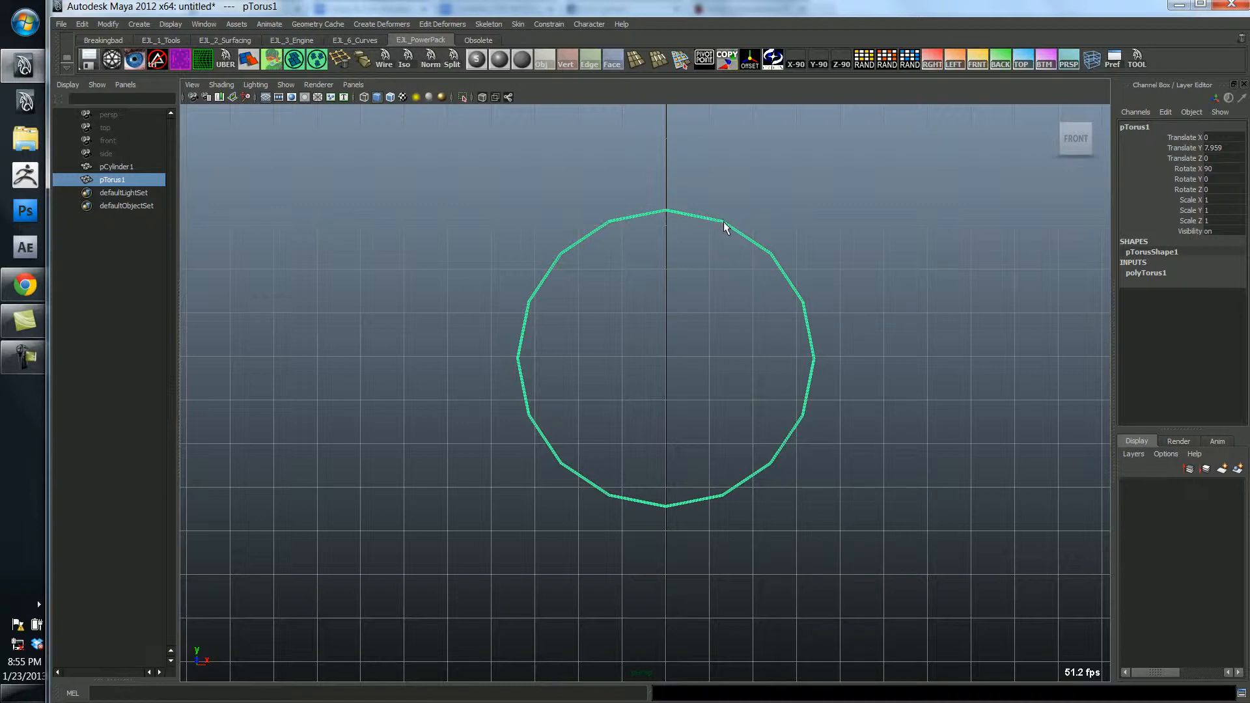
pyautogui.moveTo(823, 216)
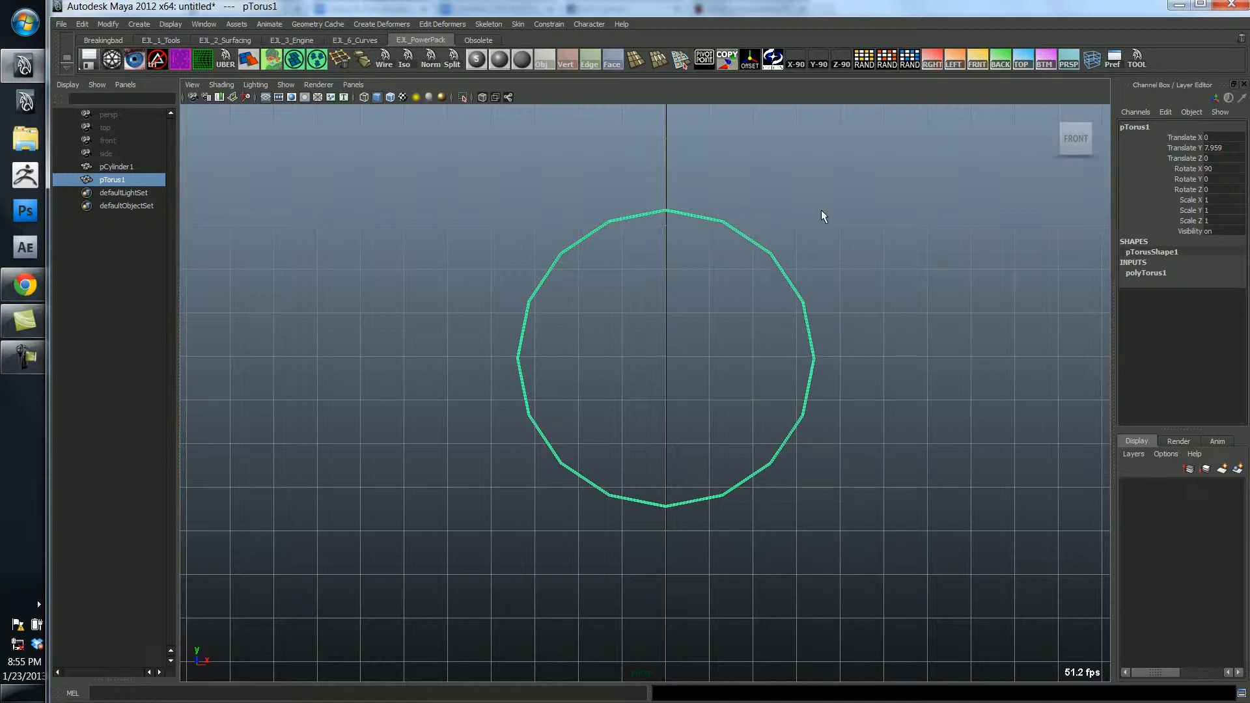
pyautogui.click(1145, 273)
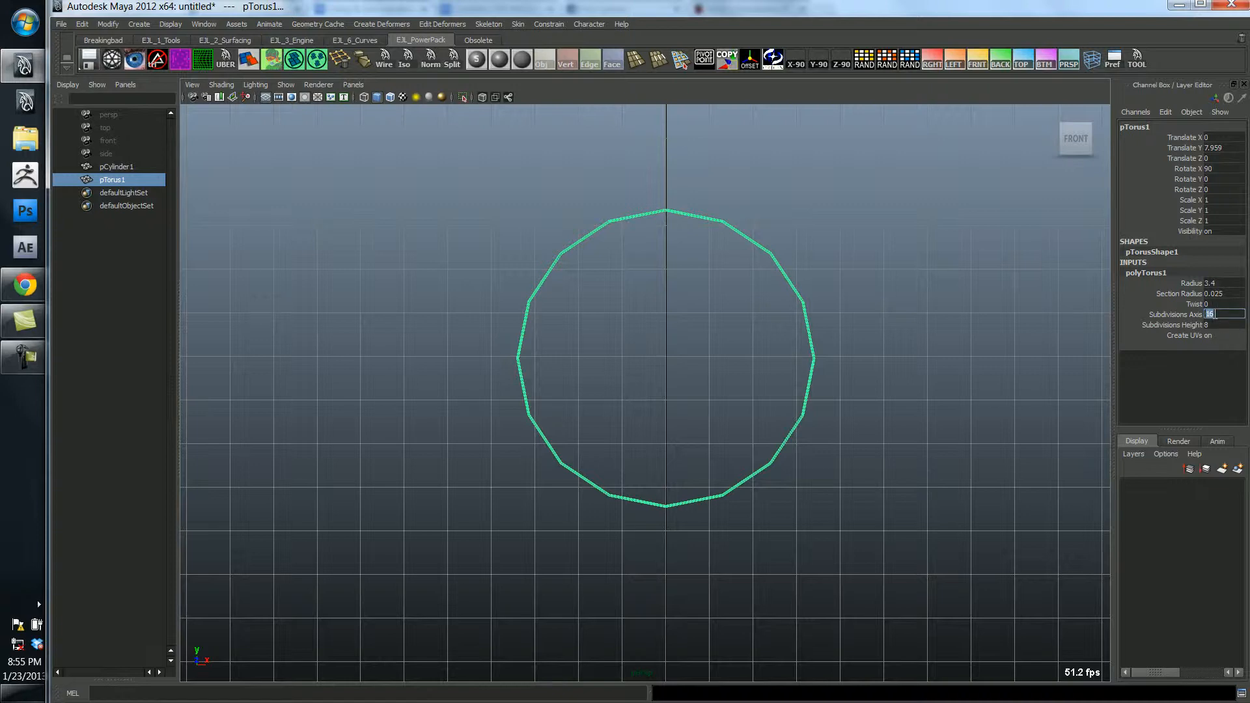
pyautogui.write('32')
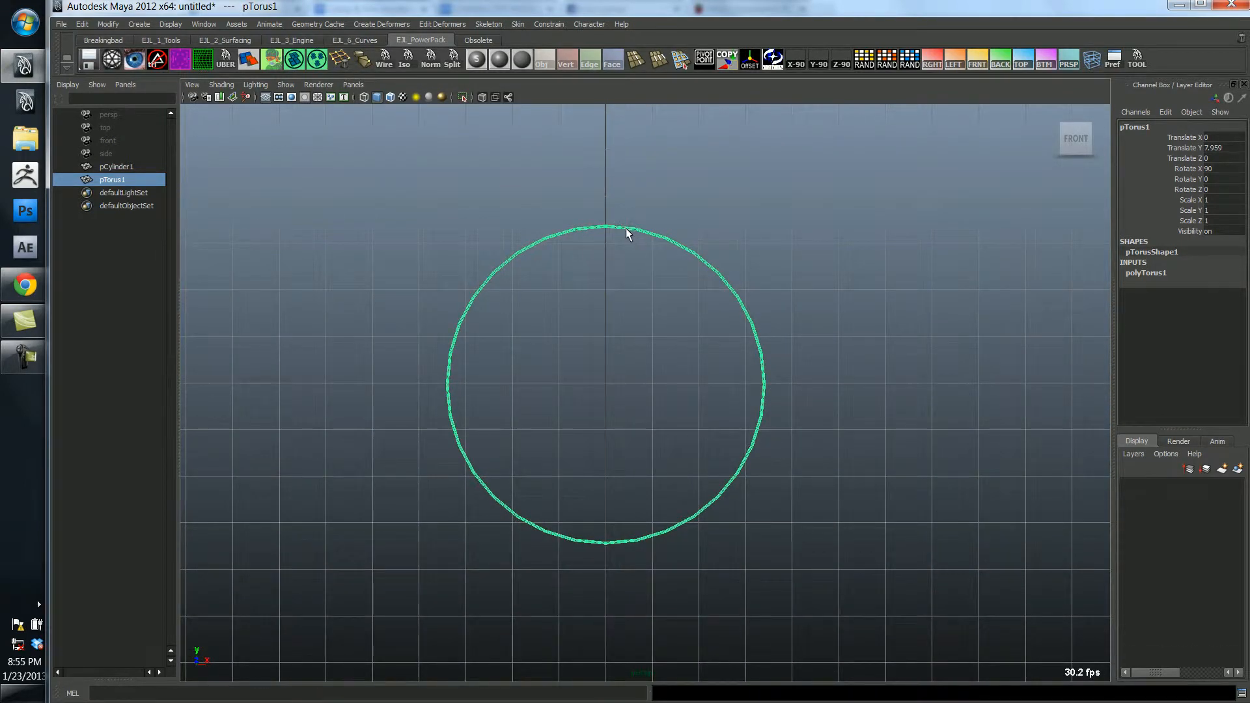
# Select part of the thin ring's faces and delete them, leaving an arc.
pyautogui.rightClick(628, 233)
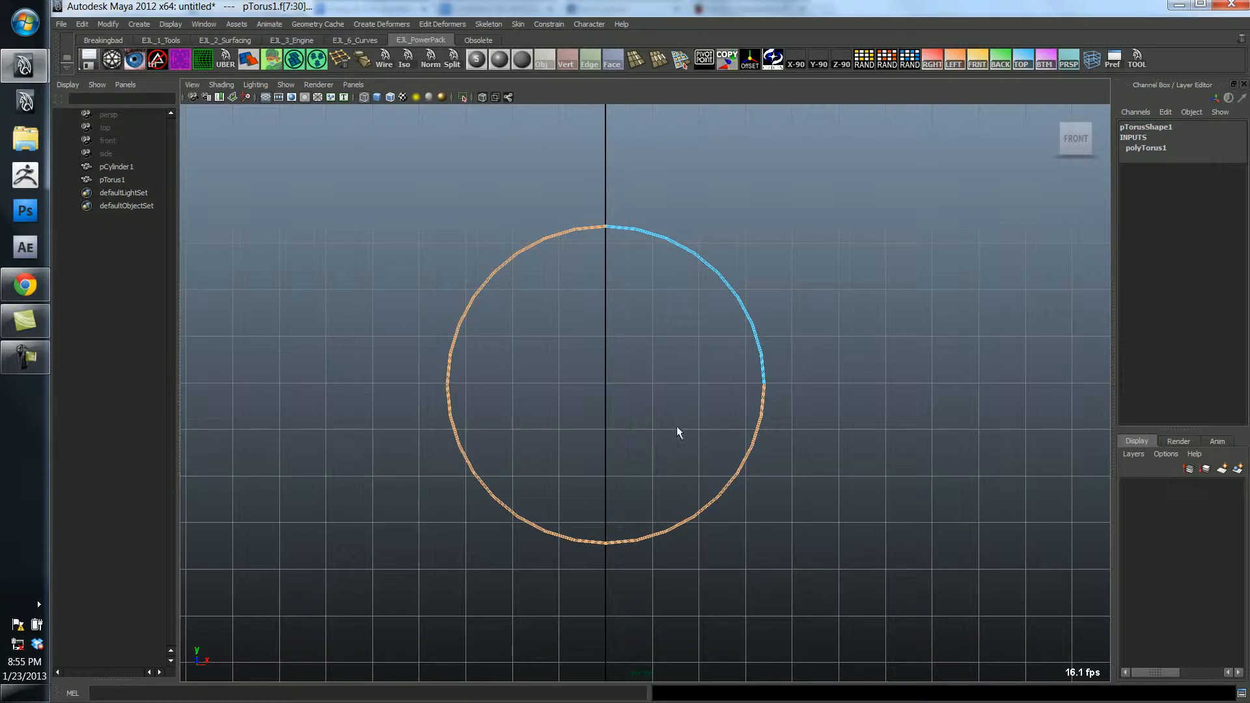
pyautogui.moveTo(667, 430)
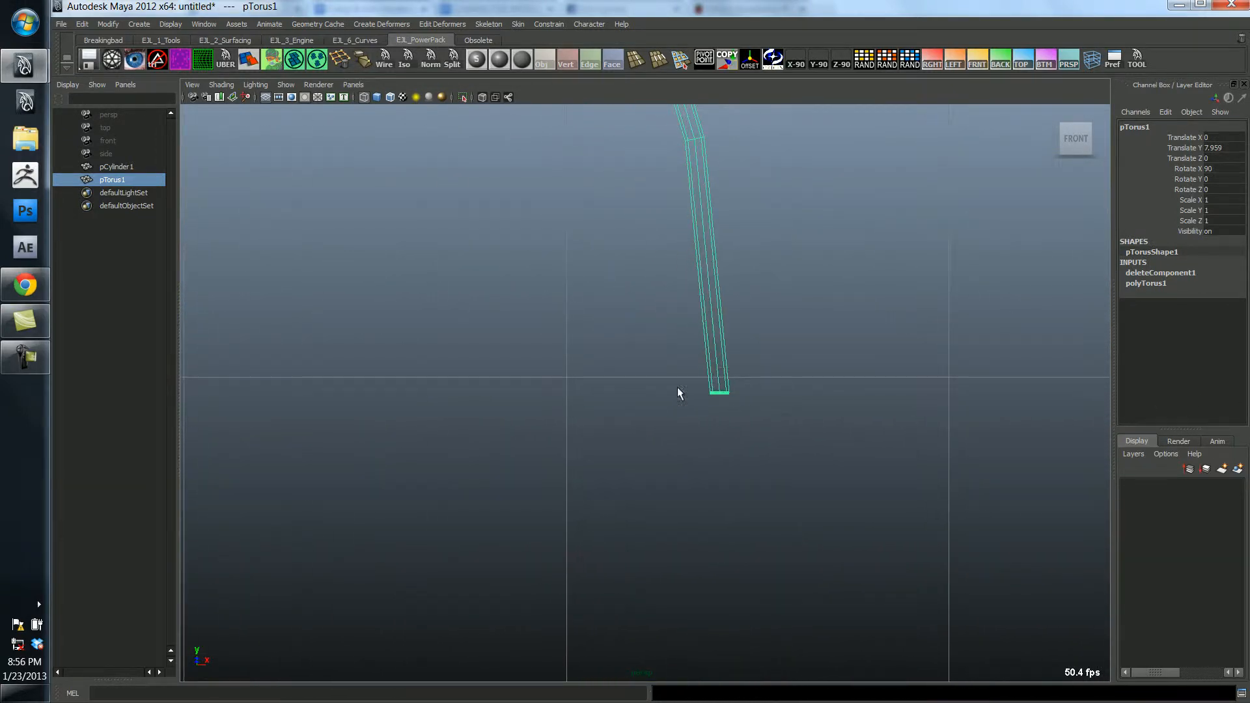
pyautogui.rightClick(716, 391)
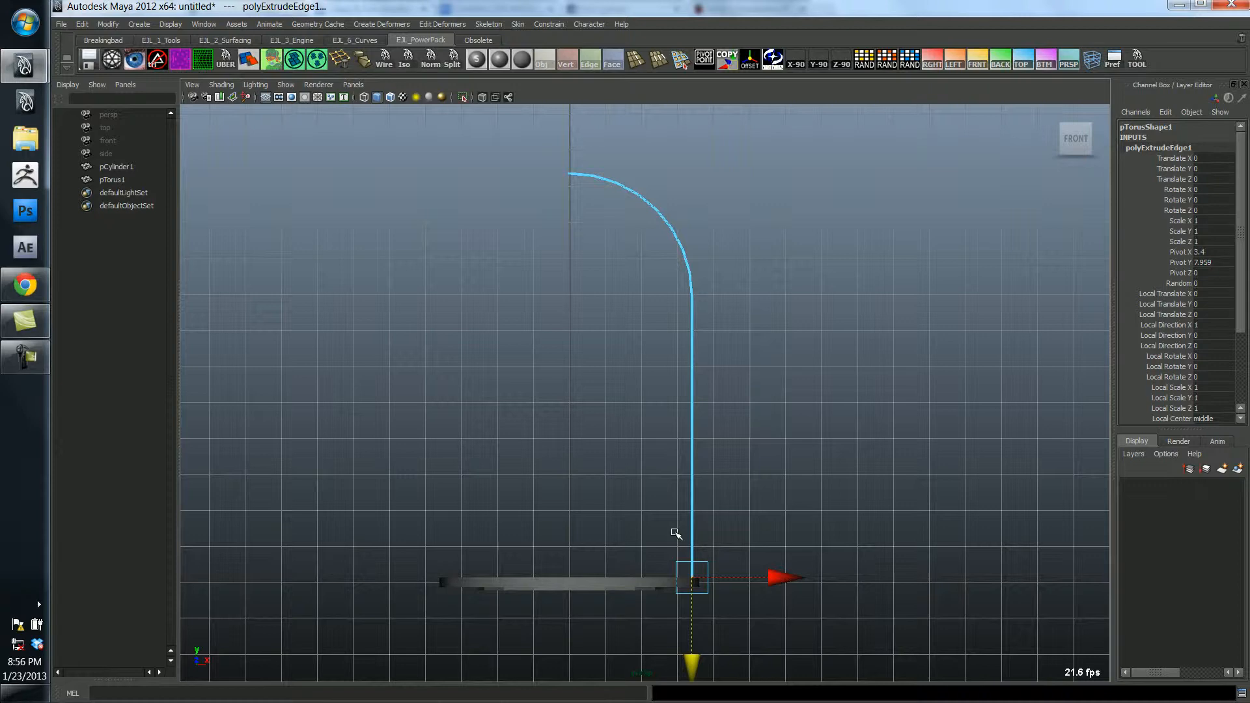
pyautogui.moveTo(705, 252)
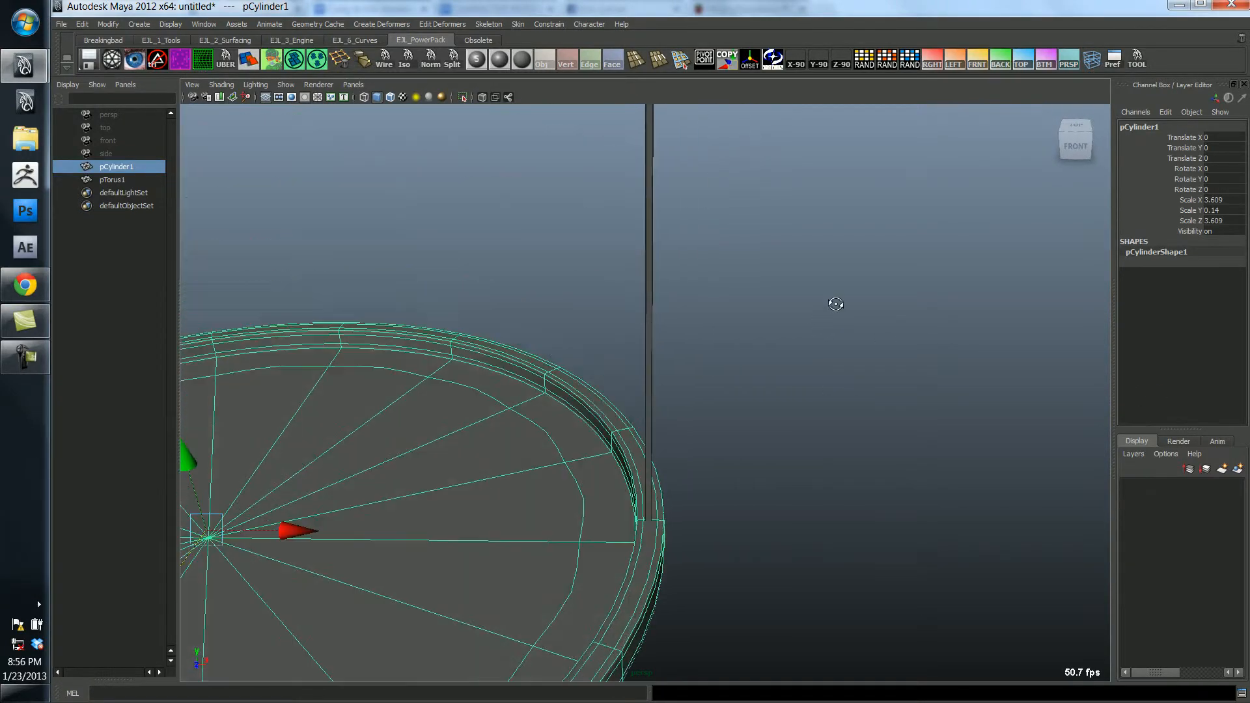
# Scale pTorus1 up to about 1.002 so the bar's foot meets the cylinder rim.
pyautogui.click(111, 180)
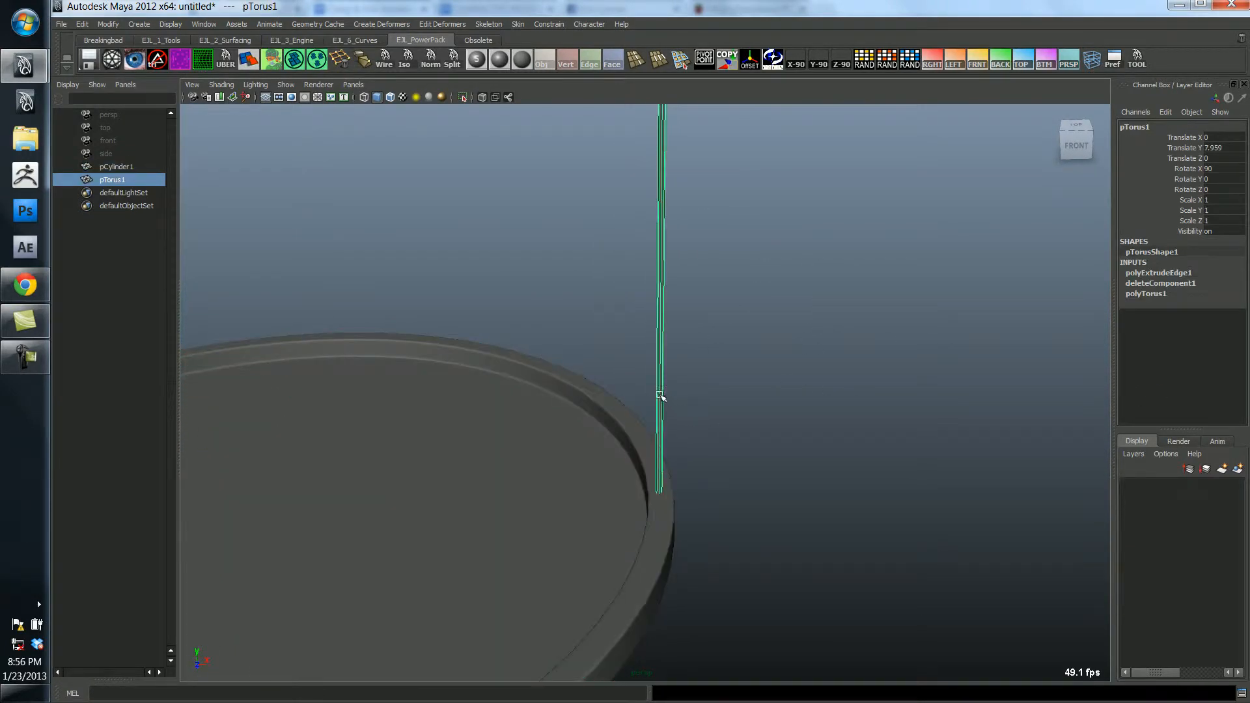
pyautogui.click(658, 490)
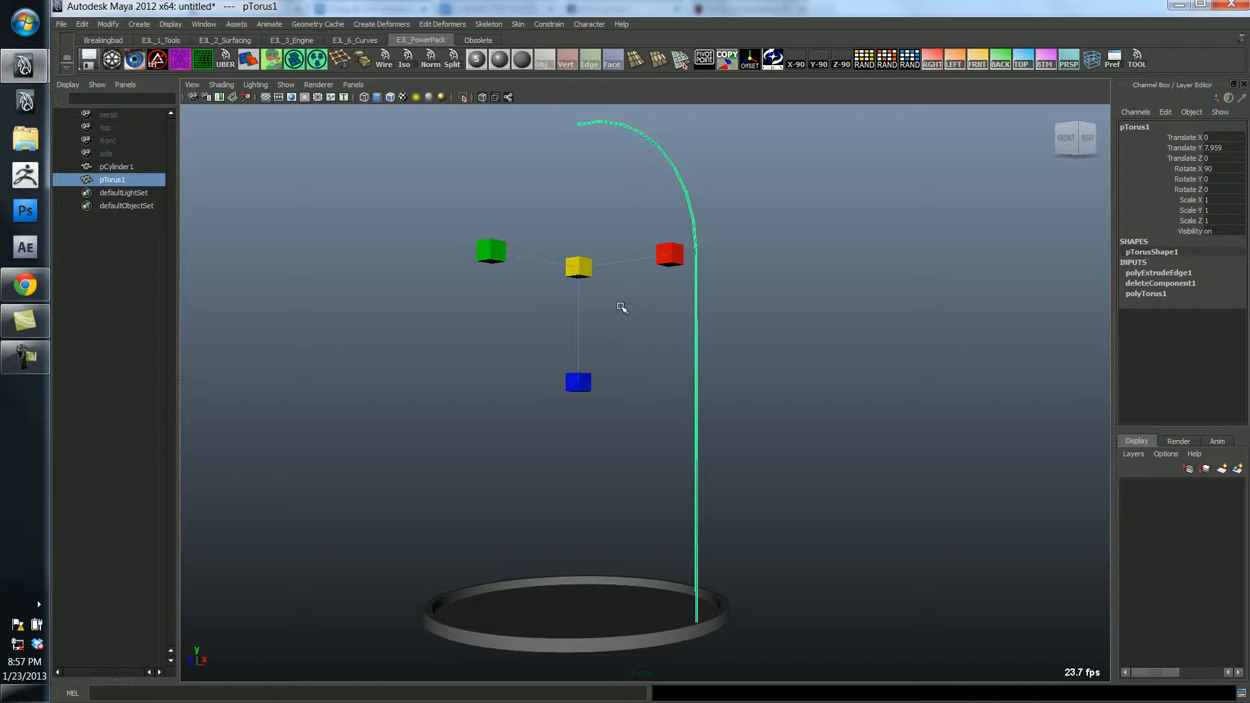
pyautogui.moveTo(578, 268)
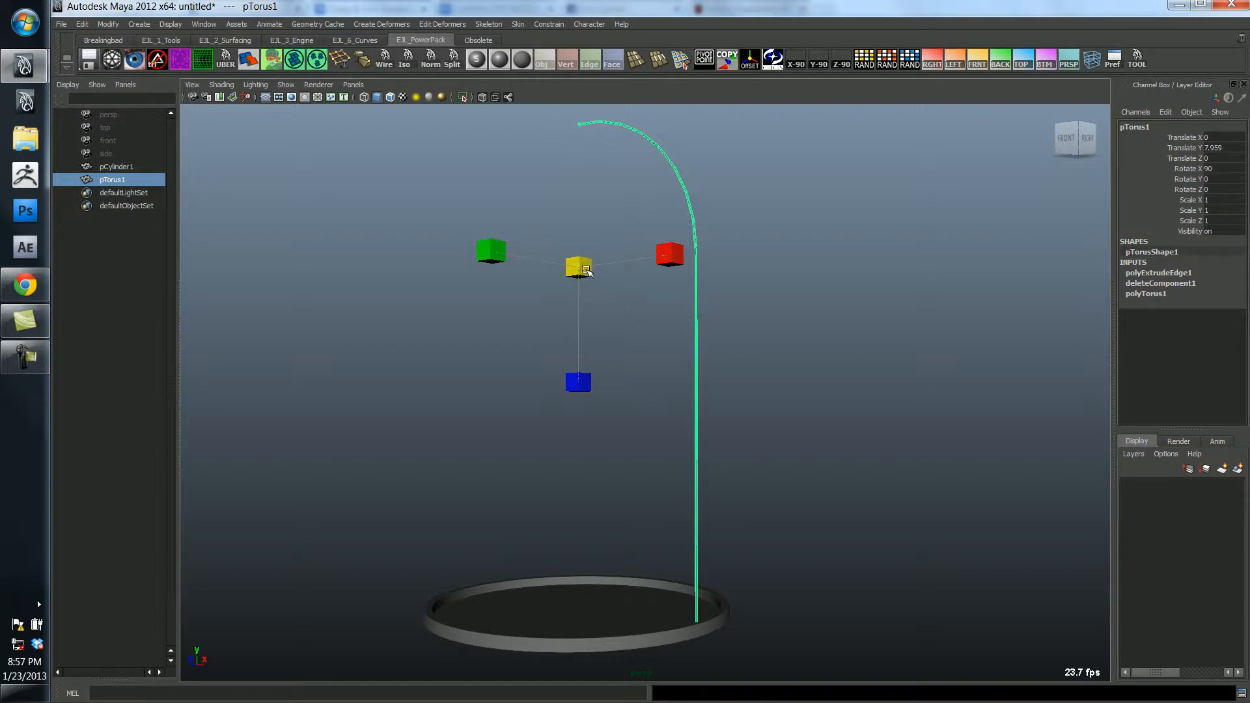
pyautogui.moveTo(834, 327)
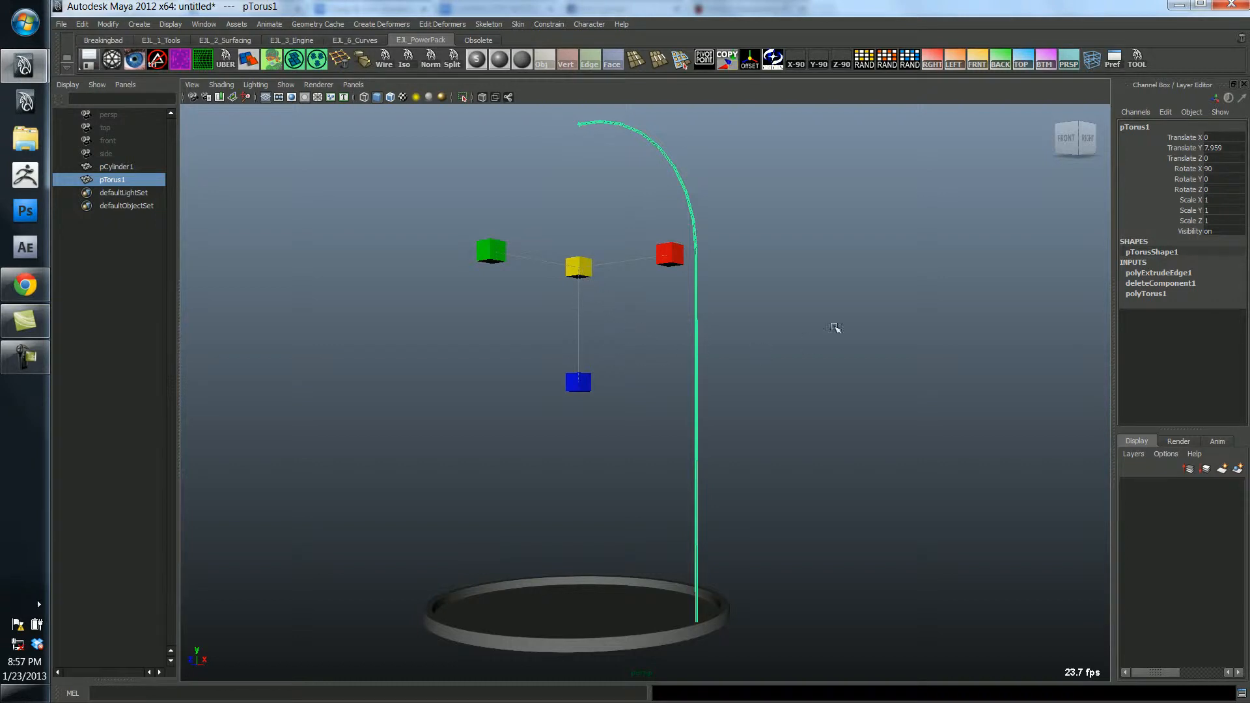
pyautogui.moveTo(903, 276)
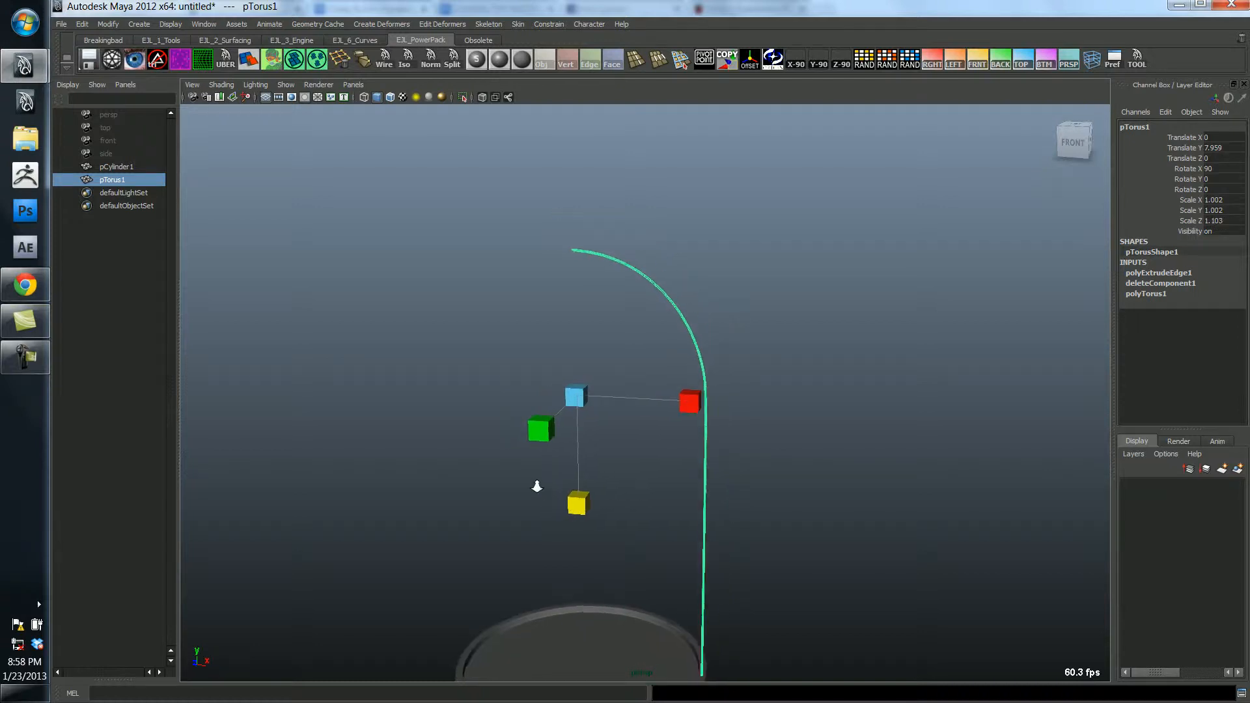
pyautogui.click(550, 503)
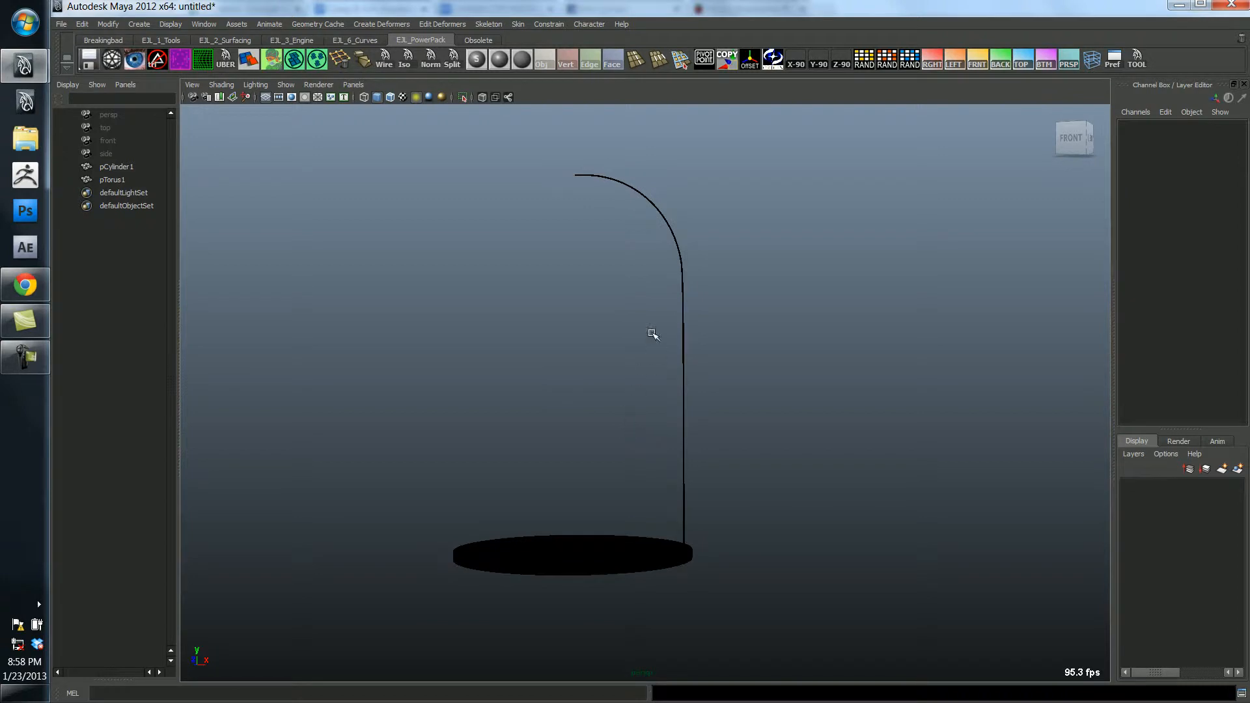
pyautogui.moveTo(615, 457)
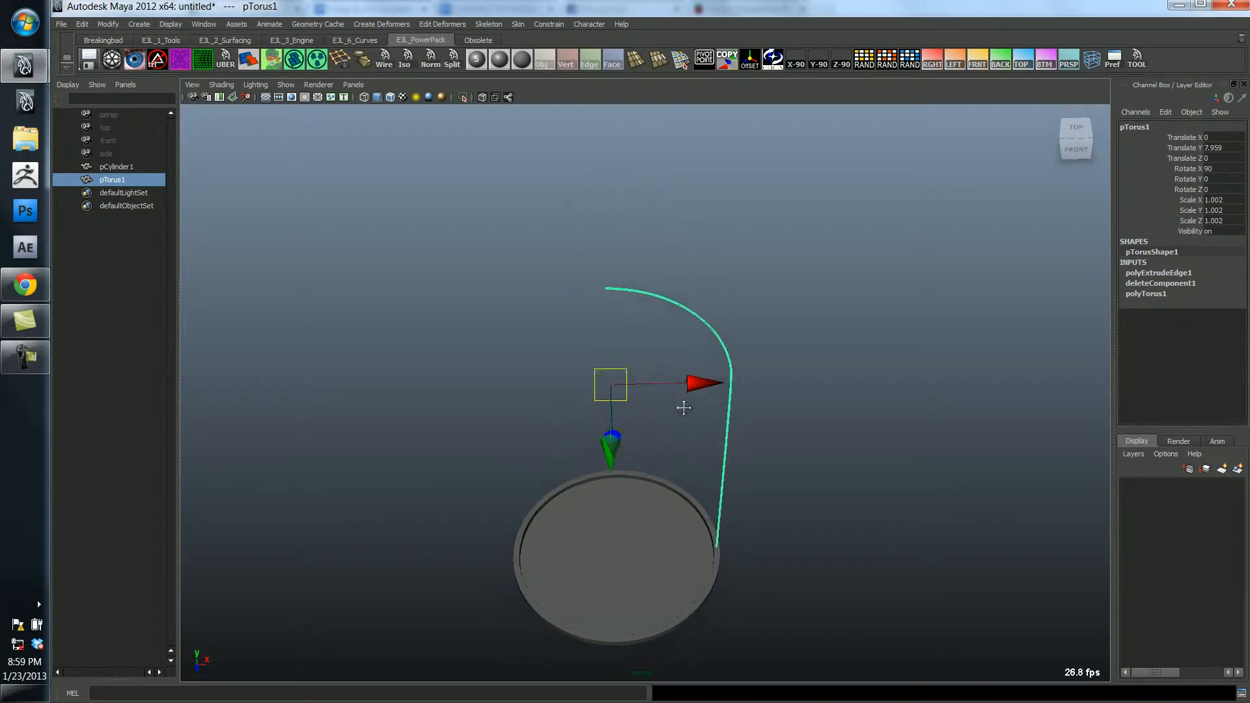
# From top view, set Duplicate Special options to a 0.1 Translate Z offset and 17 copies.
pyautogui.click(1075, 126)
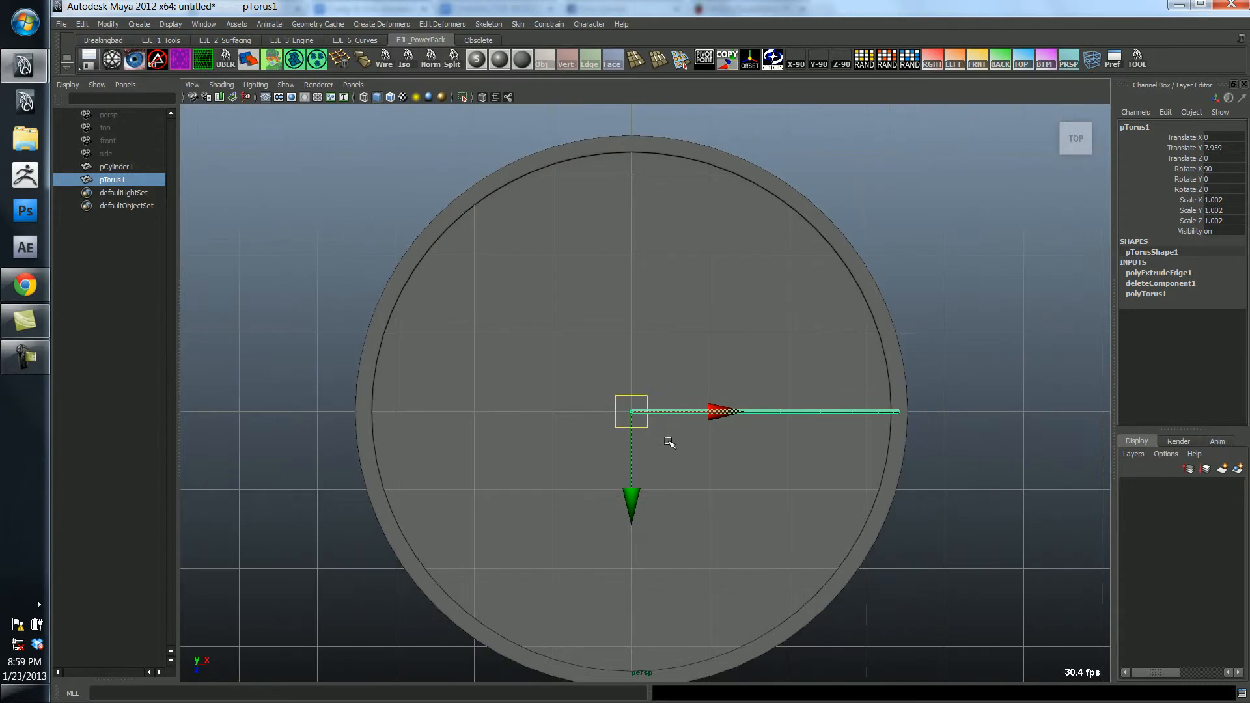
pyautogui.click(82, 24)
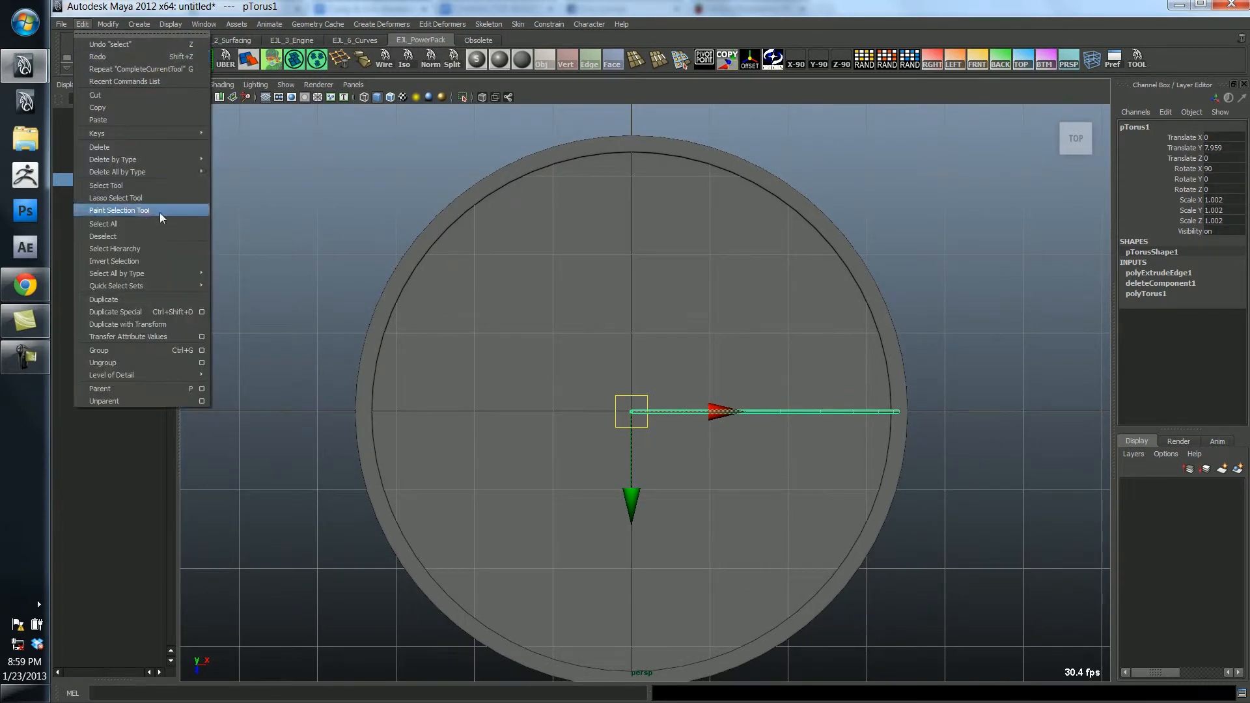
pyautogui.moveTo(136, 312)
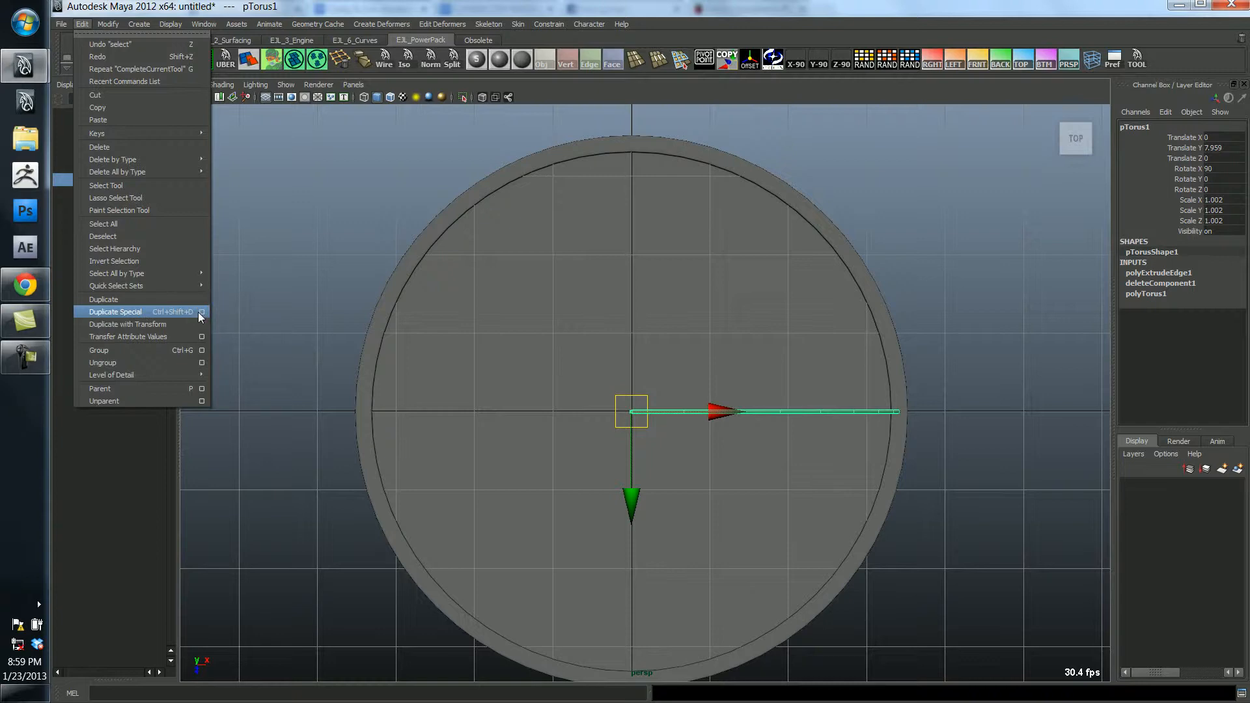
pyautogui.click(202, 312)
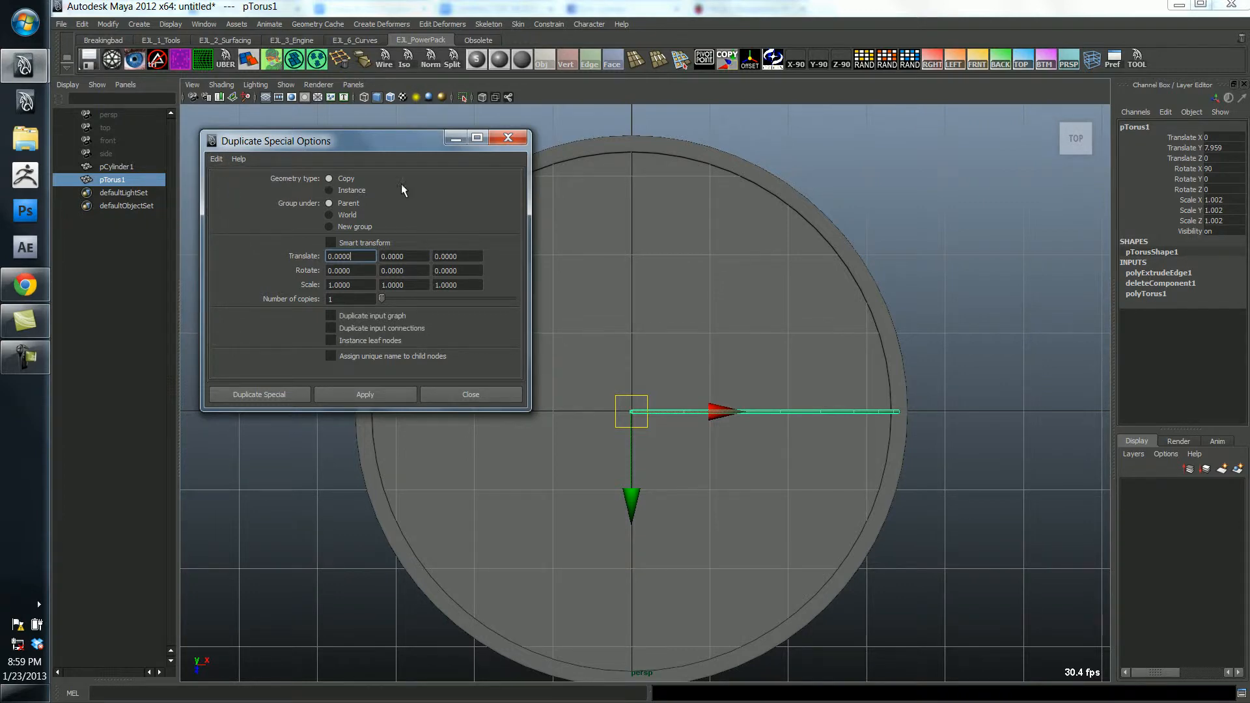
pyautogui.moveTo(425, 228)
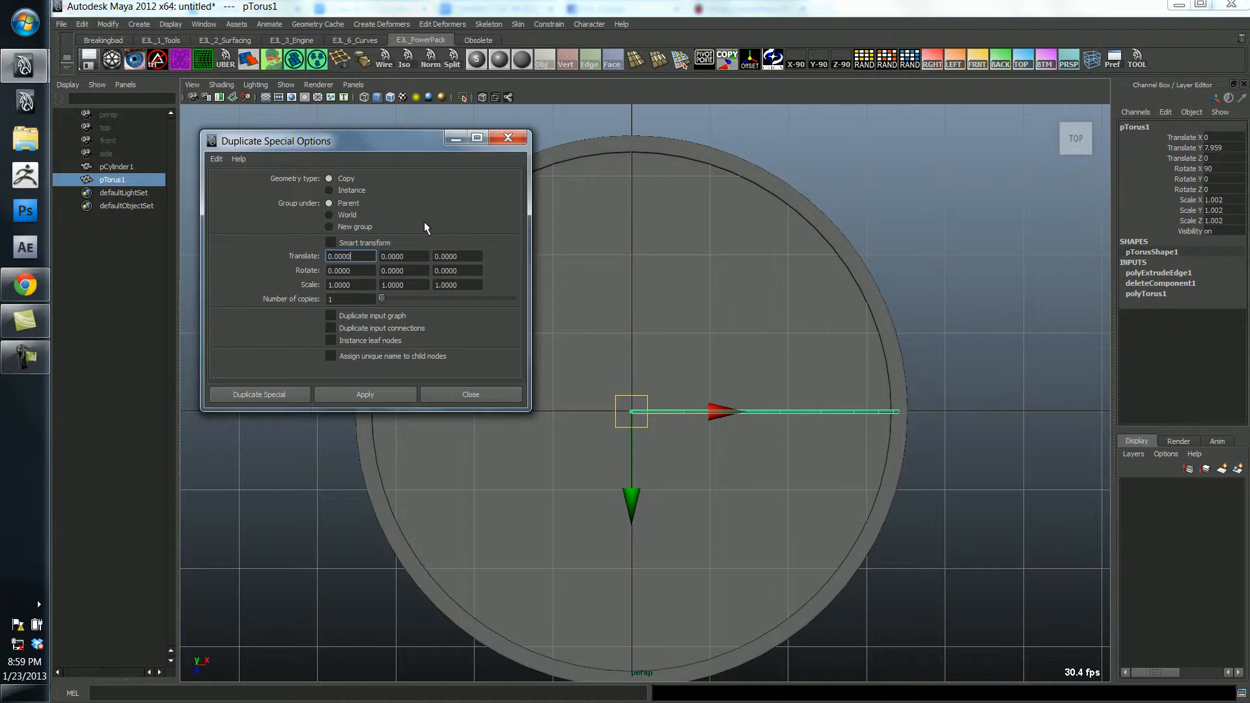
pyautogui.moveTo(388, 308)
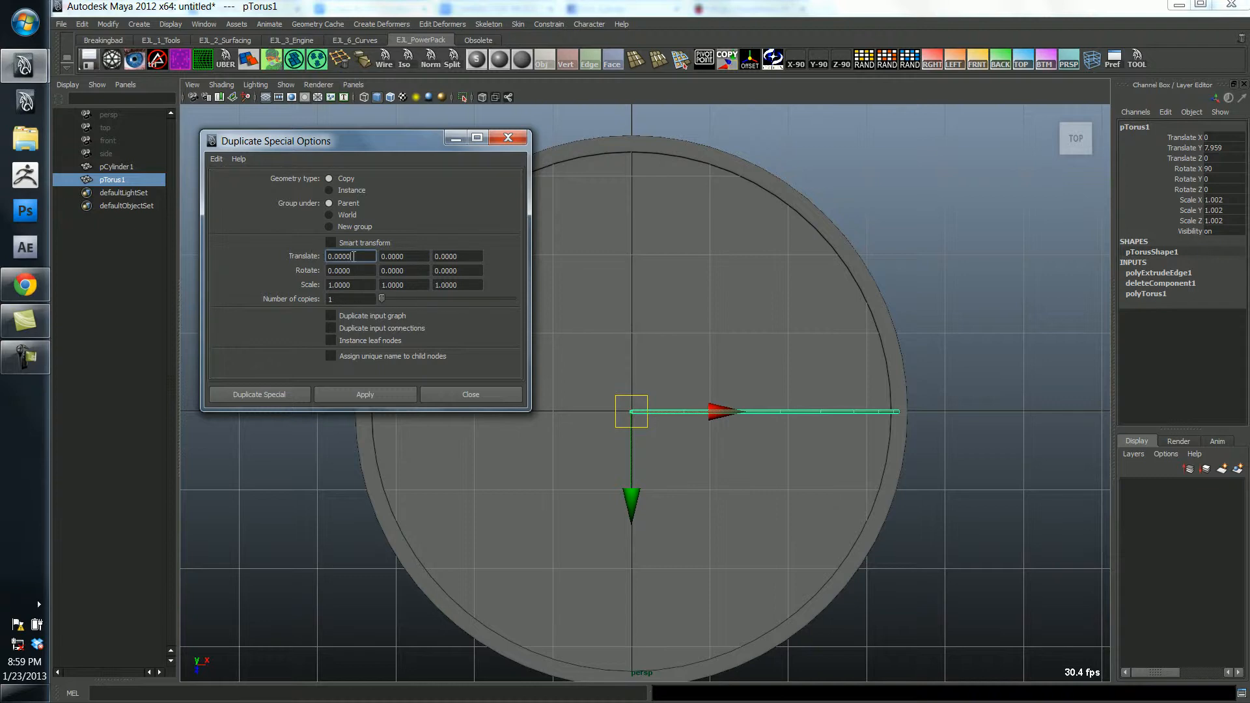
pyautogui.tripleClick(349, 256)
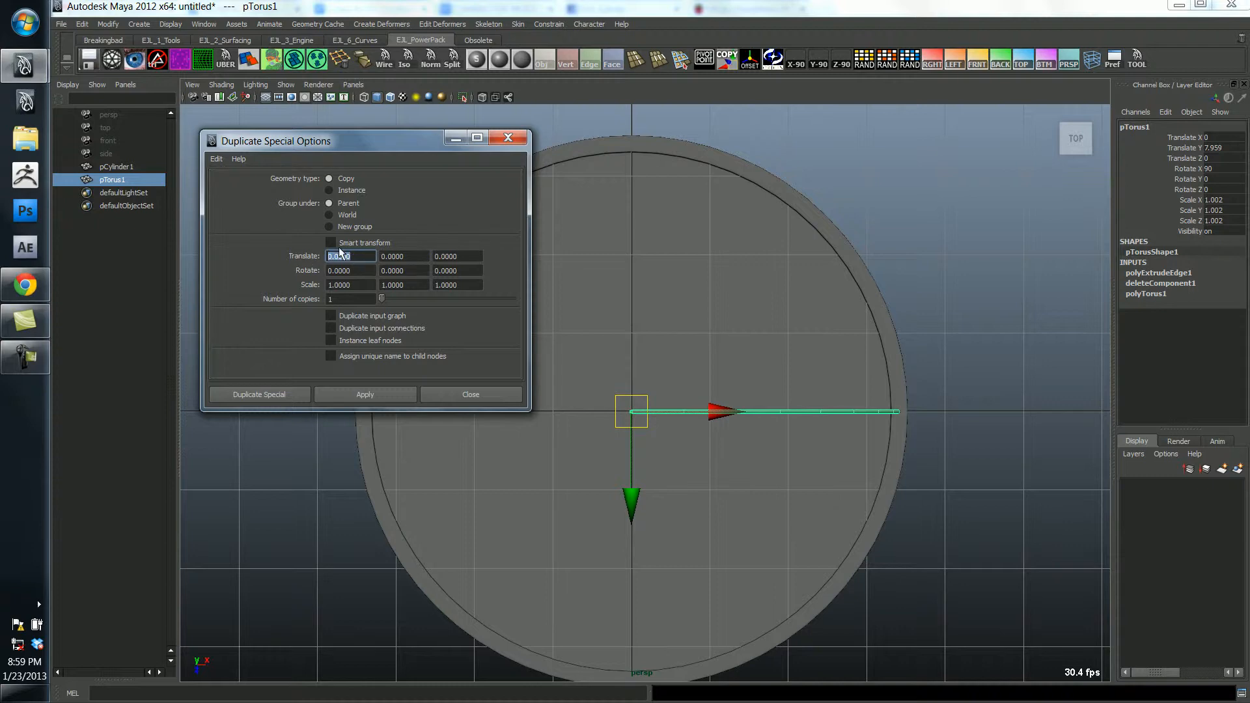
pyautogui.write('-1')
pyautogui.click(352, 298)
pyautogui.write('7')
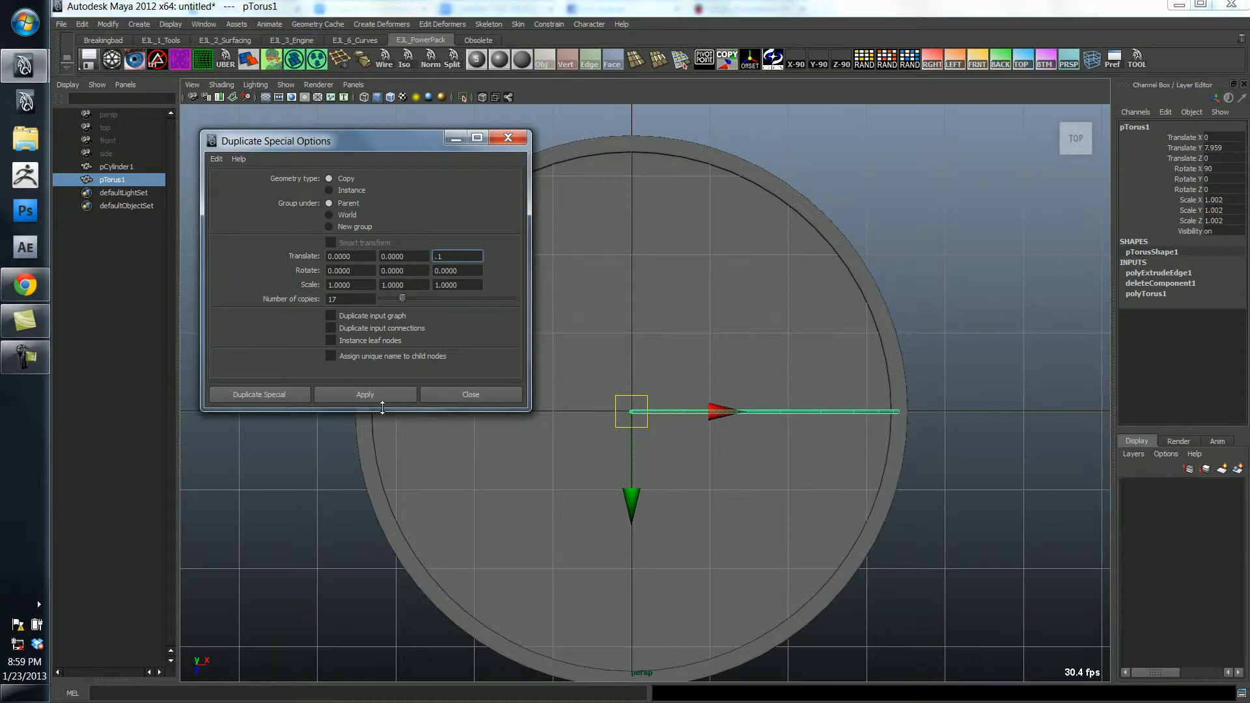
pyautogui.click(364, 394)
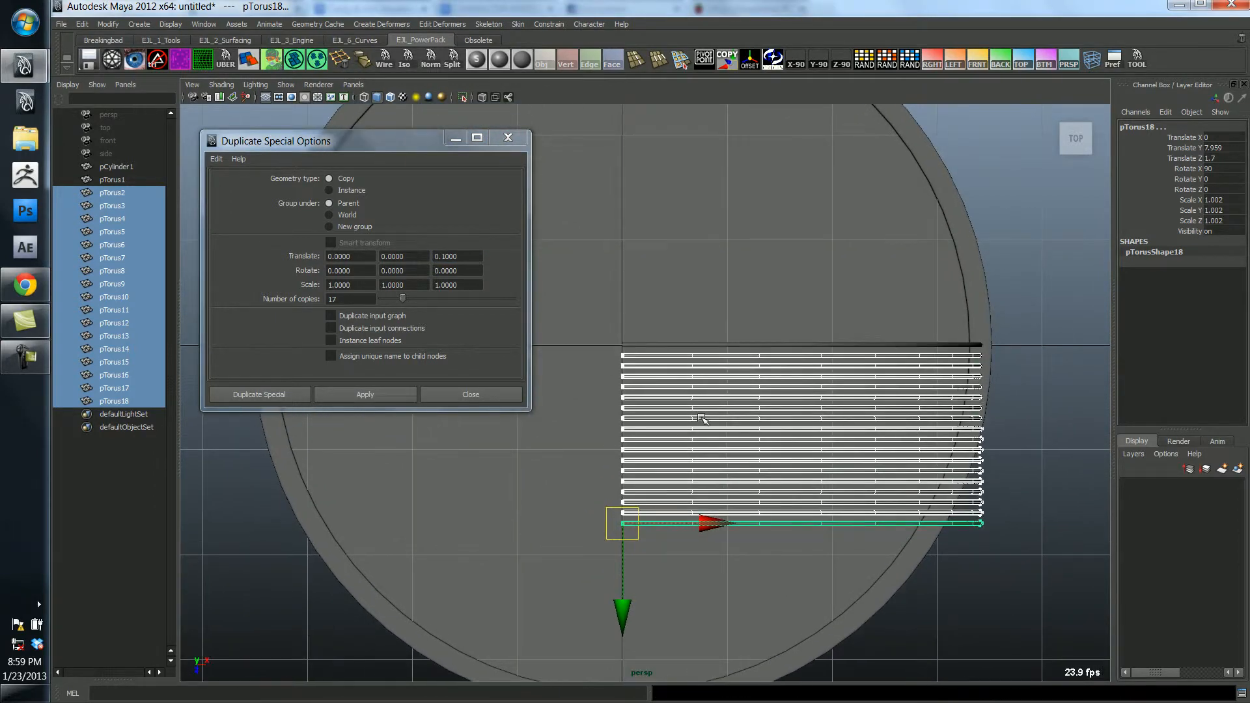
pyautogui.moveTo(317, 323)
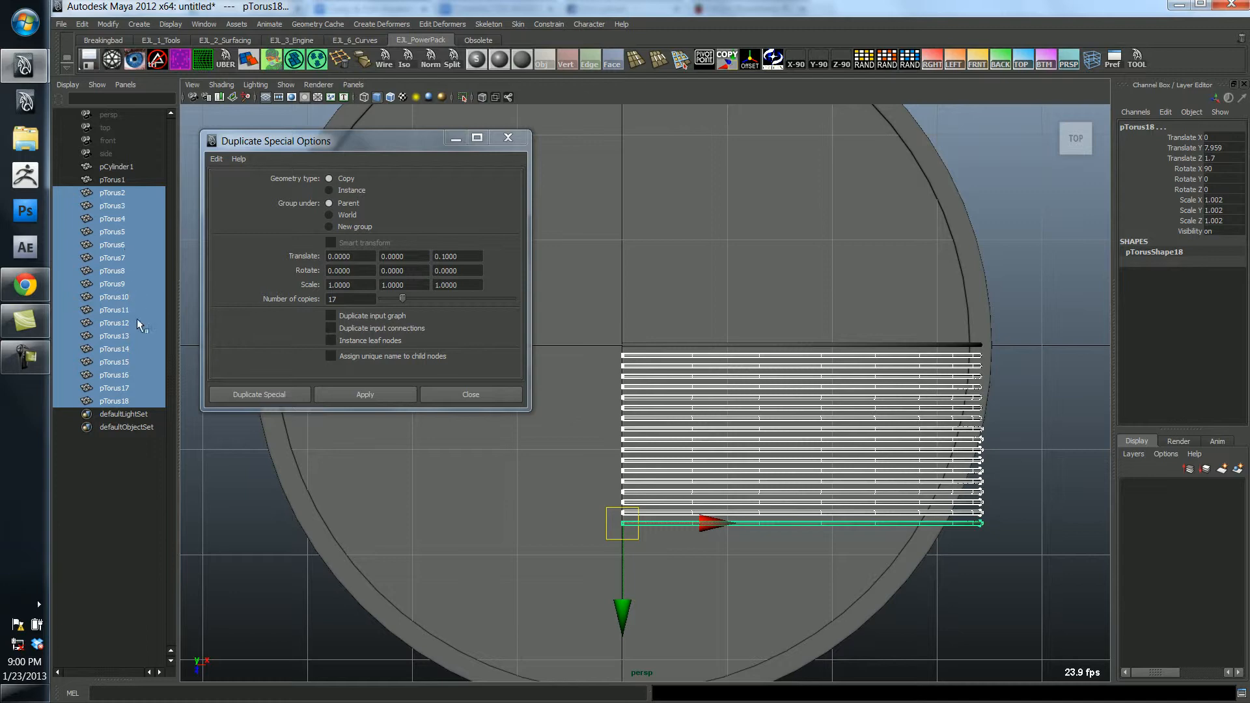
pyautogui.moveTo(474, 327)
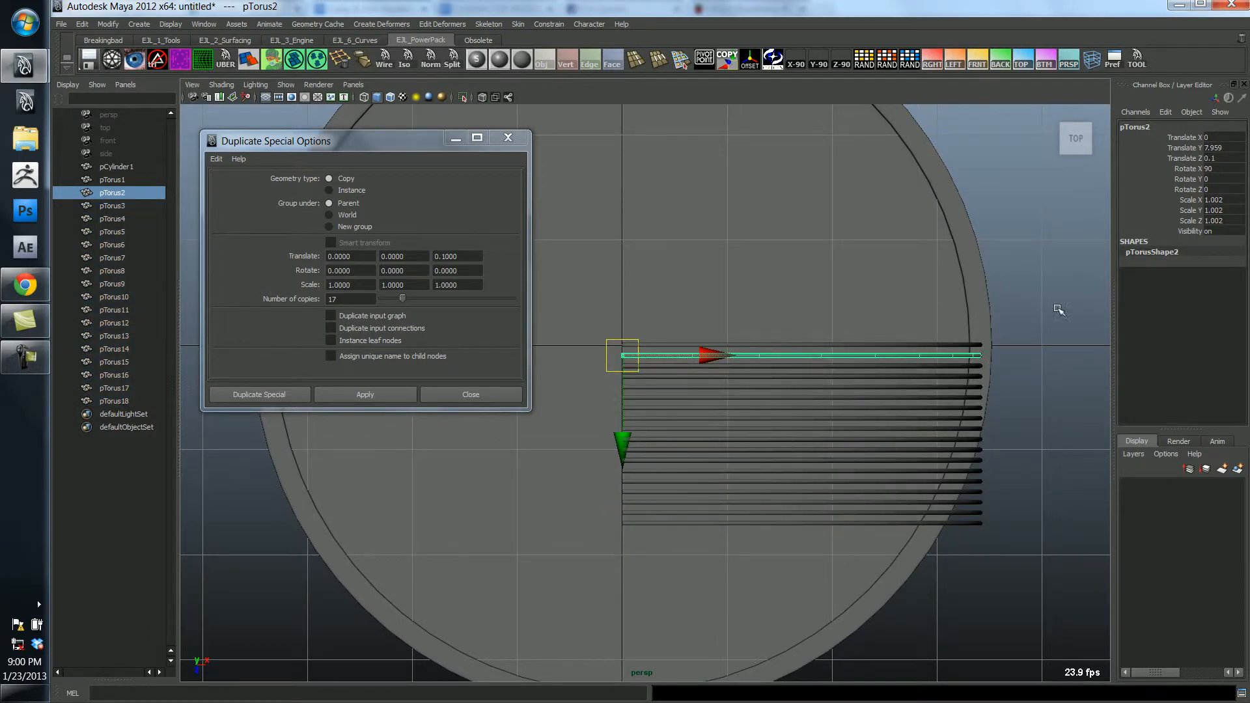
pyautogui.moveTo(988, 376)
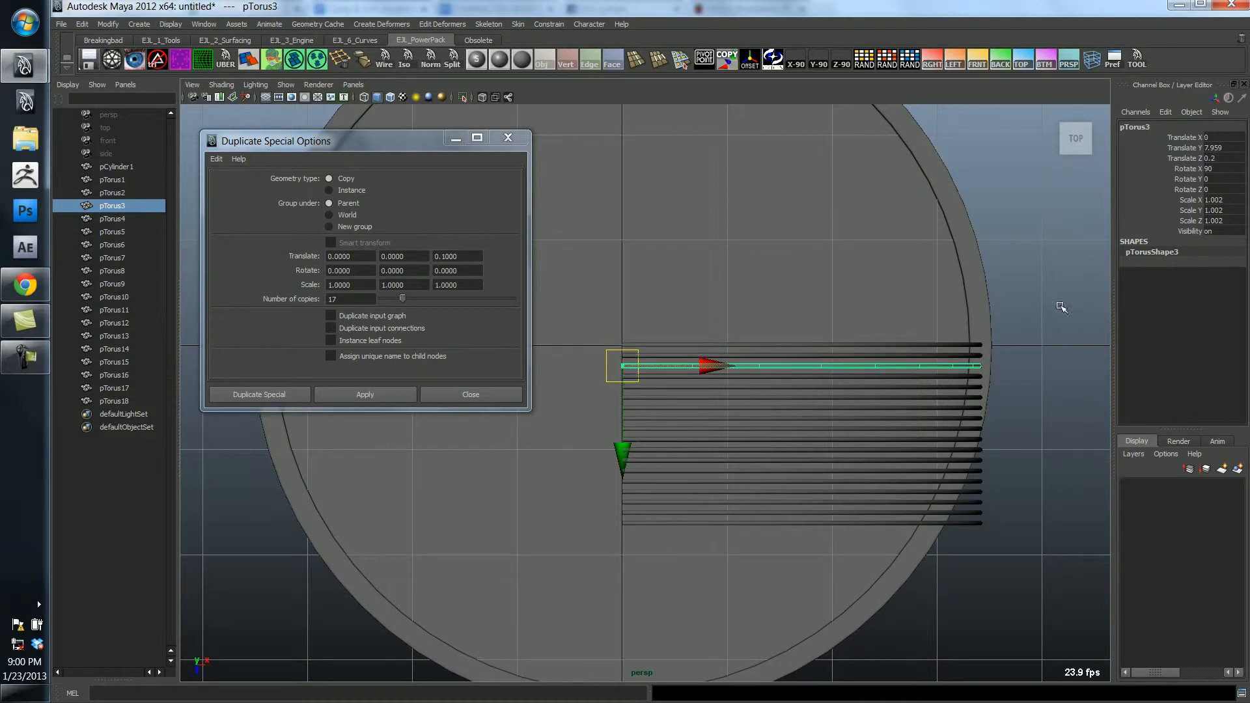
pyautogui.moveTo(961, 357)
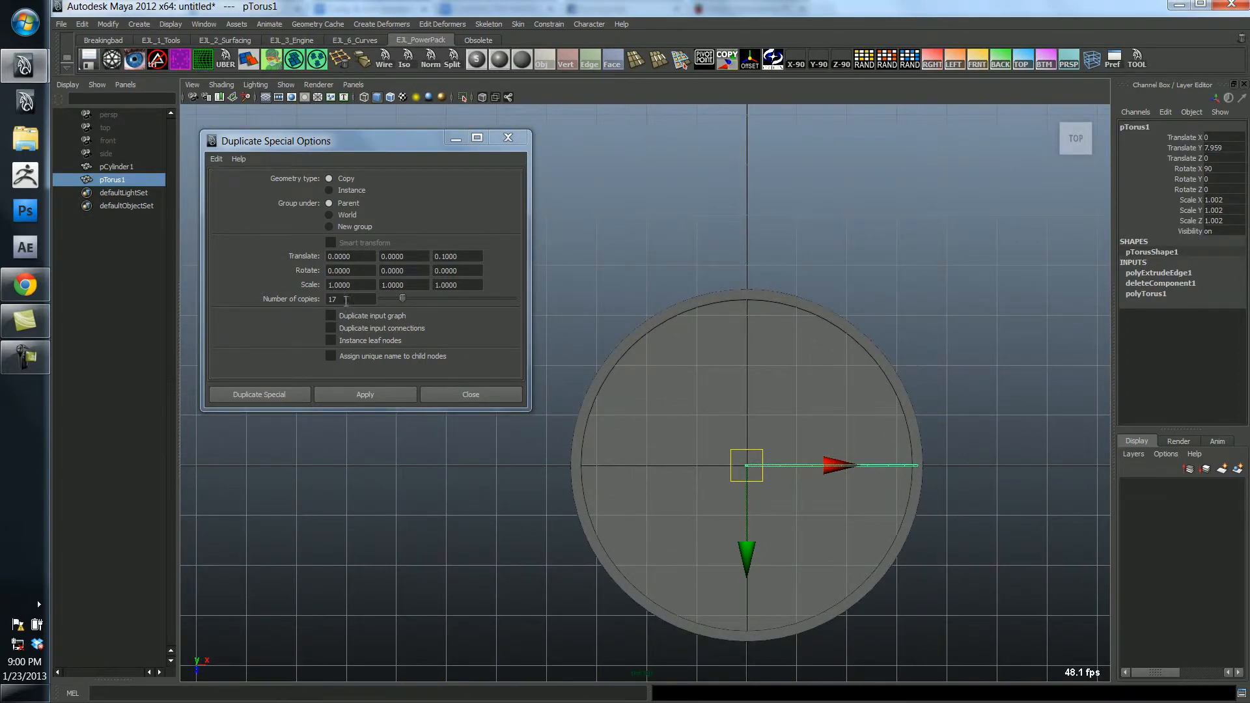
# Select the Number of copies field in Duplicate Special Options to replace it with 50.
pyautogui.tripleClick(349, 299)
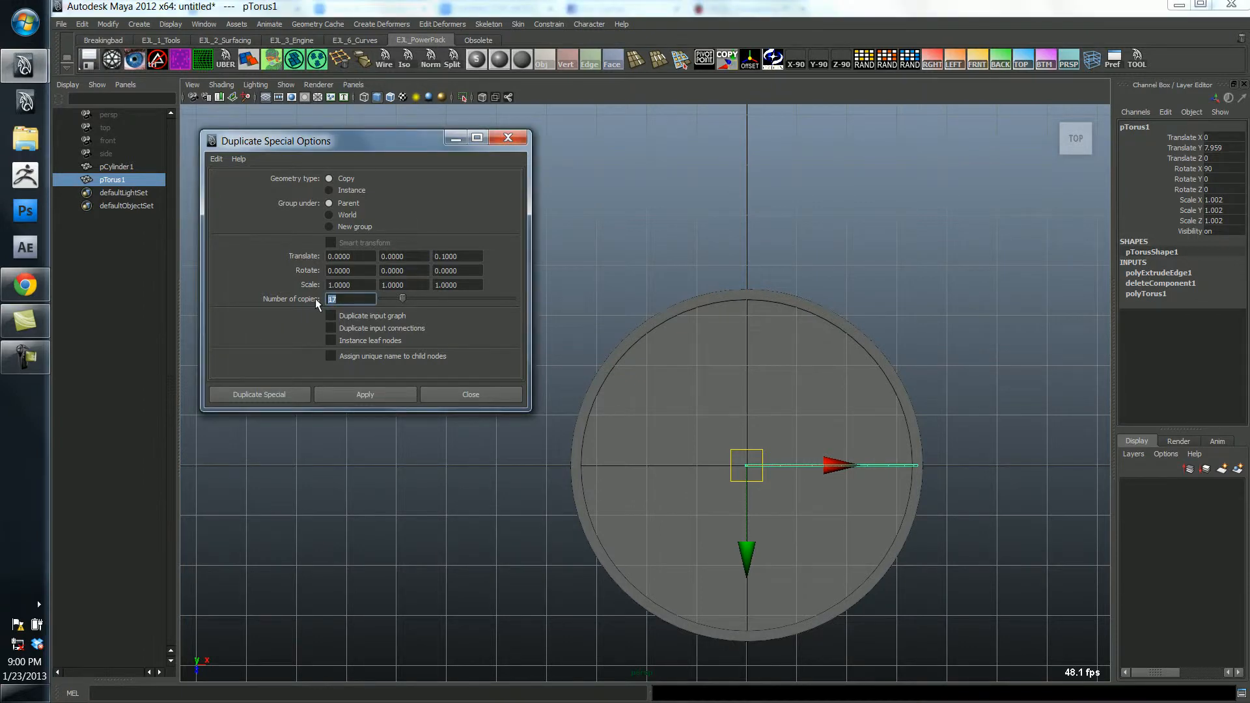
pyautogui.click(457, 256)
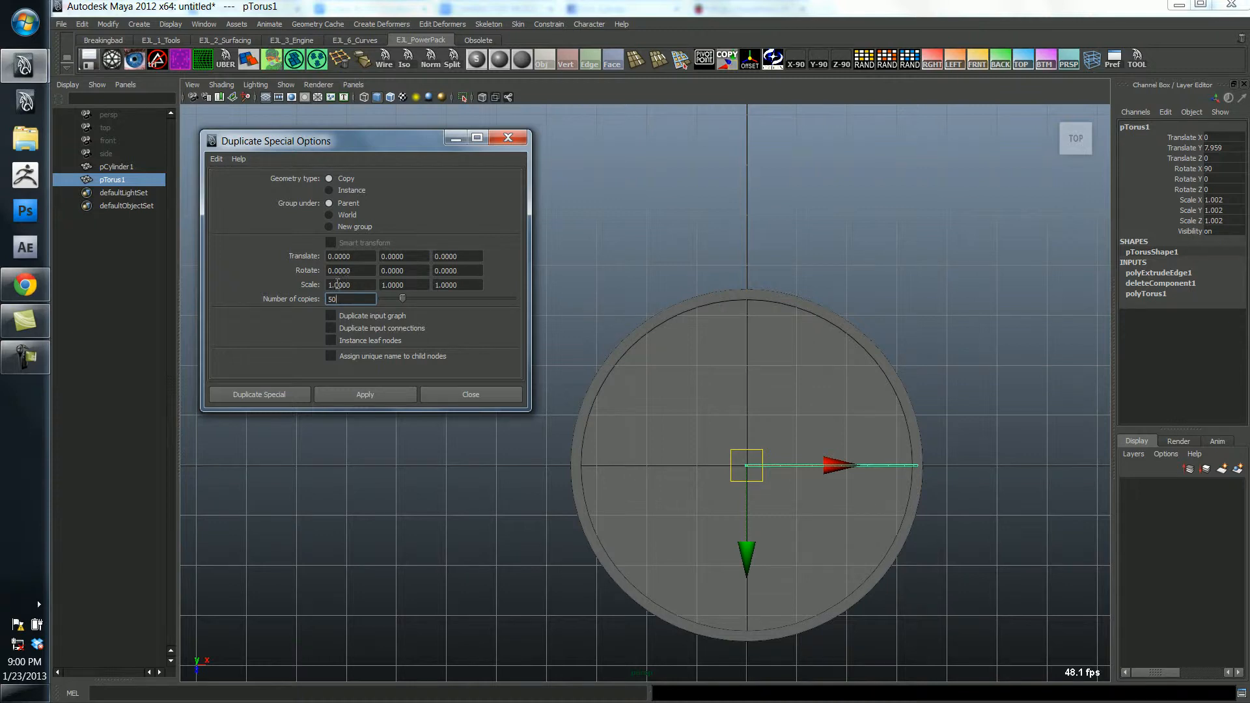
pyautogui.moveTo(478, 373)
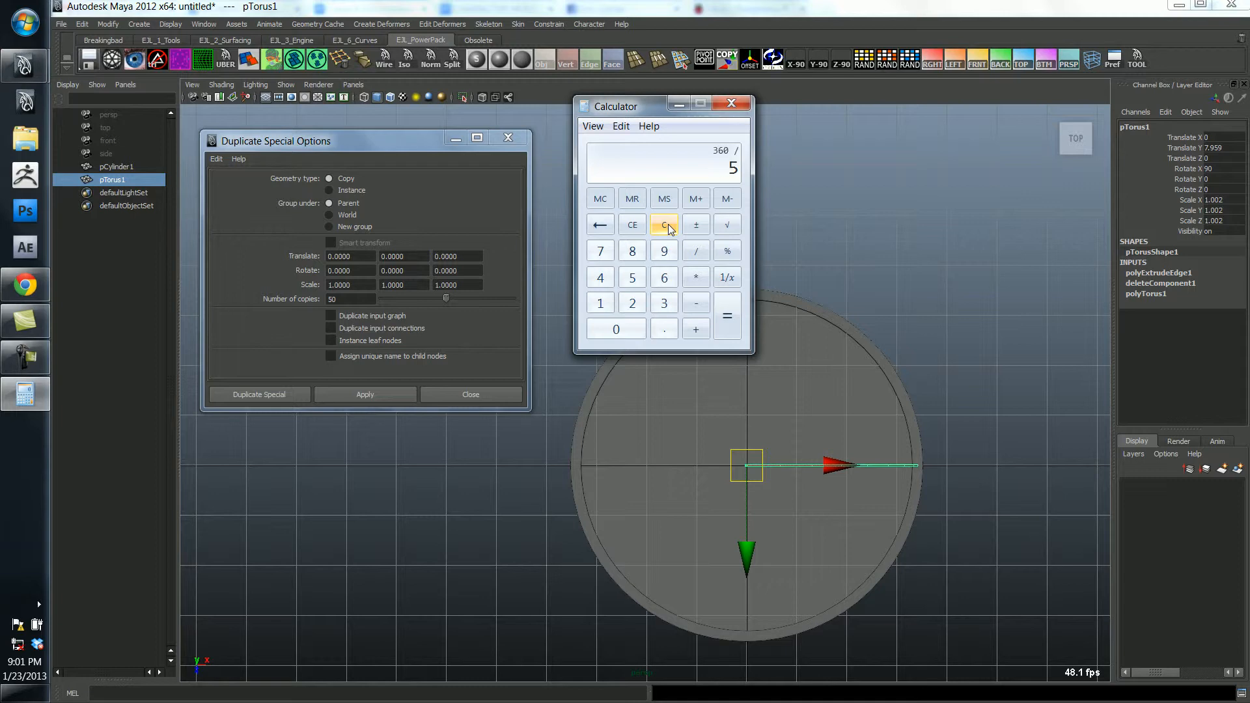
# Set Rotate Y to 7.2 and Number of copies to 49 in Duplicate Special Options.
pyautogui.click(724, 315)
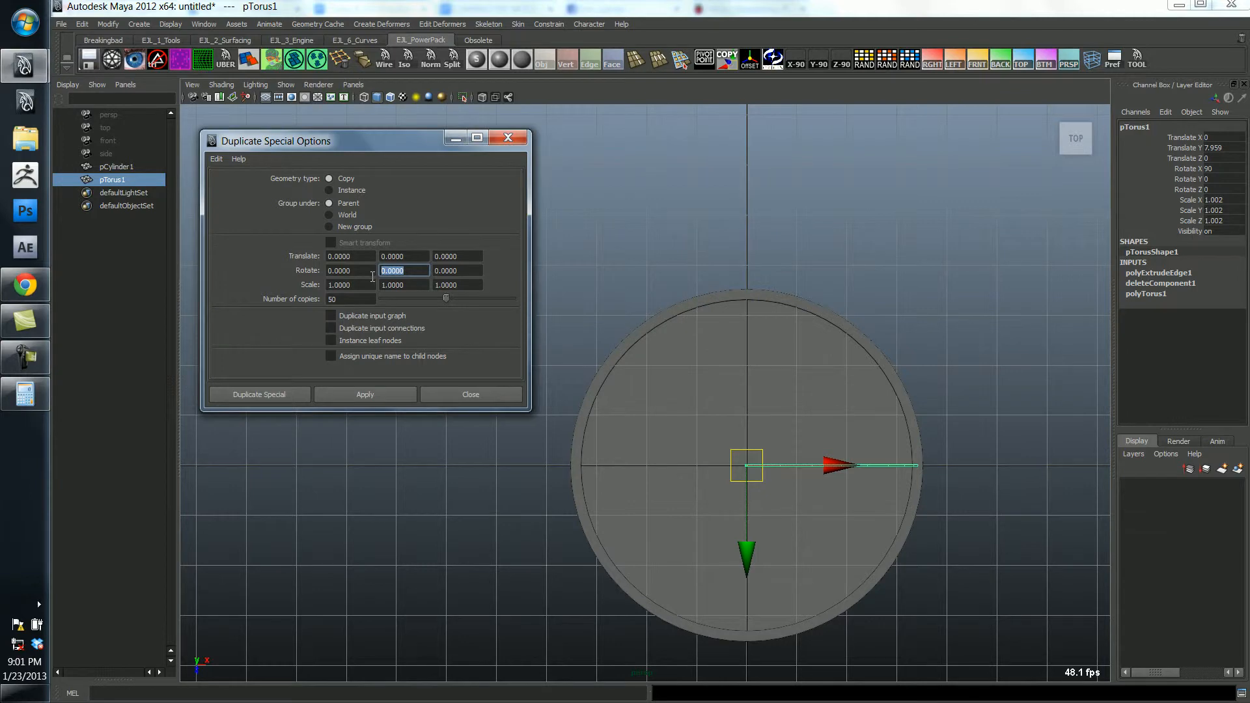
pyautogui.write('7.2')
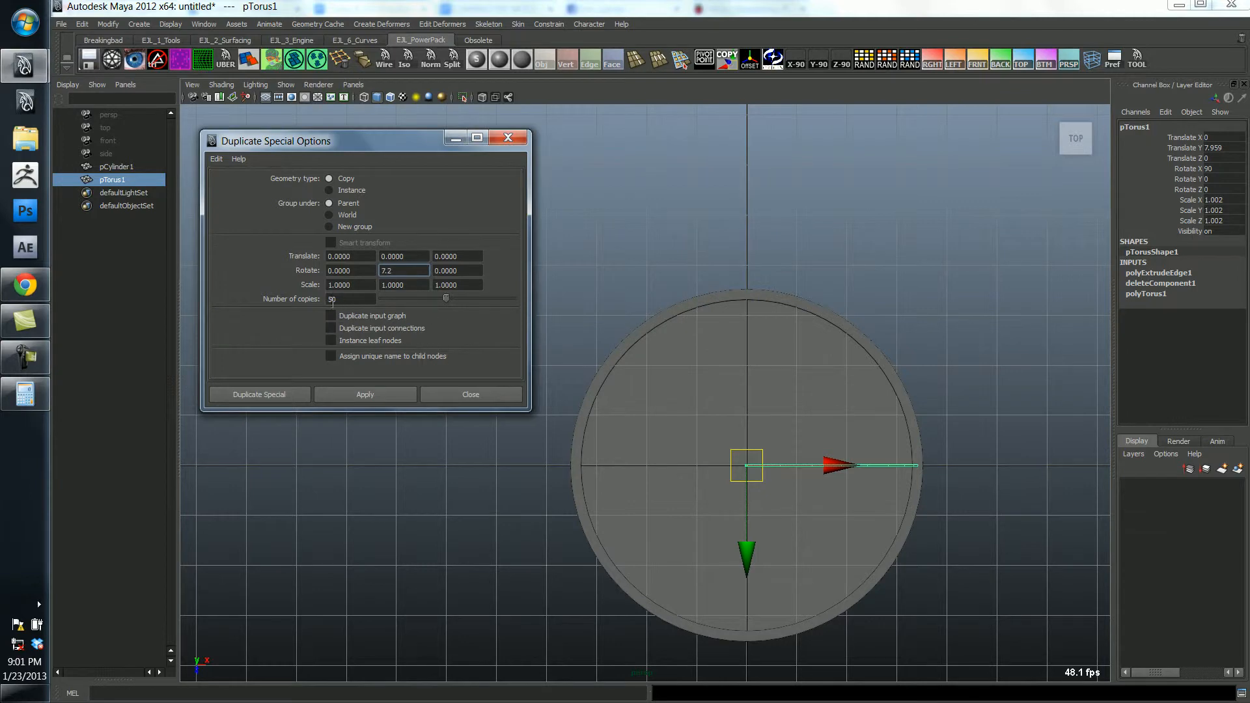
pyautogui.click(351, 298)
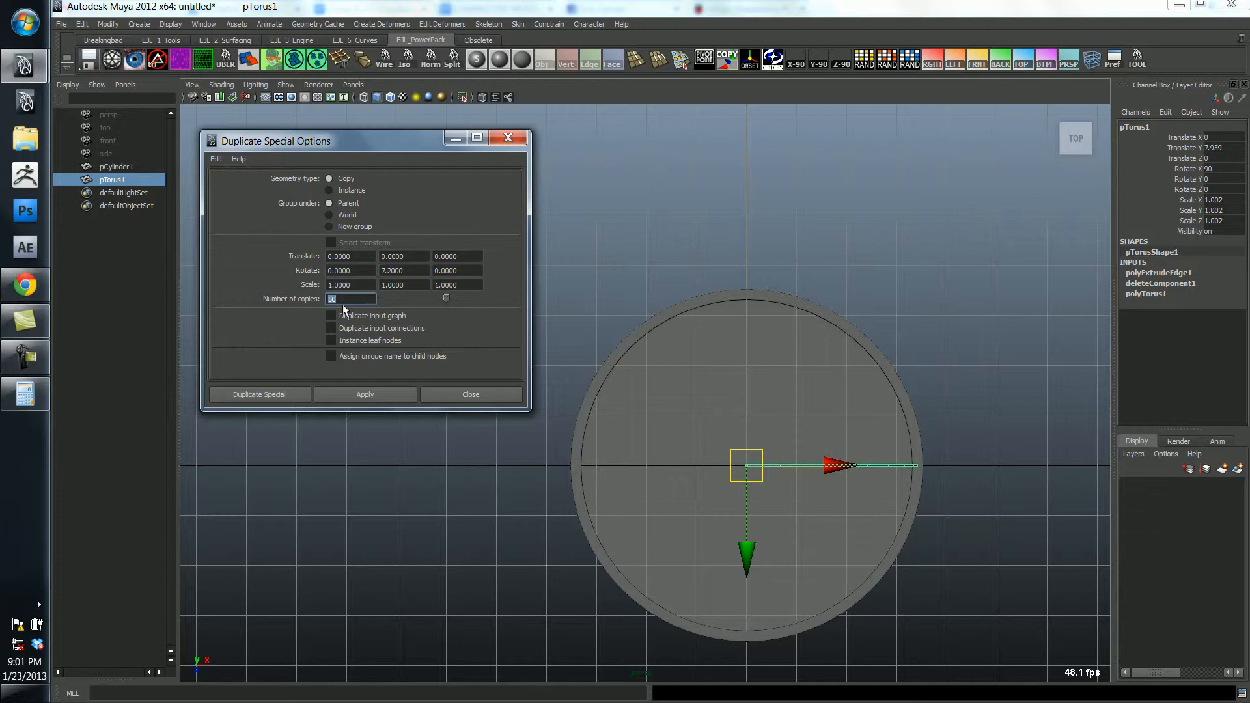
pyautogui.write('49')
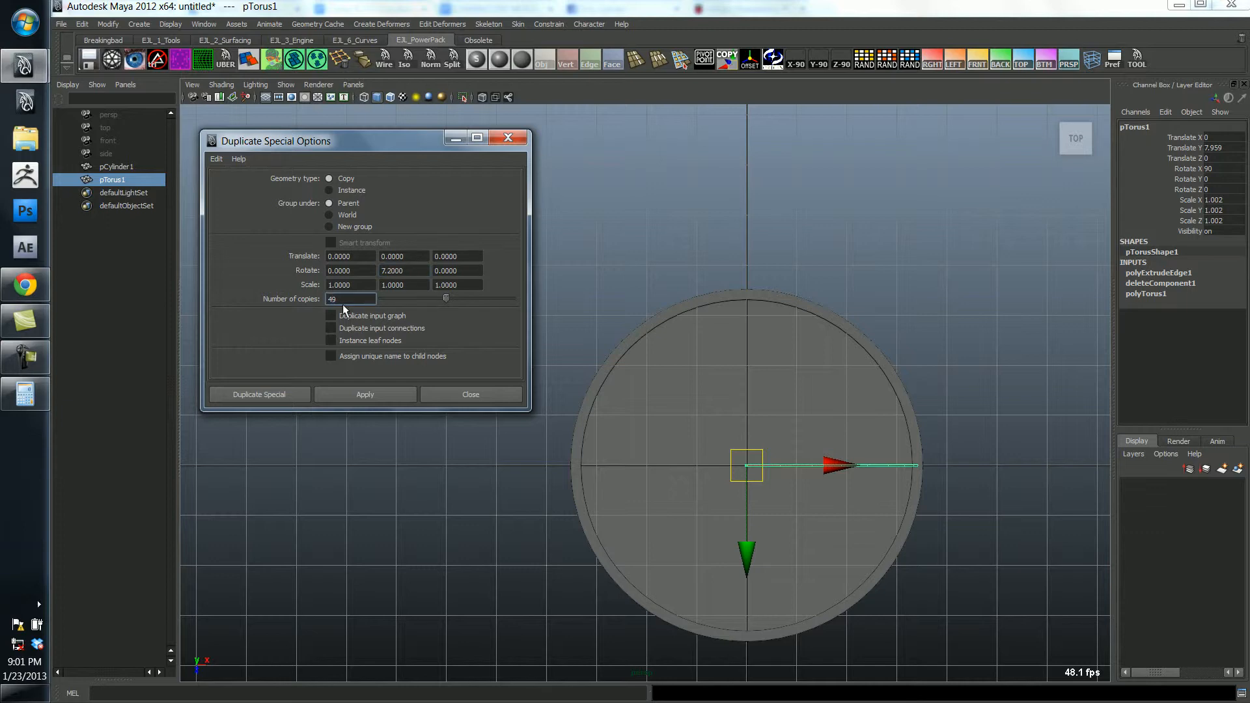
pyautogui.moveTo(571, 475)
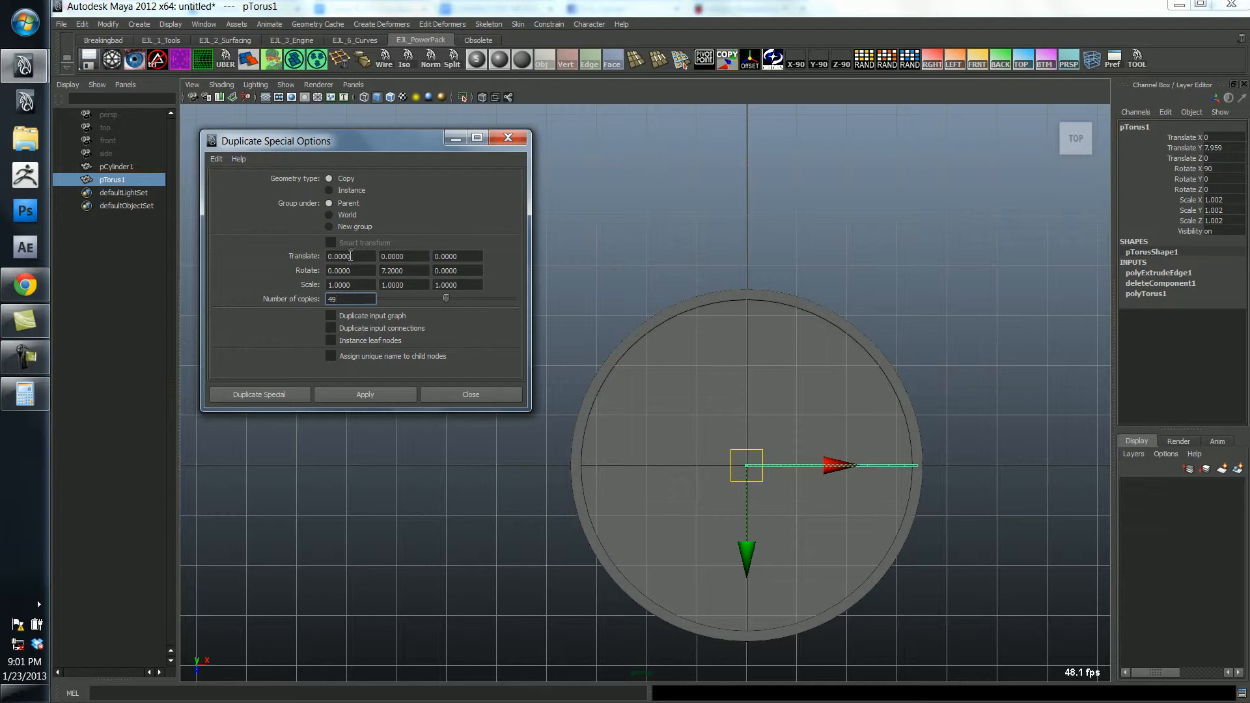
pyautogui.moveTo(461, 249)
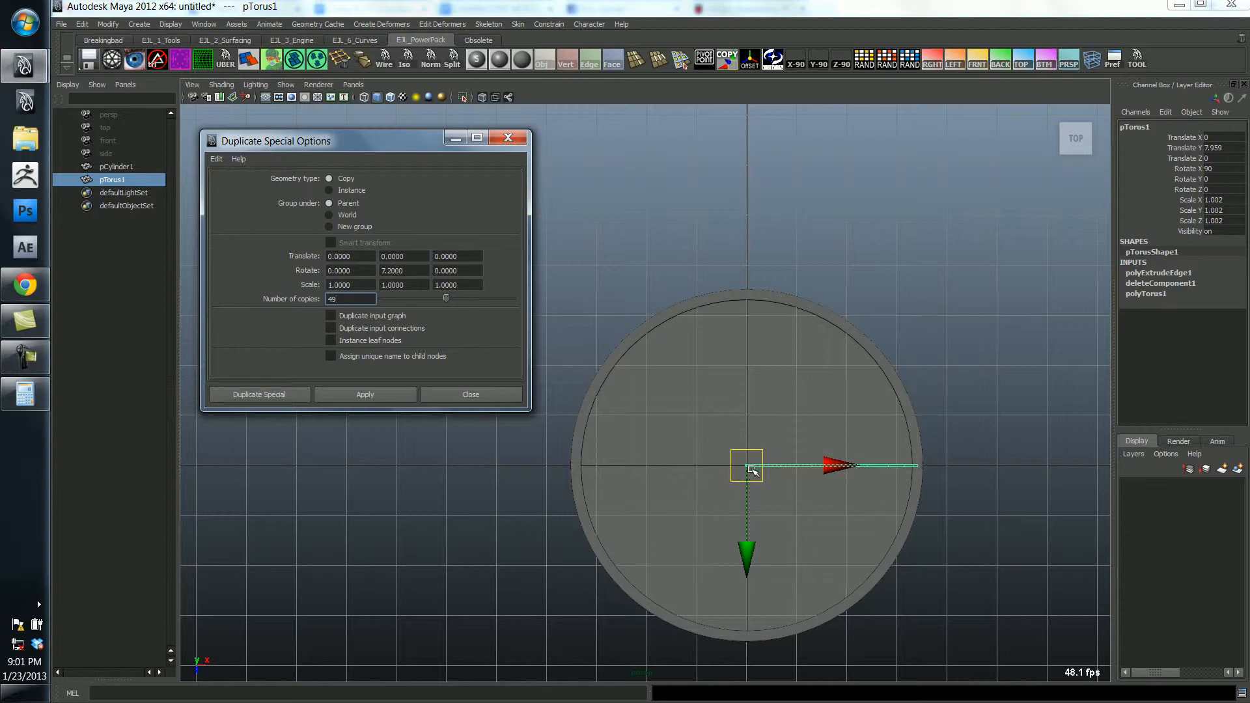
pyautogui.moveTo(430, 498)
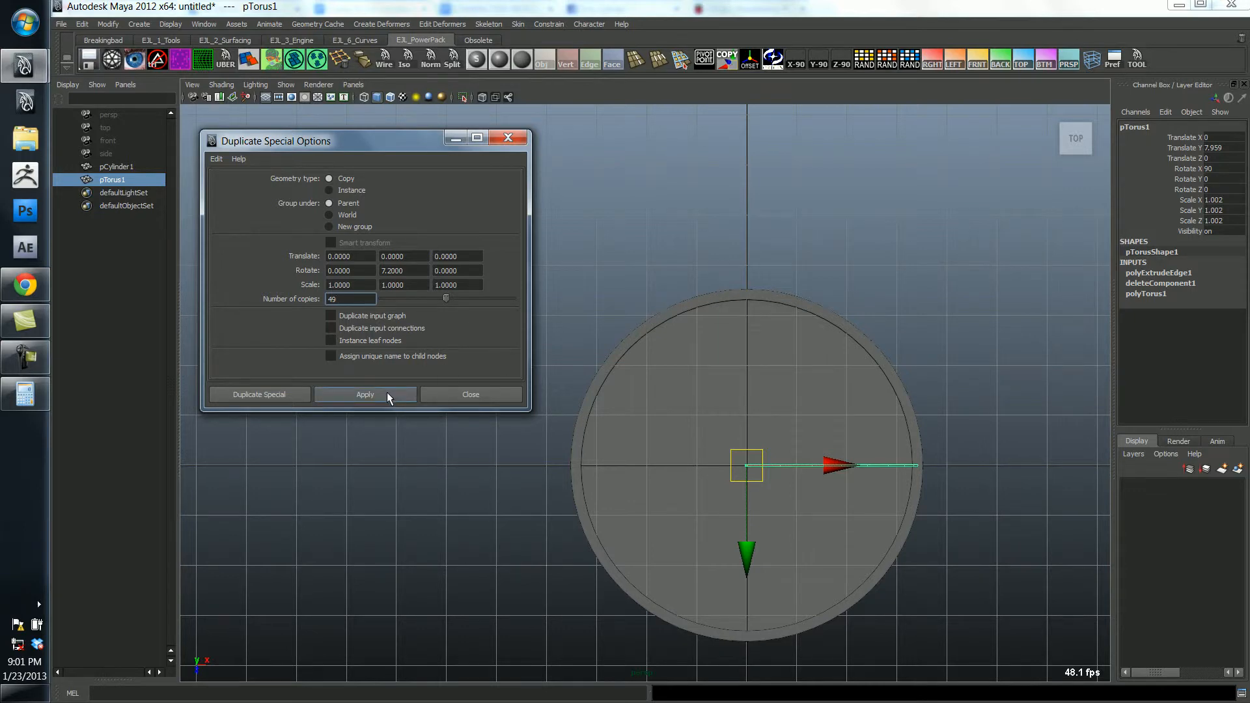
# Apply the radial bar duplication, trying 99 copies at 3.6° before reapplying at 7.2°.
pyautogui.click(364, 394)
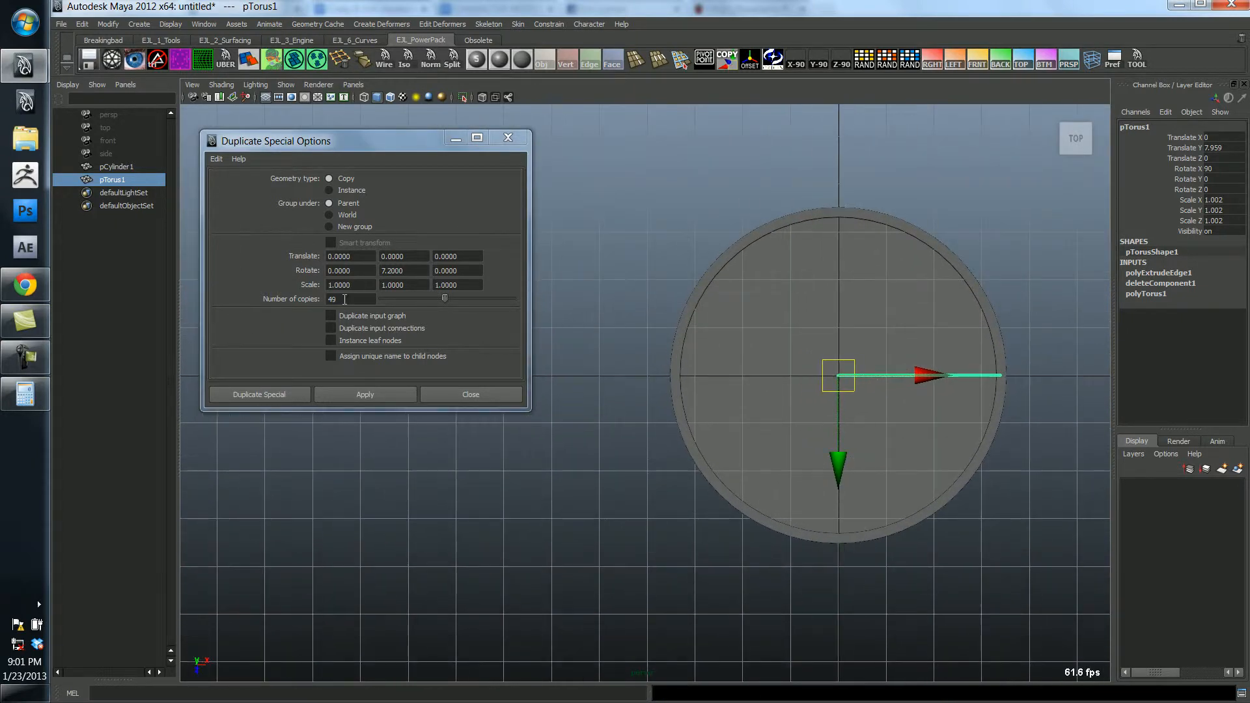
pyautogui.tripleClick(350, 298)
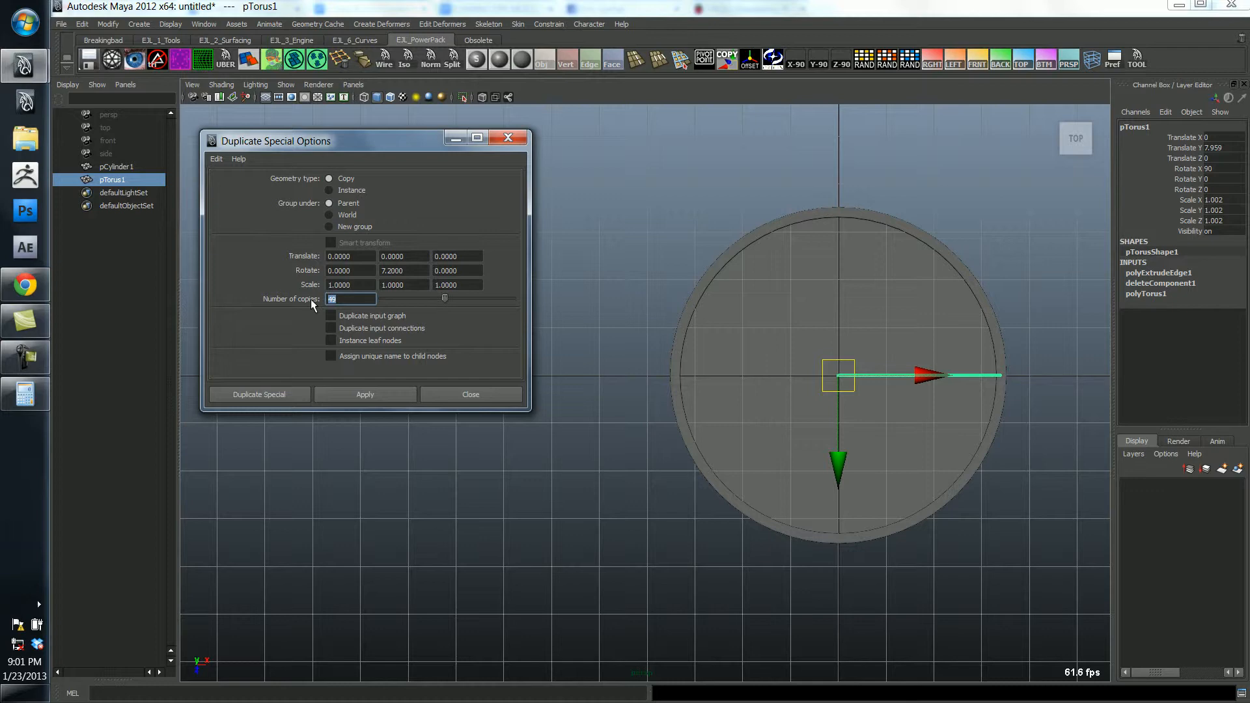
pyautogui.write('99')
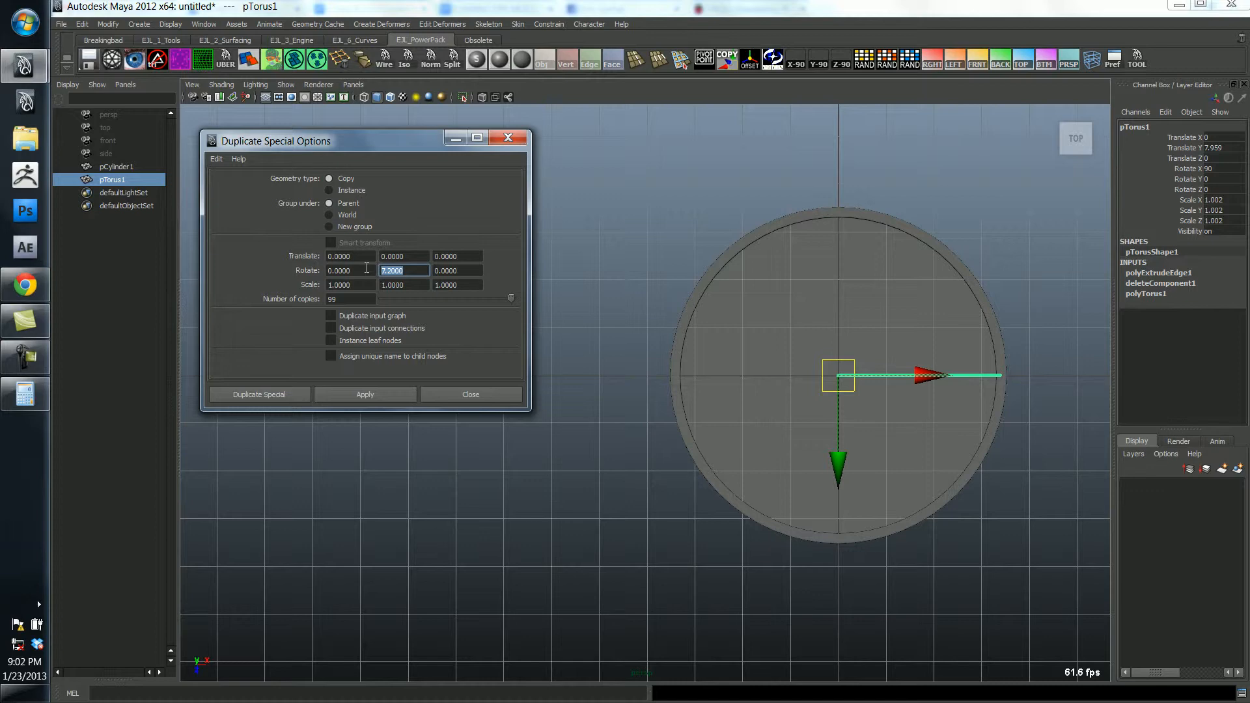
pyautogui.write('3.6')
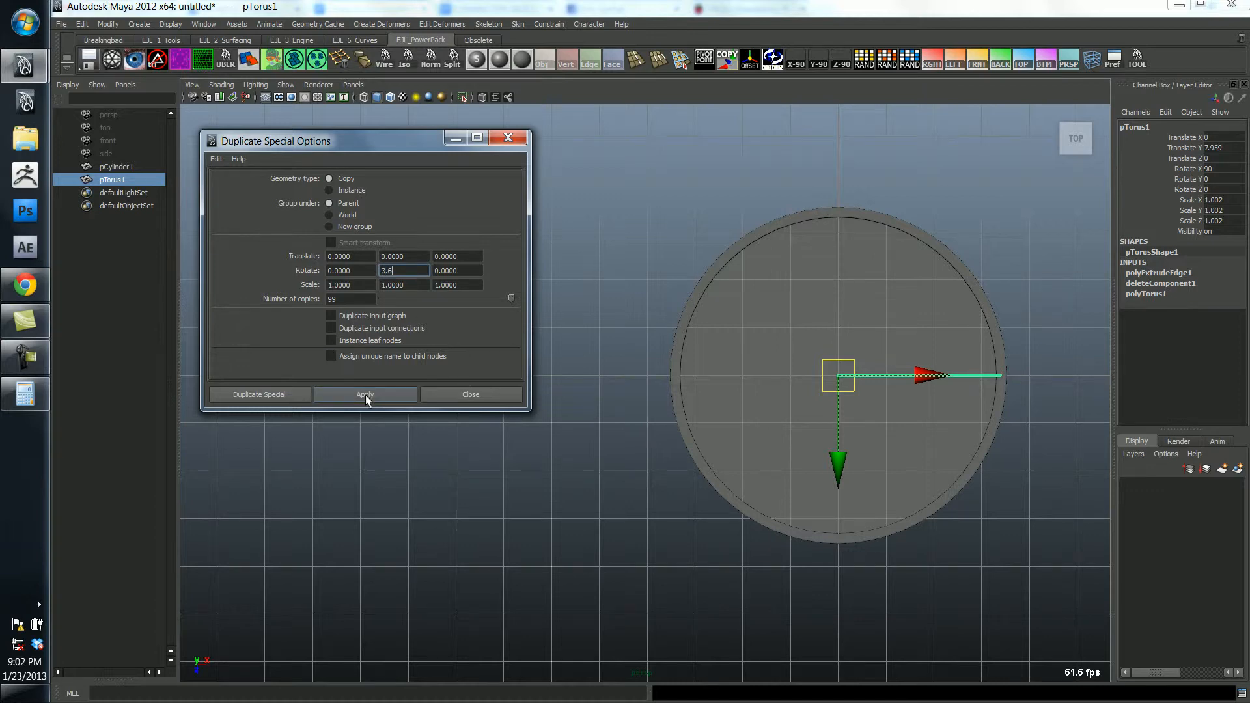
pyautogui.click(365, 393)
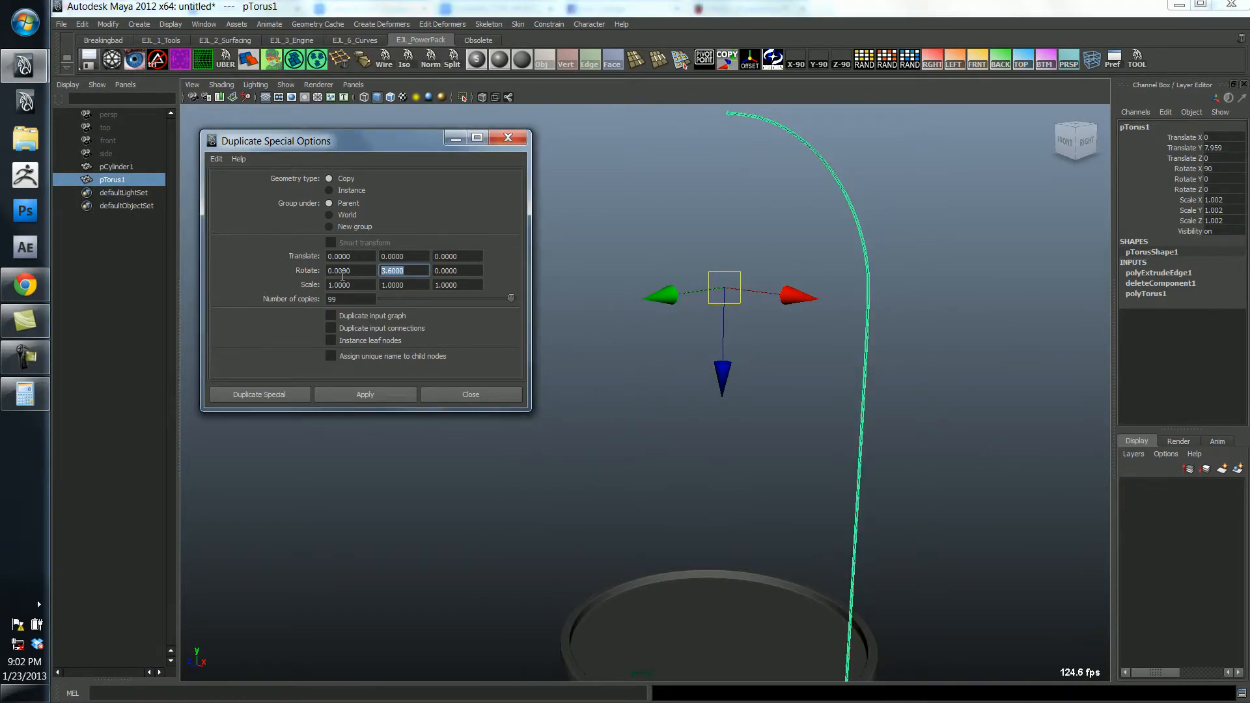
pyautogui.write('7.2')
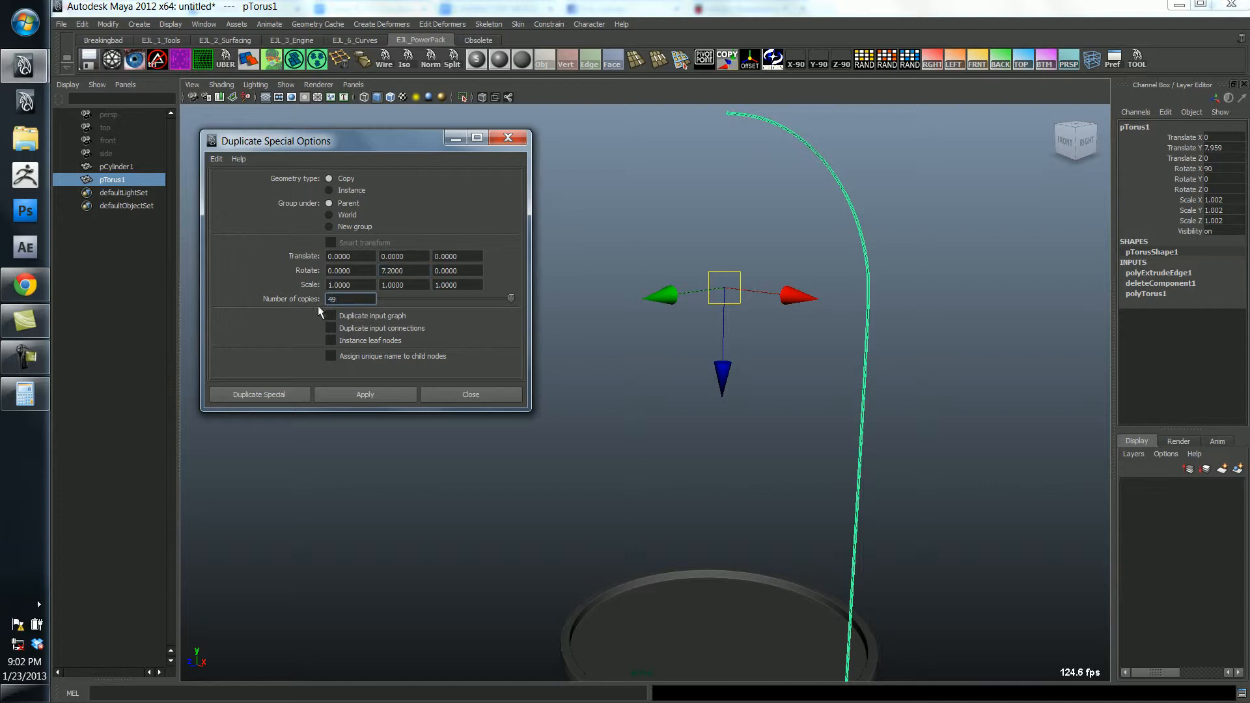
pyautogui.click(258, 394)
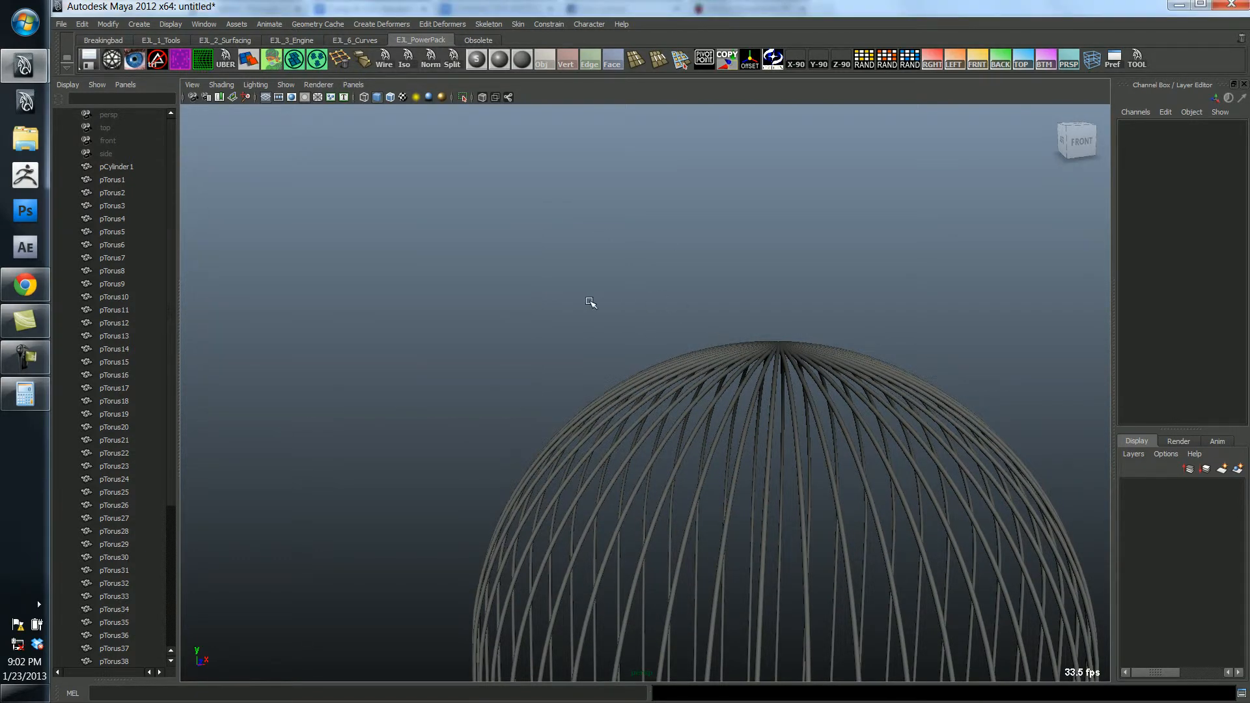
# Create a polygon torus rotated 90° on X with a thin 0.05 section radius.
pyautogui.click(582, 255)
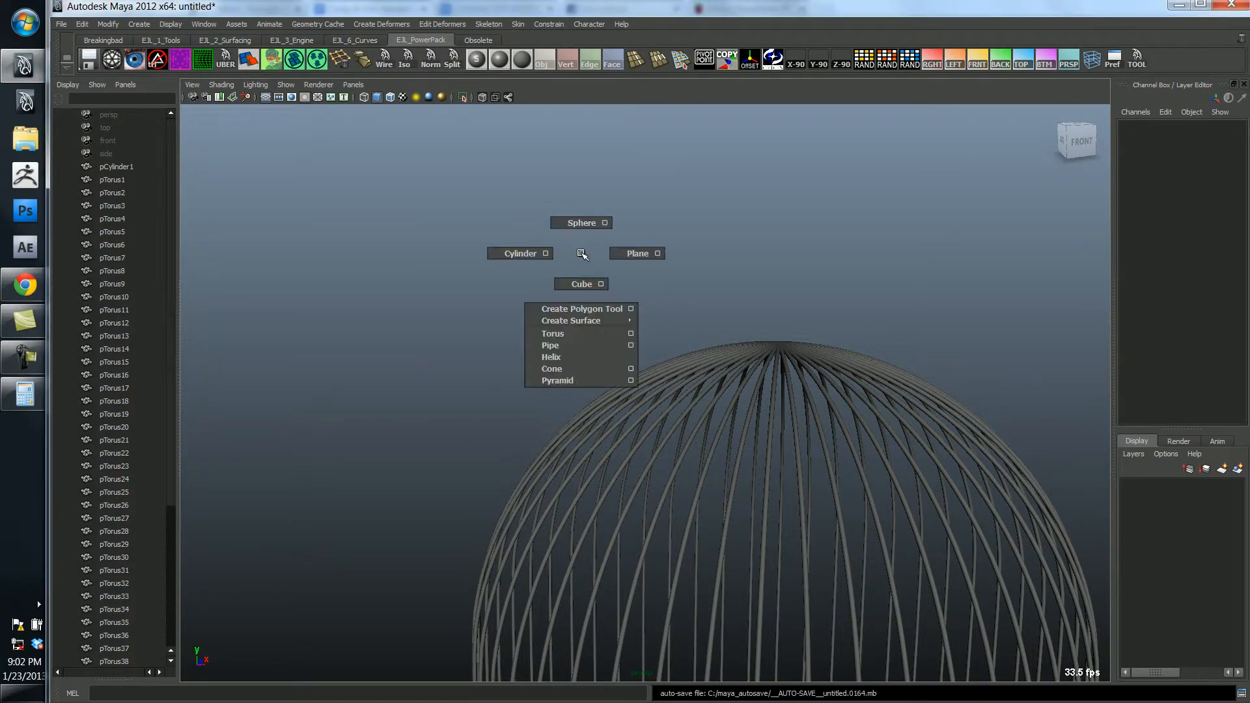
pyautogui.moveTo(553, 334)
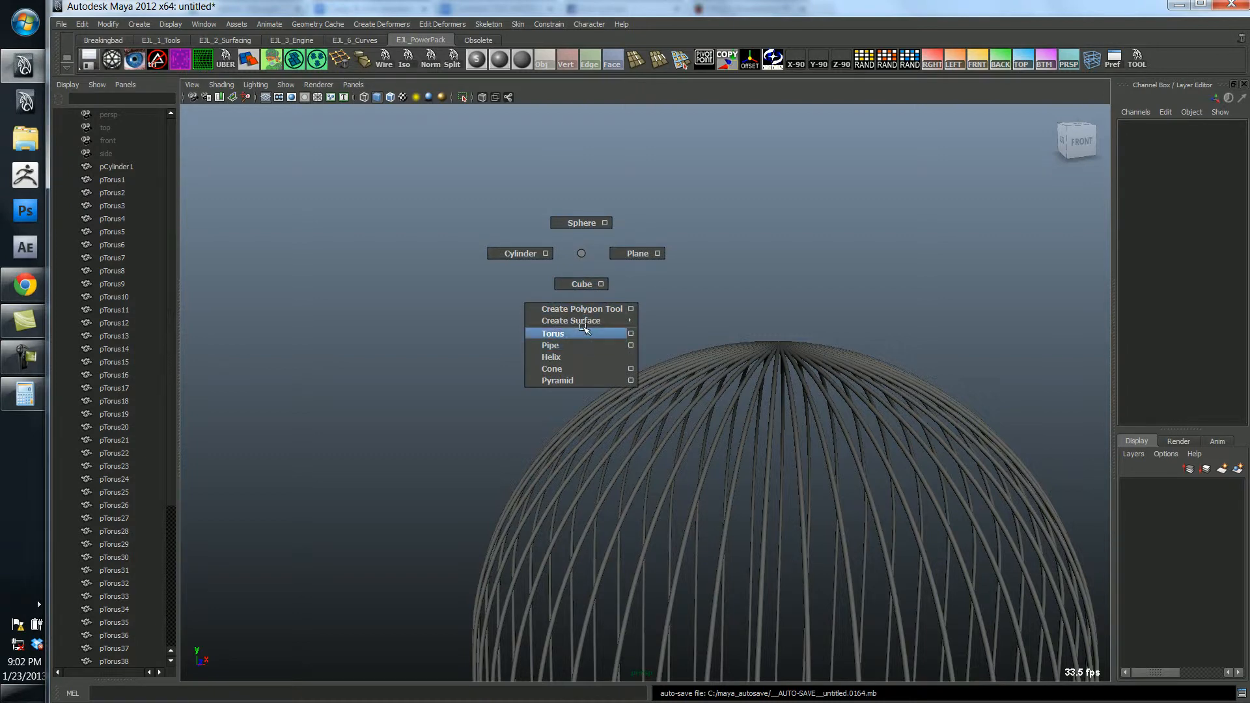
pyautogui.click(552, 333)
pyautogui.write('90')
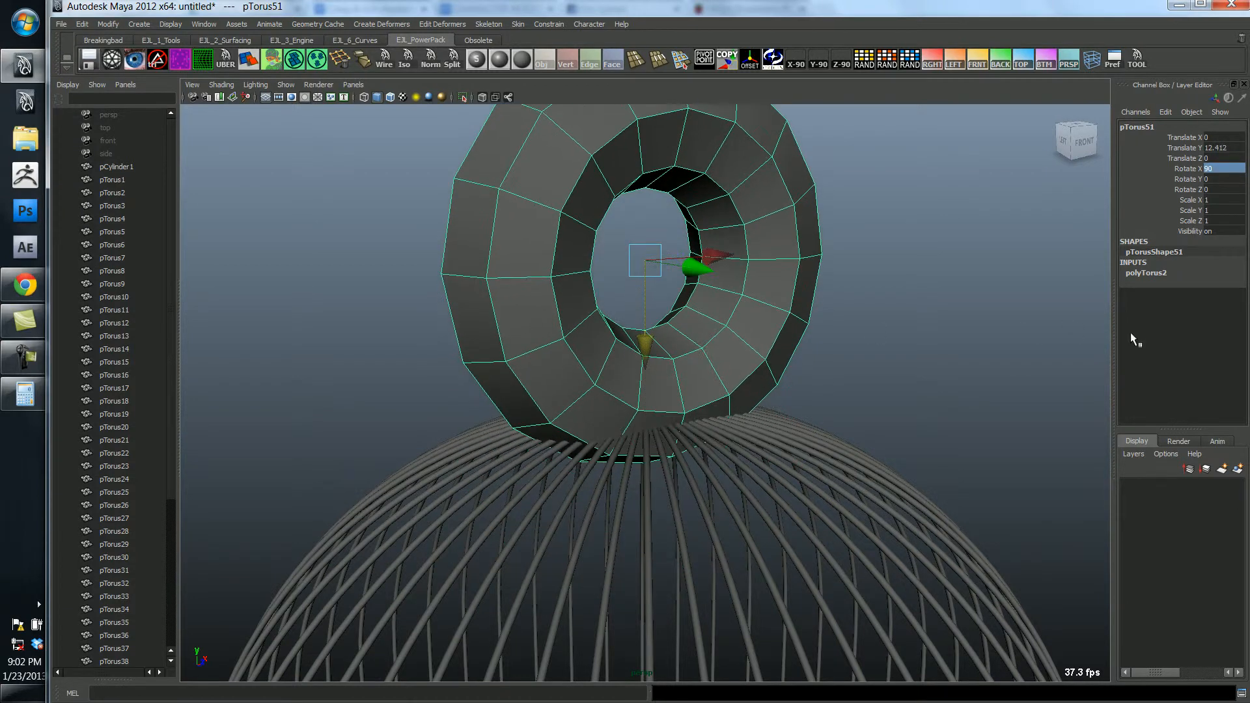
pyautogui.click(1180, 272)
pyautogui.write('0.05')
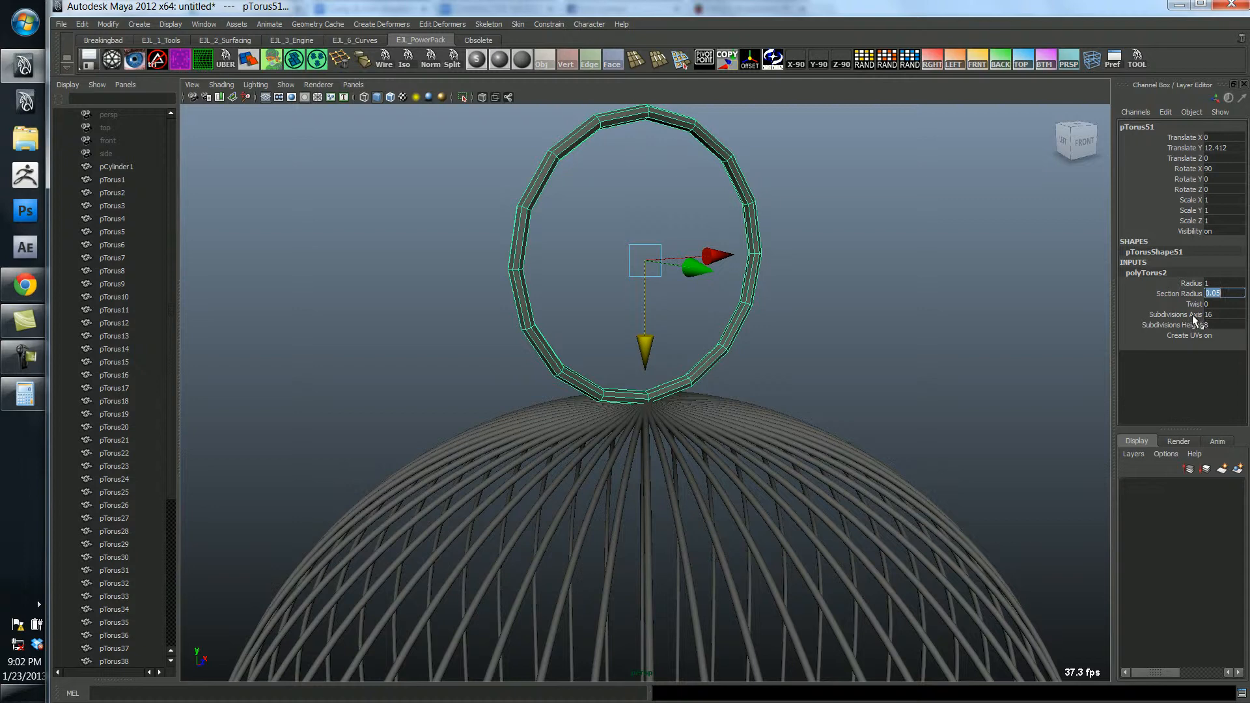
pyautogui.click(1187, 283)
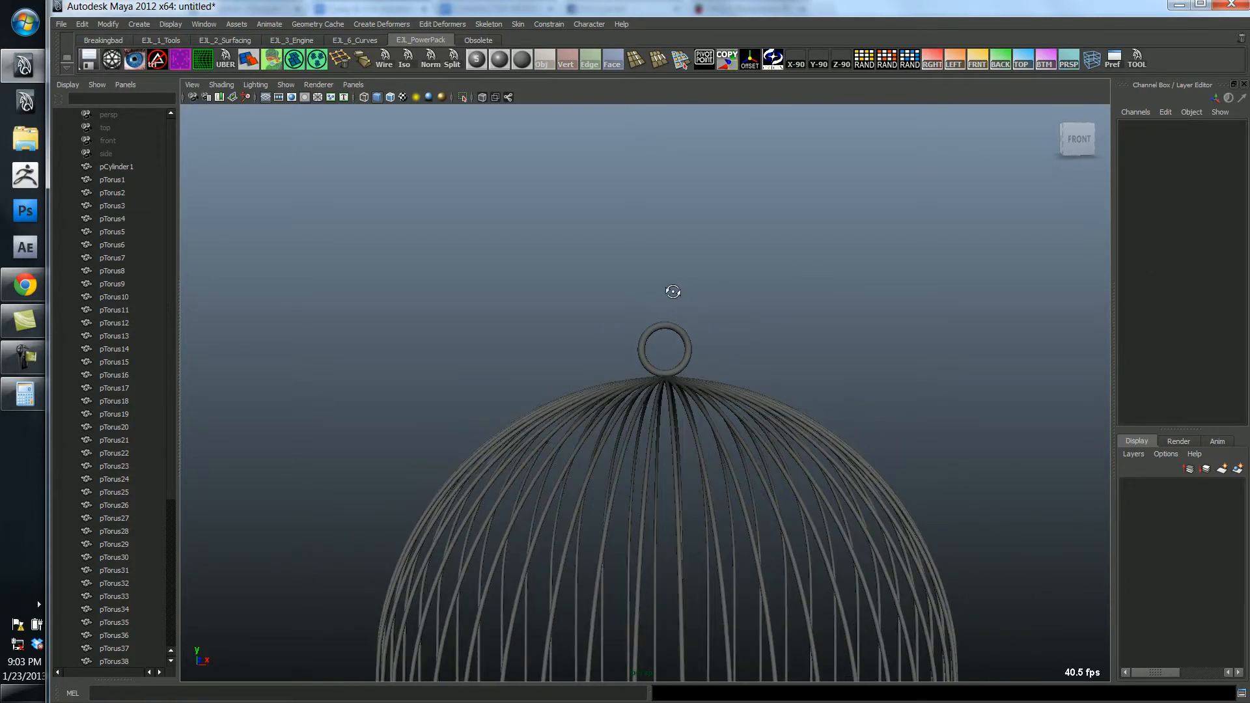
pyautogui.scroll(-3)
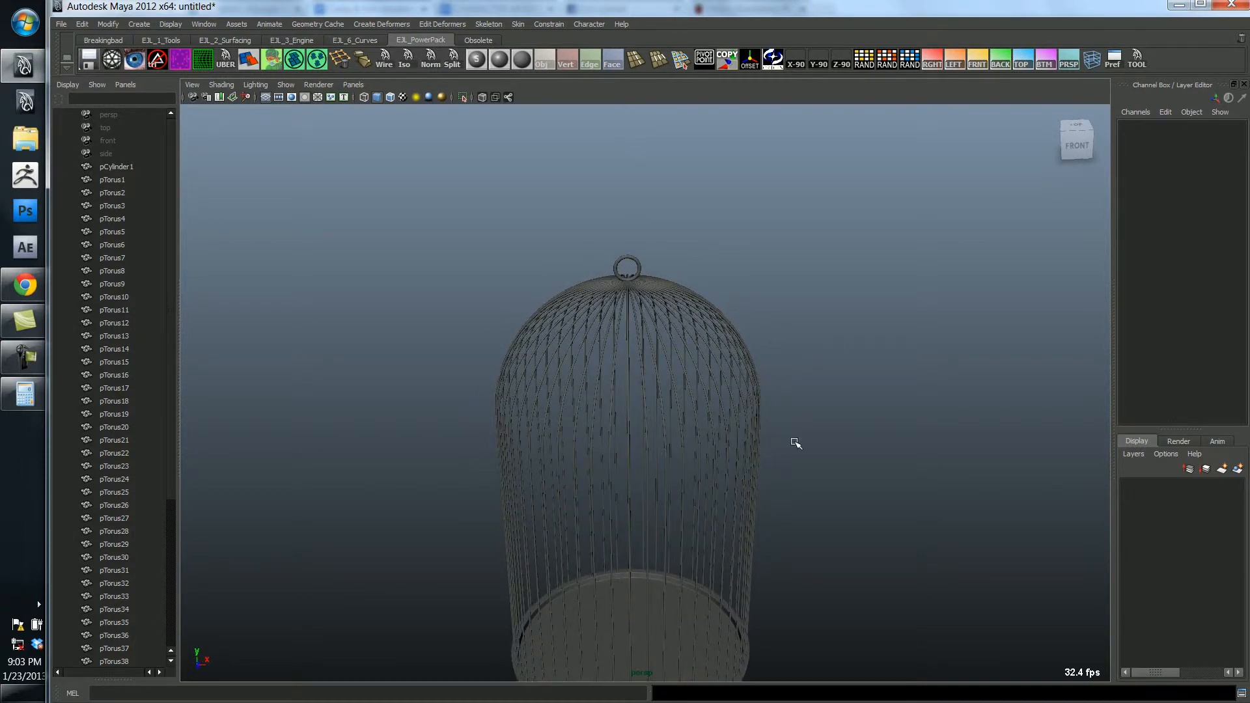
# Uncheck Grid in the viewport panel's Show menu.
pyautogui.click(976, 59)
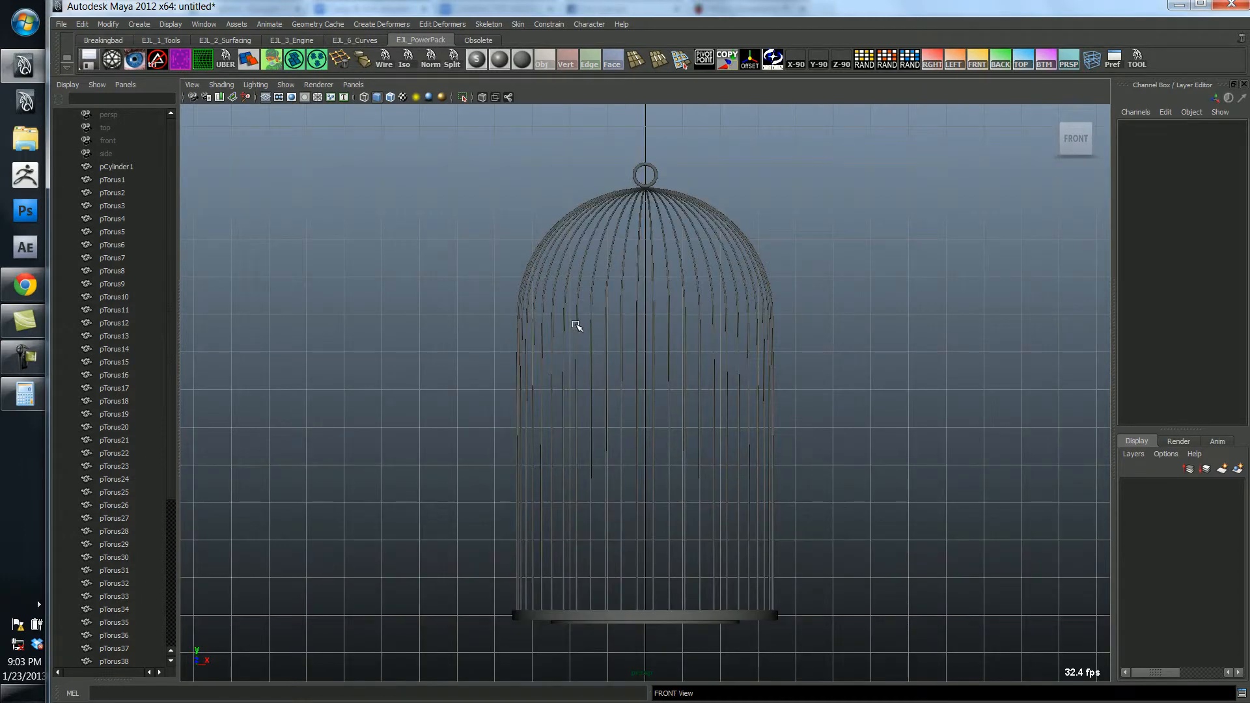
pyautogui.scroll(-3)
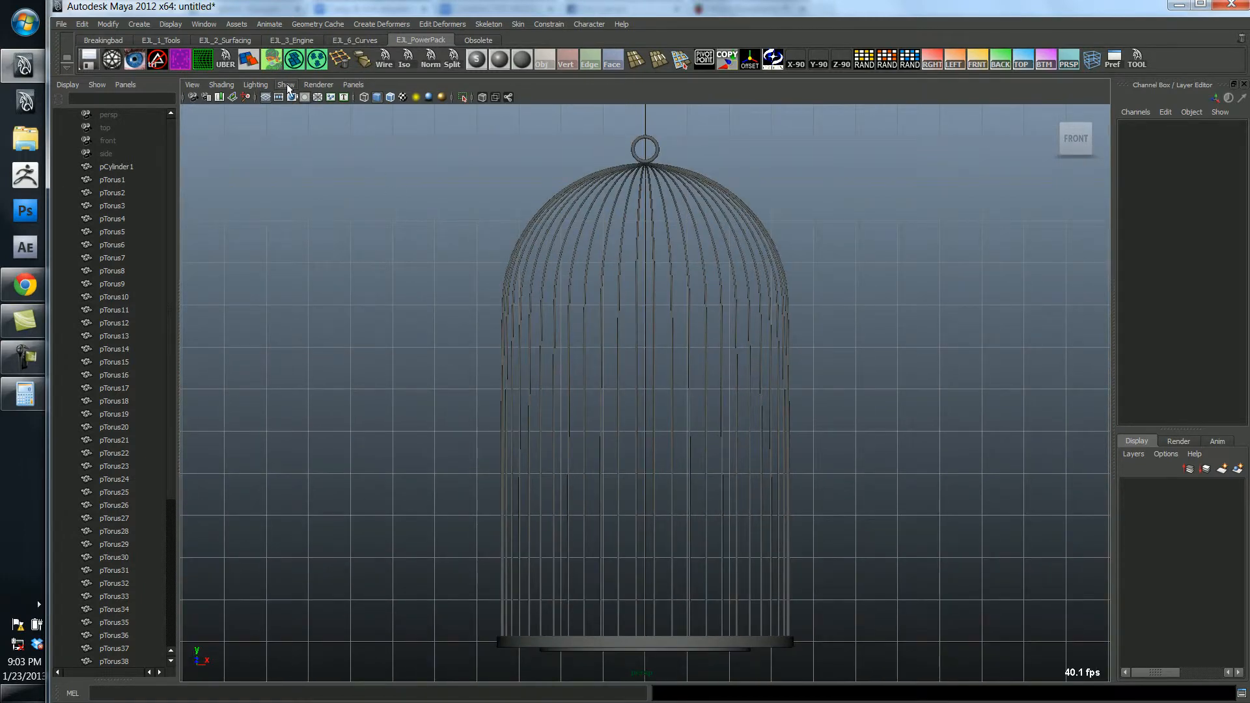
pyautogui.click(284, 84)
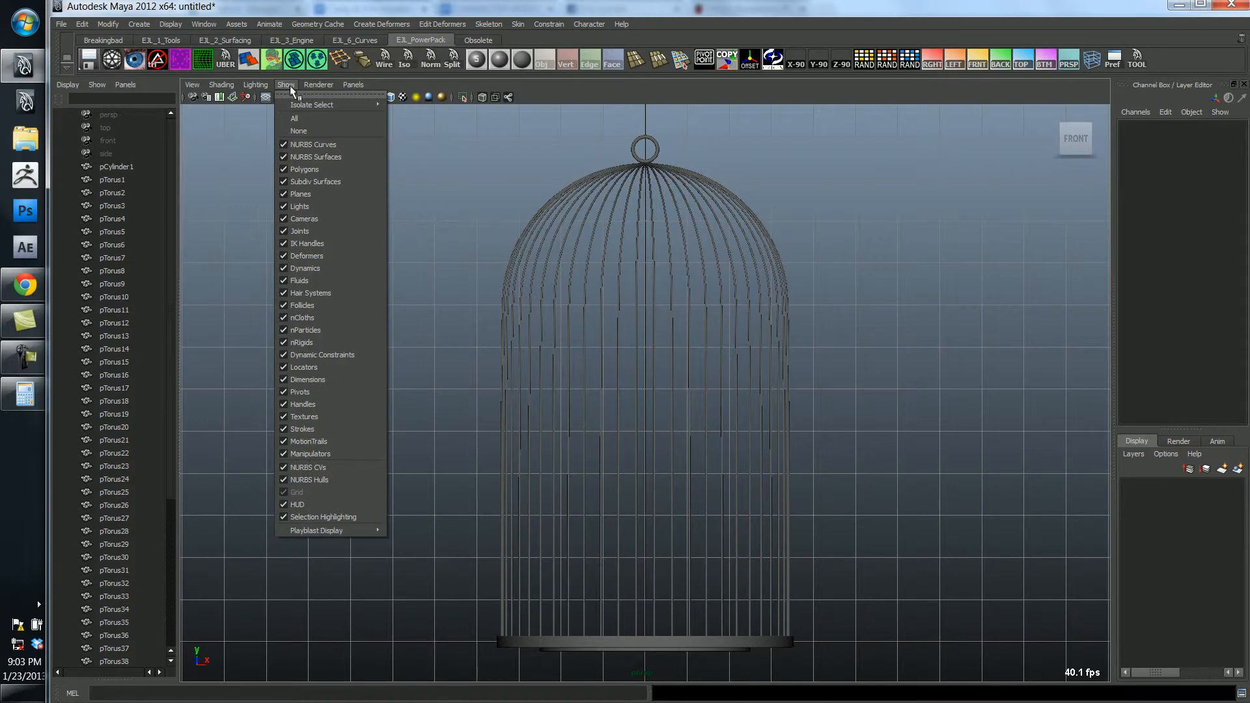
pyautogui.moveTo(309, 492)
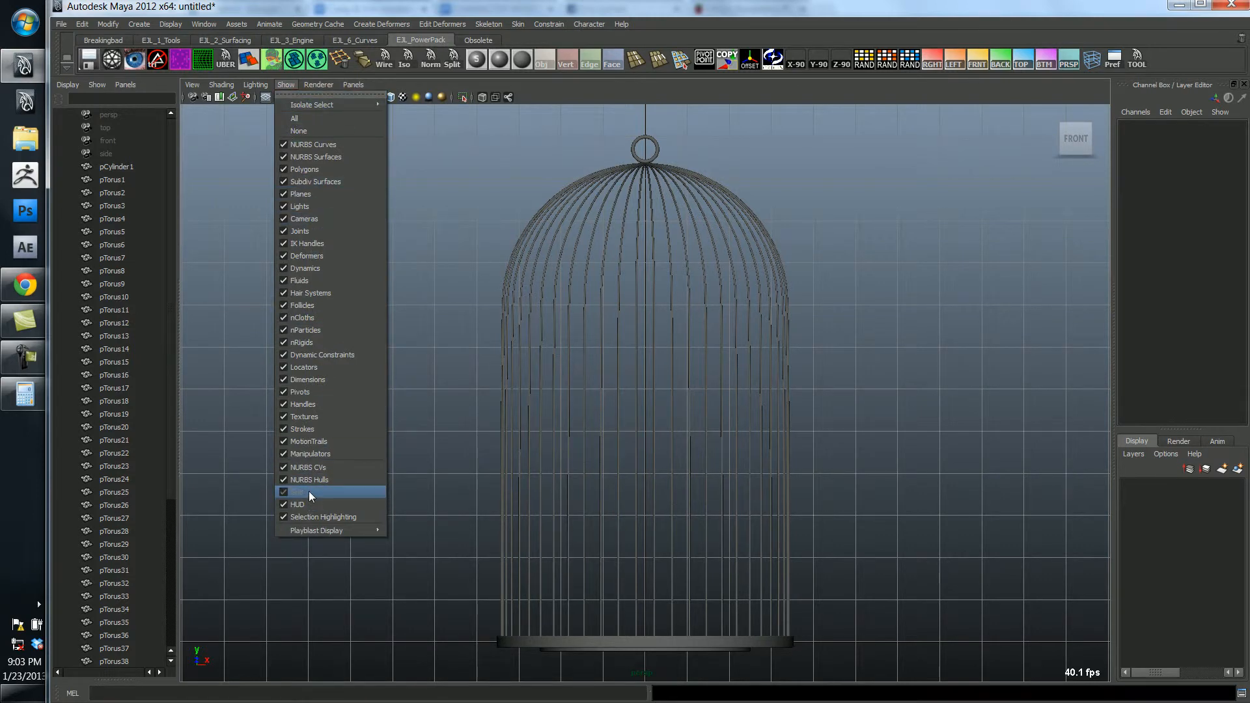
pyautogui.moveTo(310, 495)
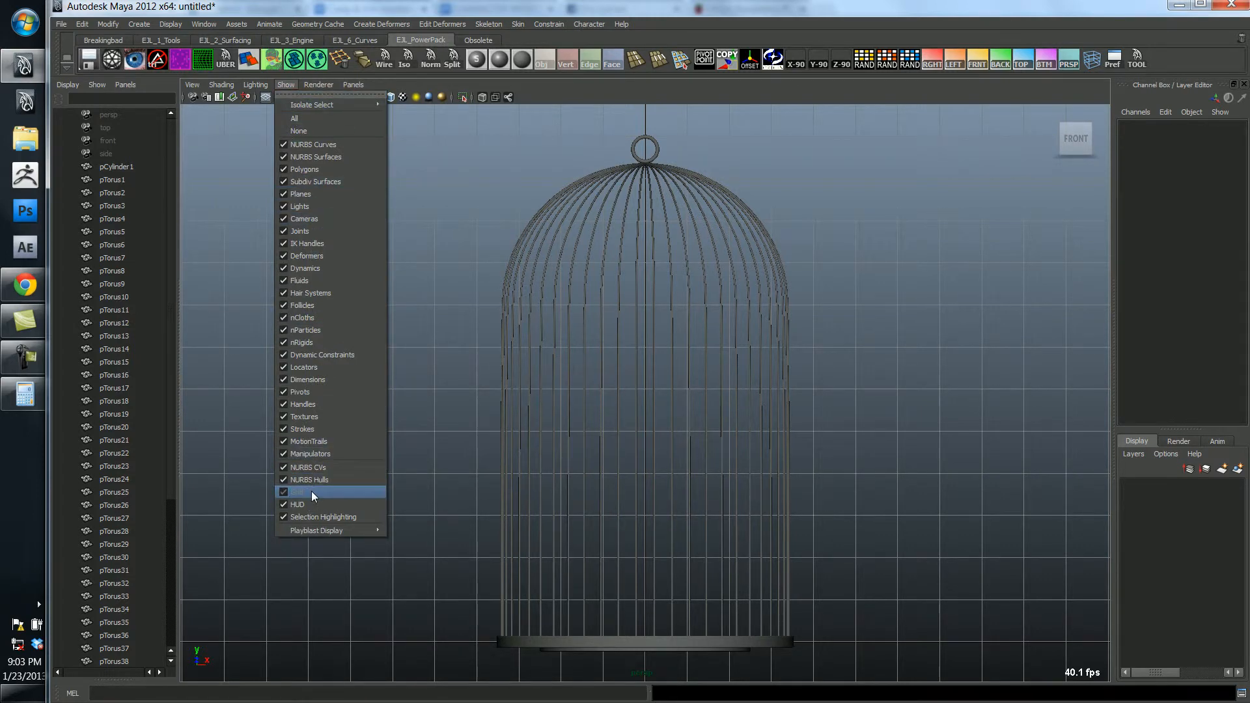
pyautogui.moveTo(324, 479)
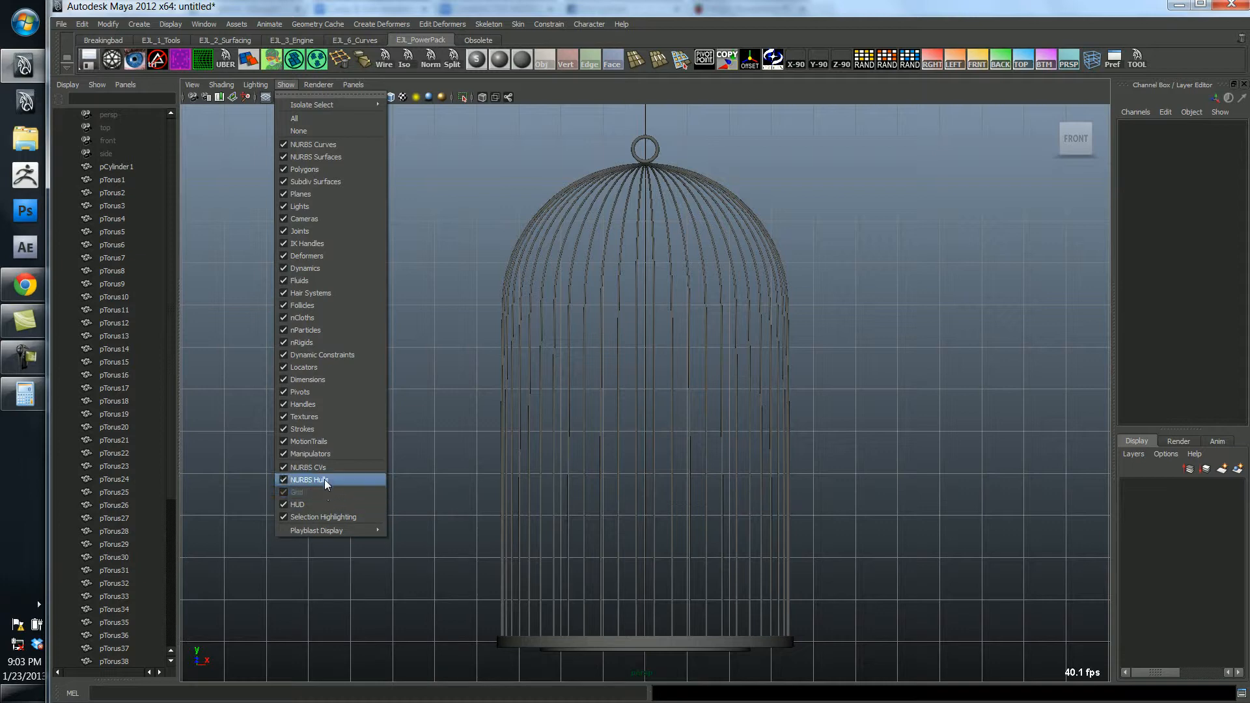
pyautogui.click(310, 479)
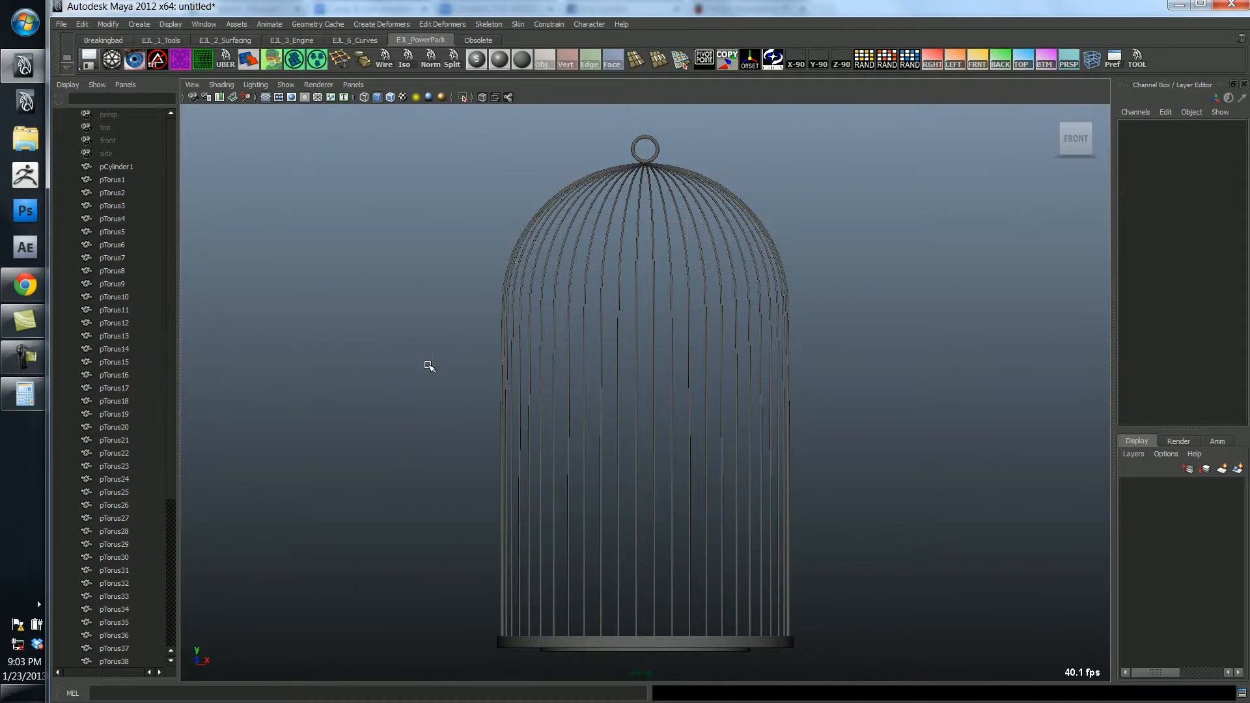
pyautogui.click(284, 85)
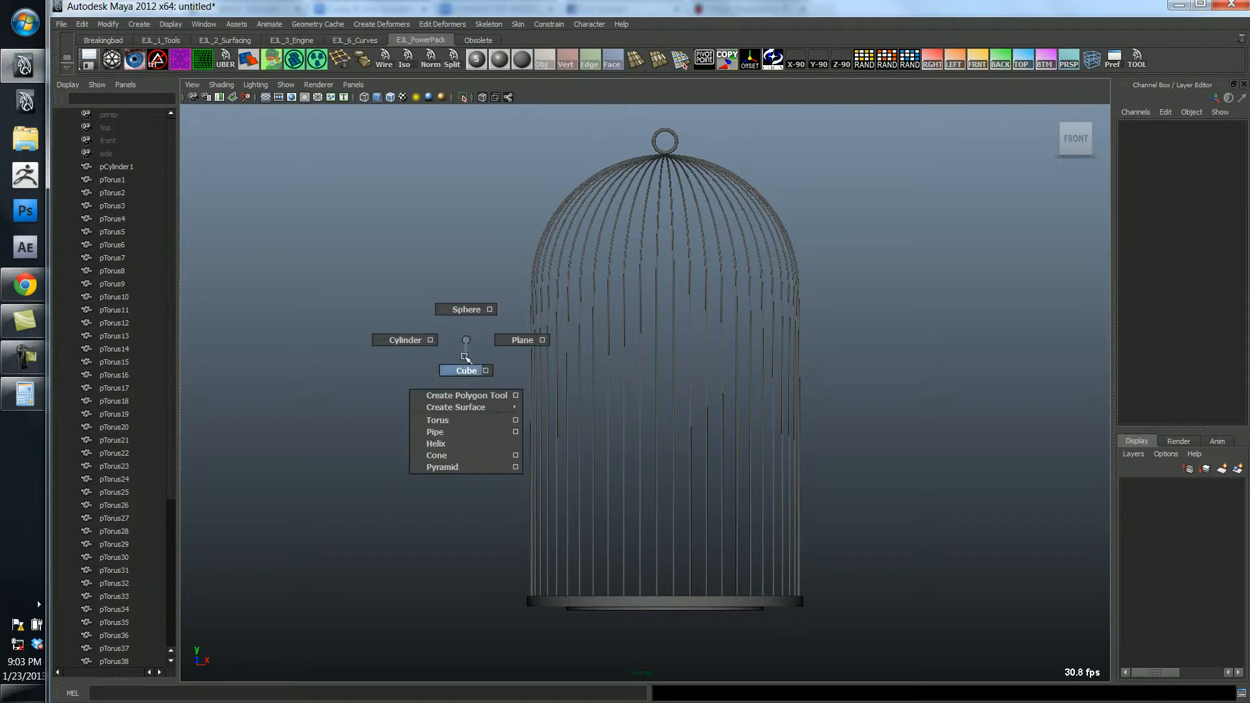
pyautogui.moveTo(462, 443)
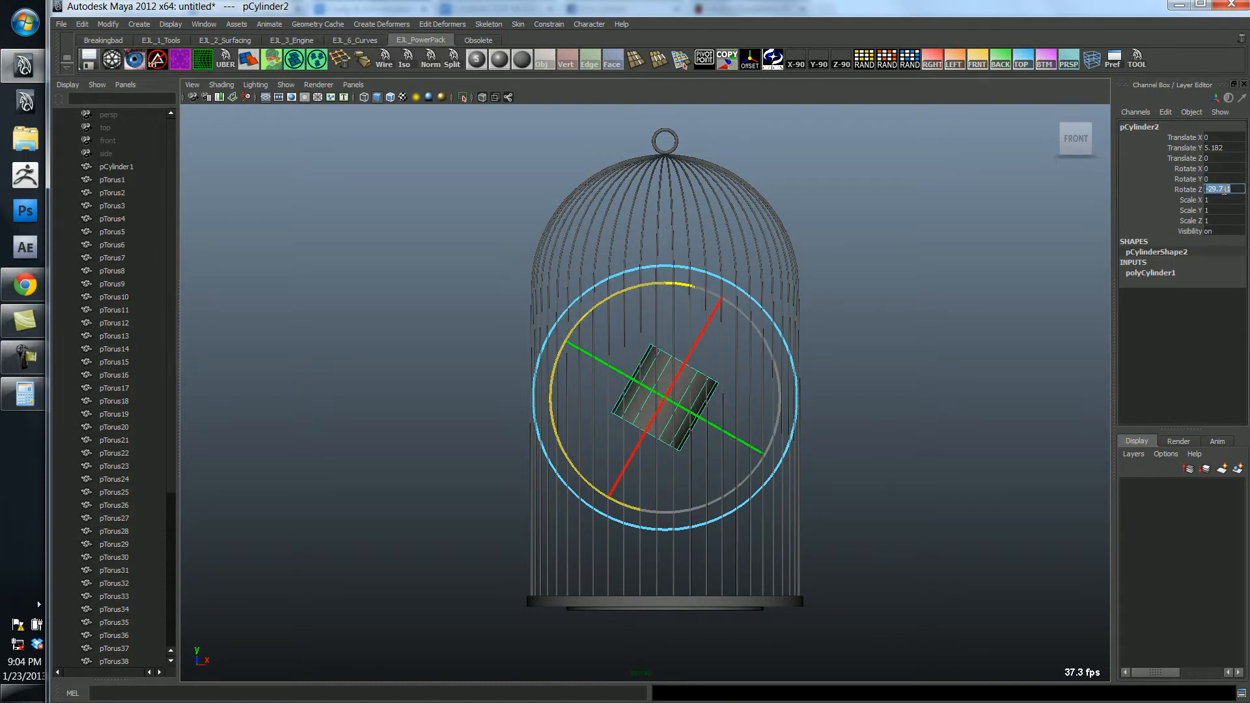
# Enter 0 in a channel value while shaping the cylinder perch.
pyautogui.write('0')
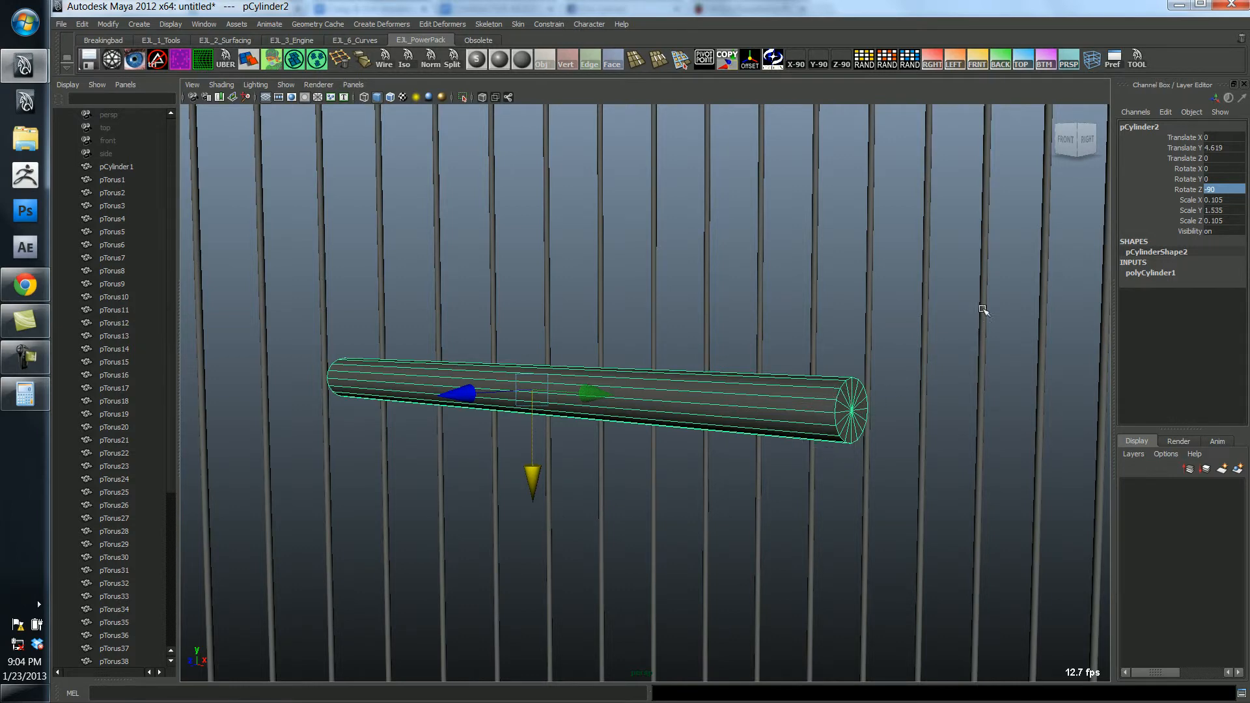
# Commit the perch cylinder's rotation value in the Channel Box.
pyautogui.click(1150, 273)
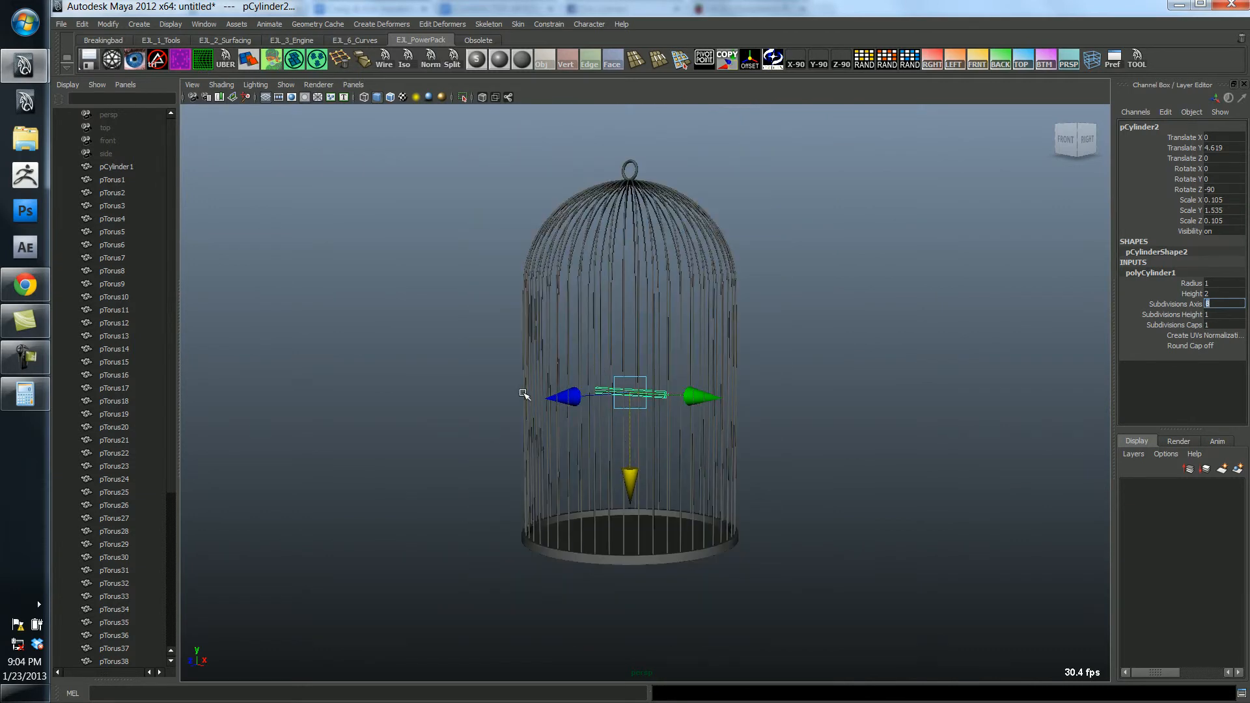
pyautogui.moveTo(613, 285)
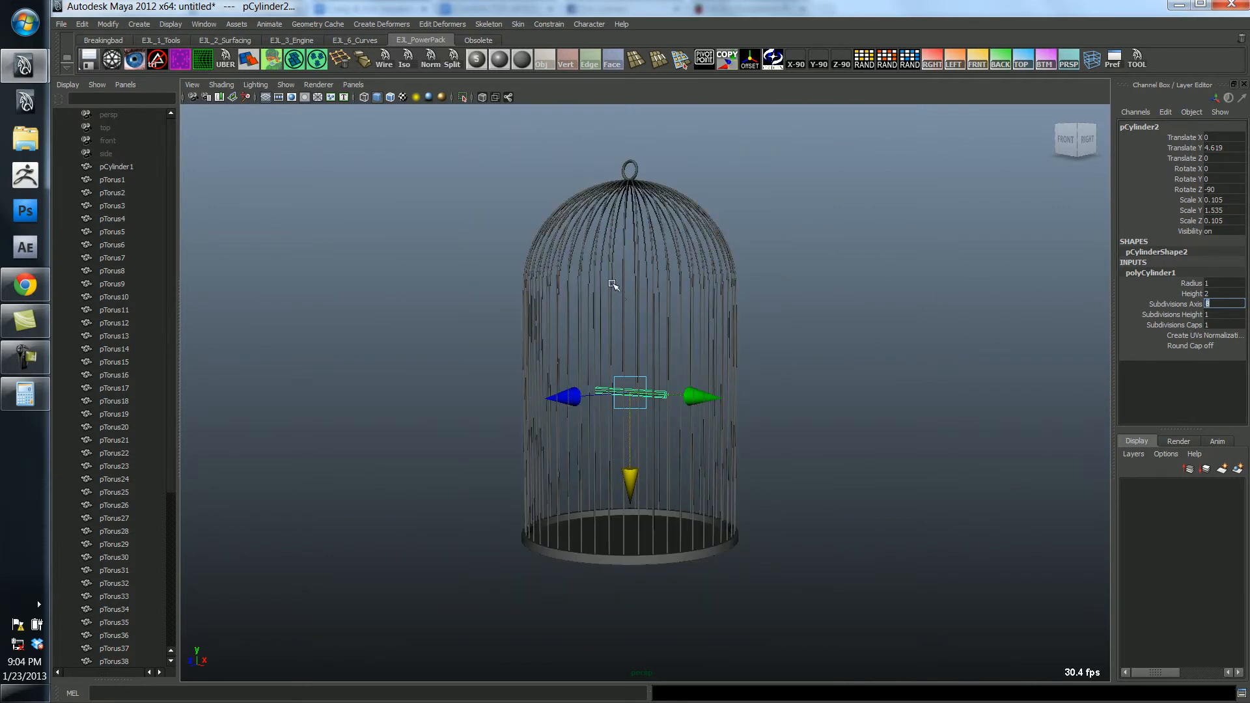
pyautogui.moveTo(700, 277)
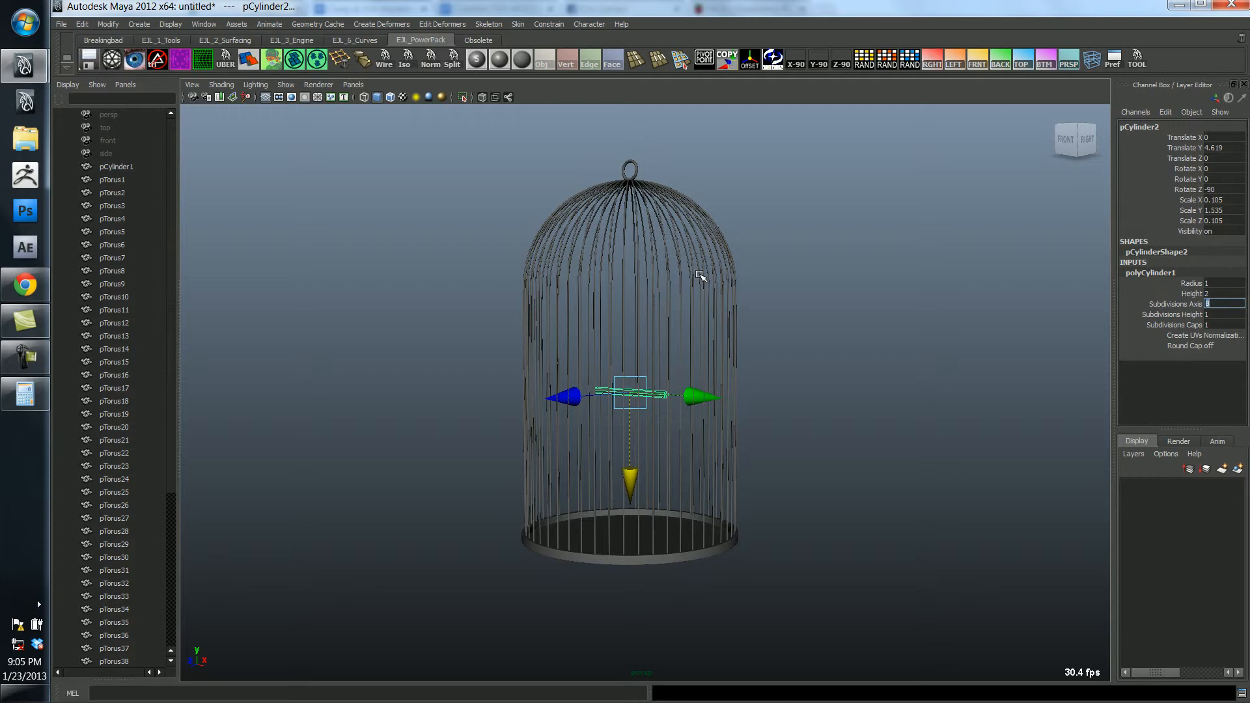
pyautogui.moveTo(504, 391)
pyautogui.write('8')
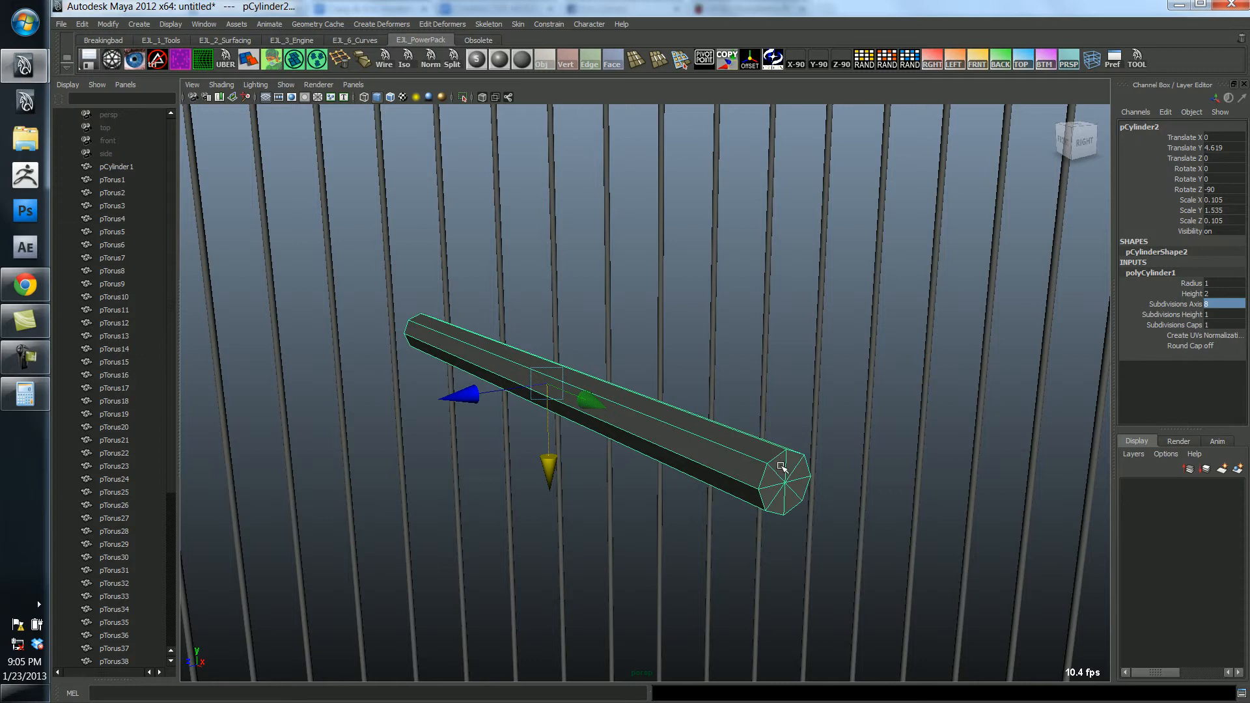
pyautogui.moveTo(735, 469)
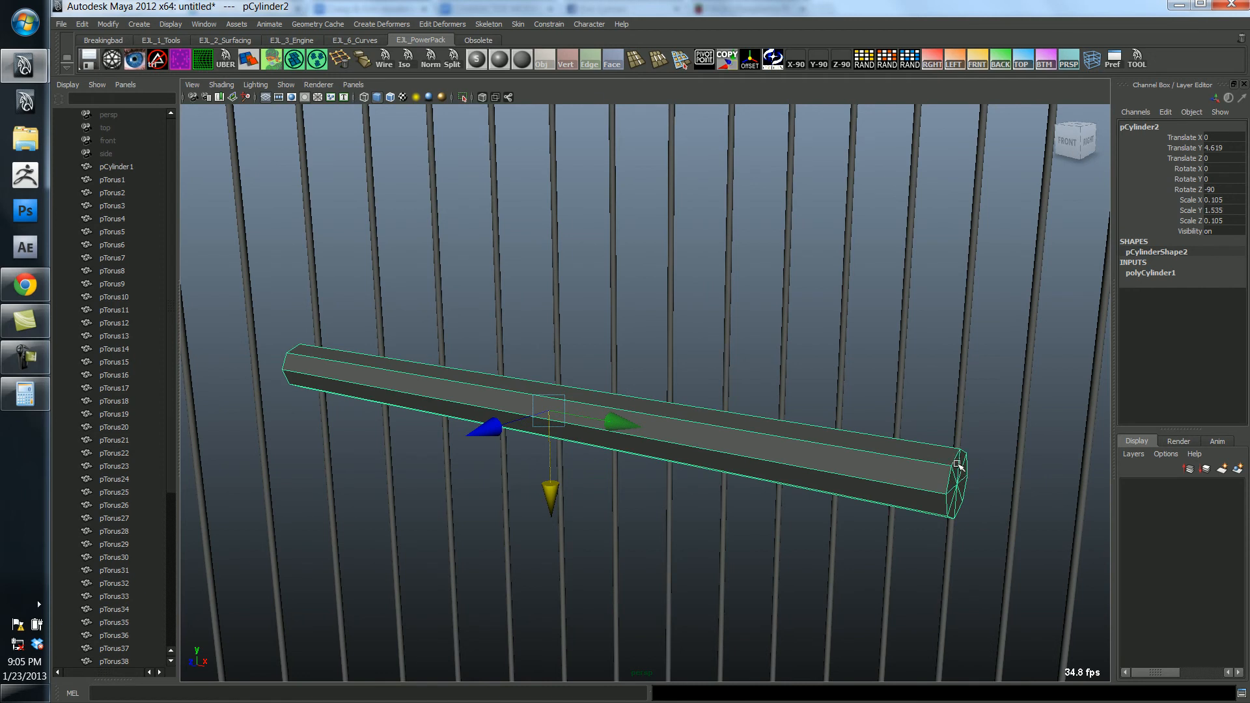
pyautogui.moveTo(302, 356)
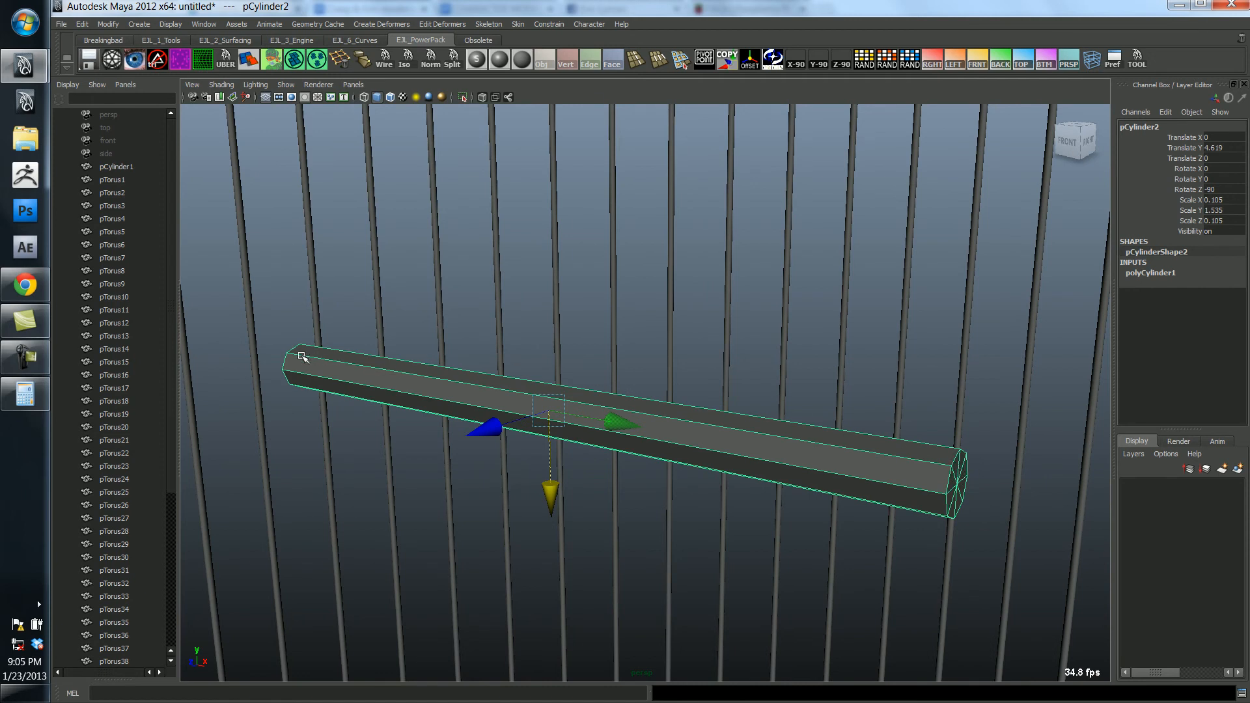